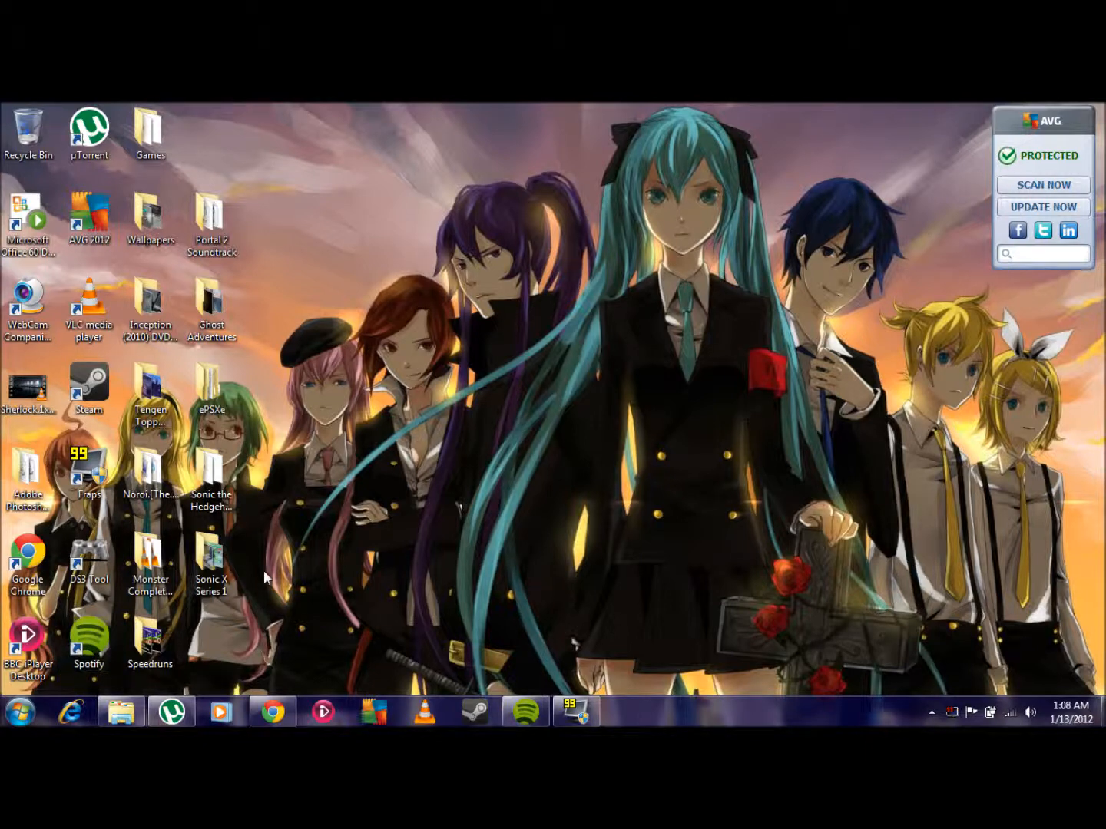
mouse_move(304, 668)
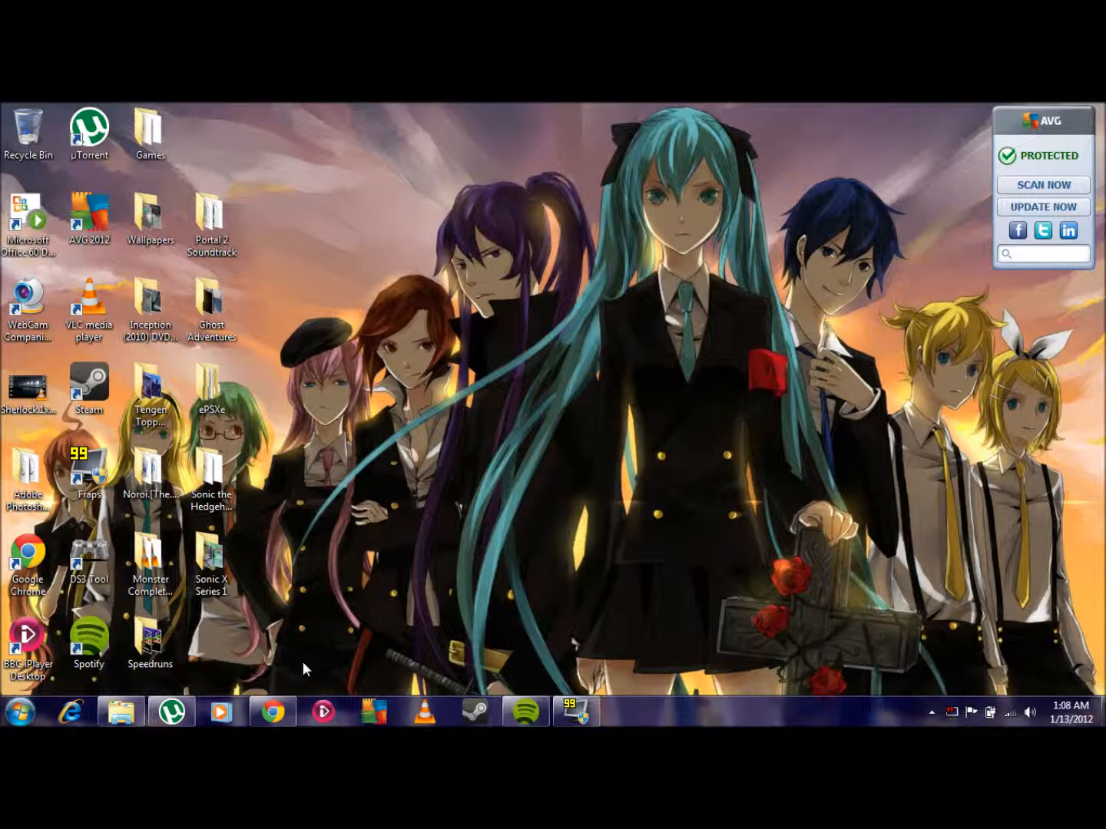
mouse_move(304, 646)
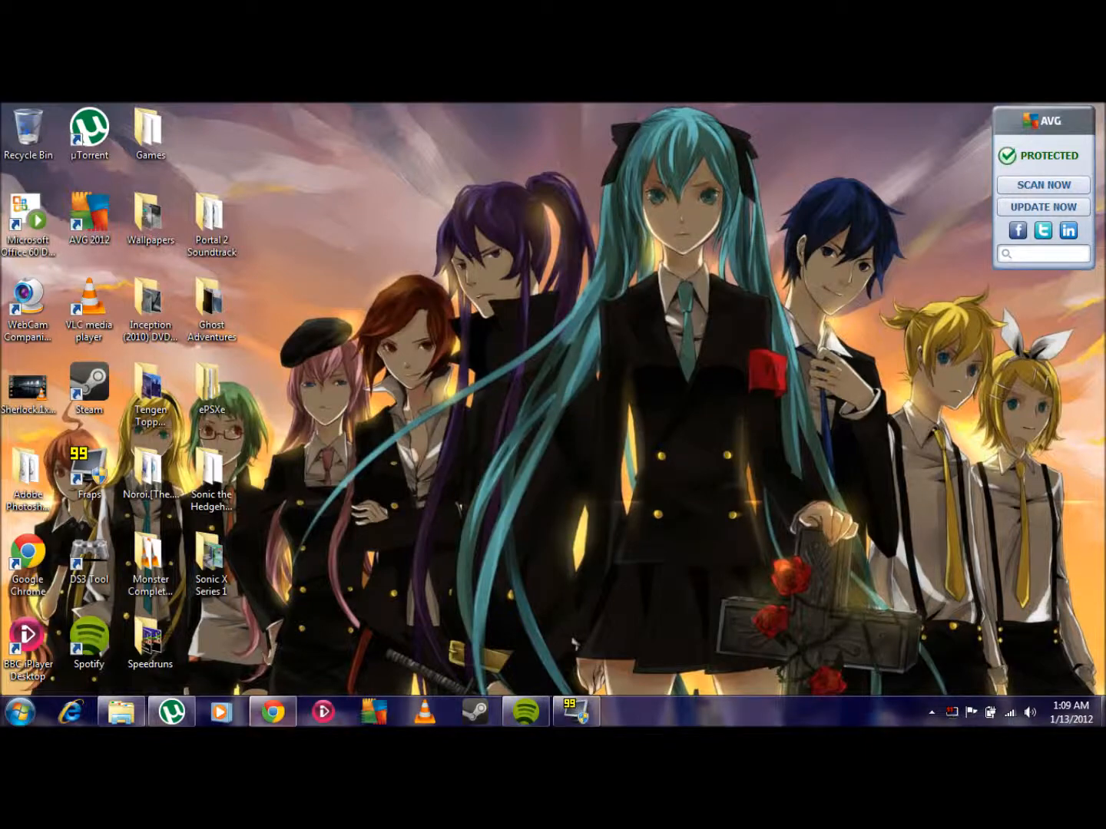
click(272, 709)
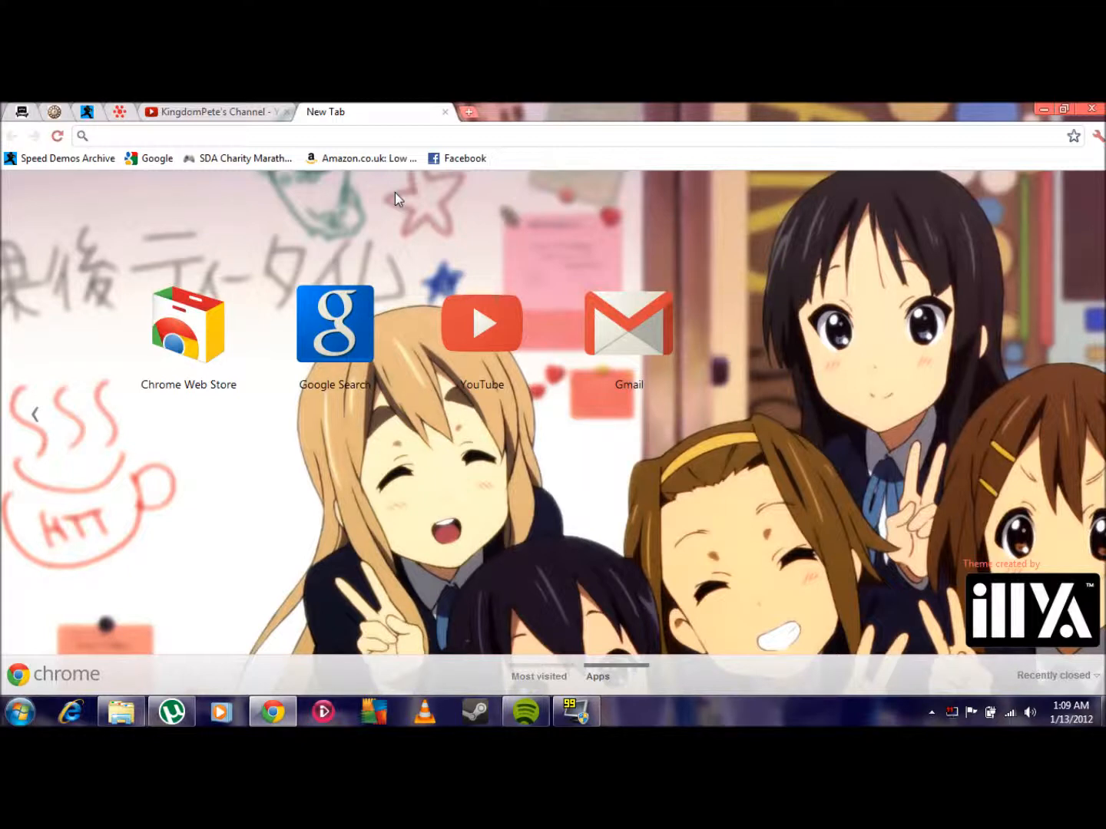
mouse_move(497, 292)
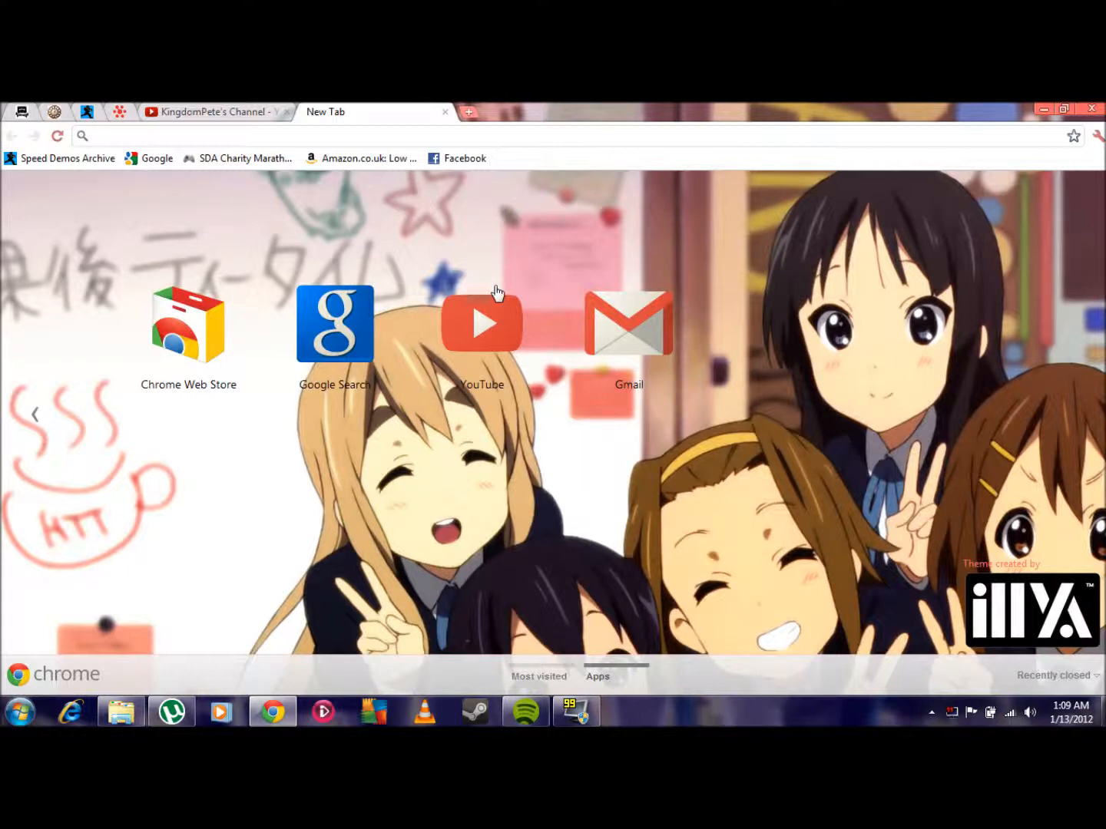
click(335, 322)
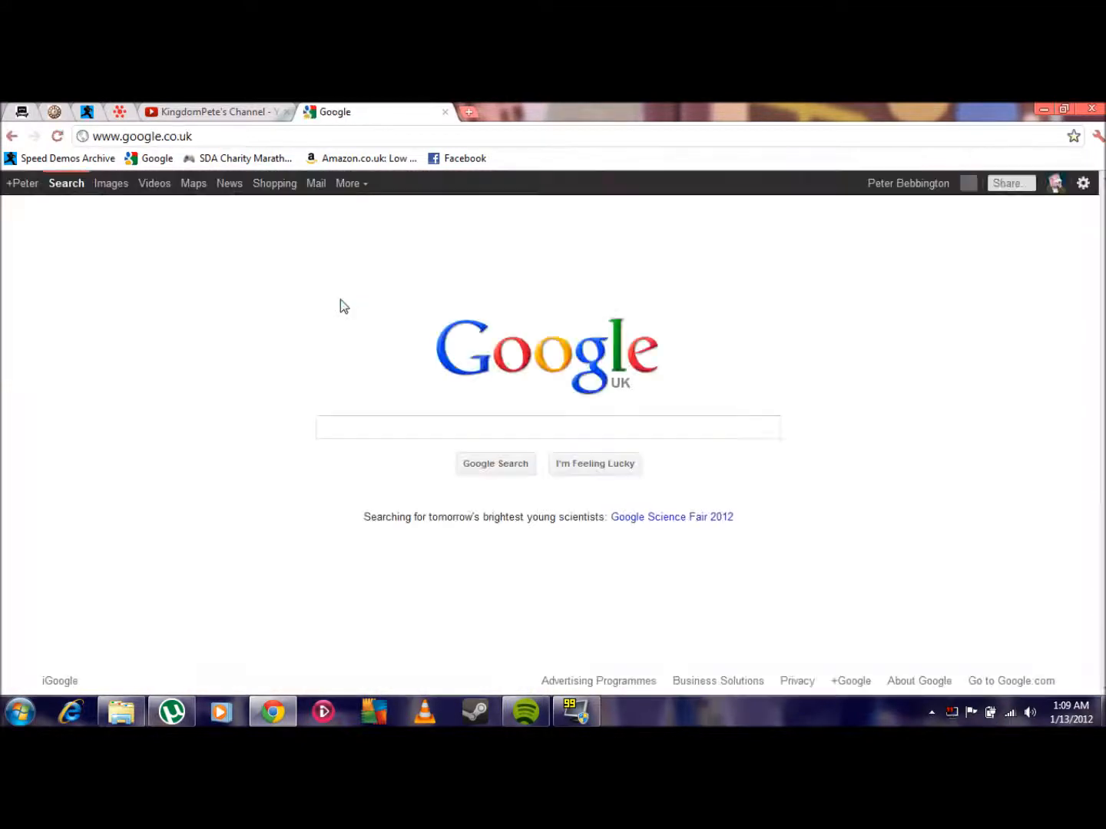
click(547, 427)
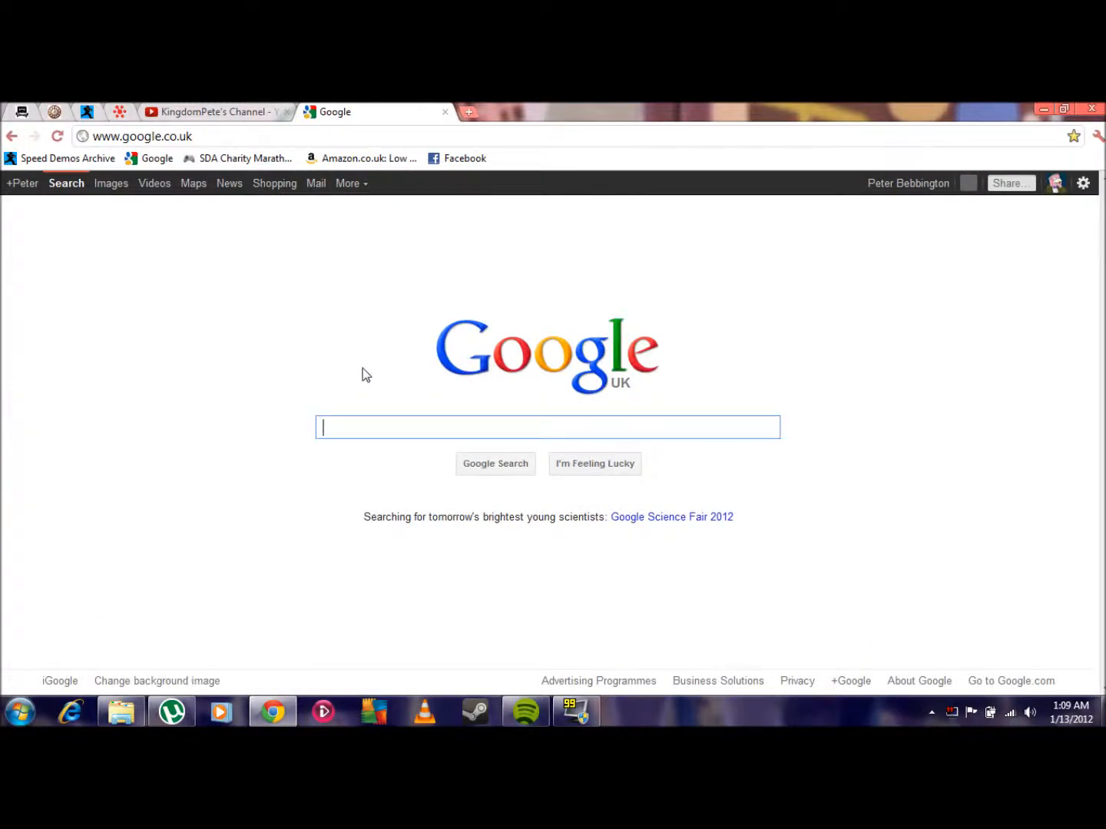
text(epsxe)
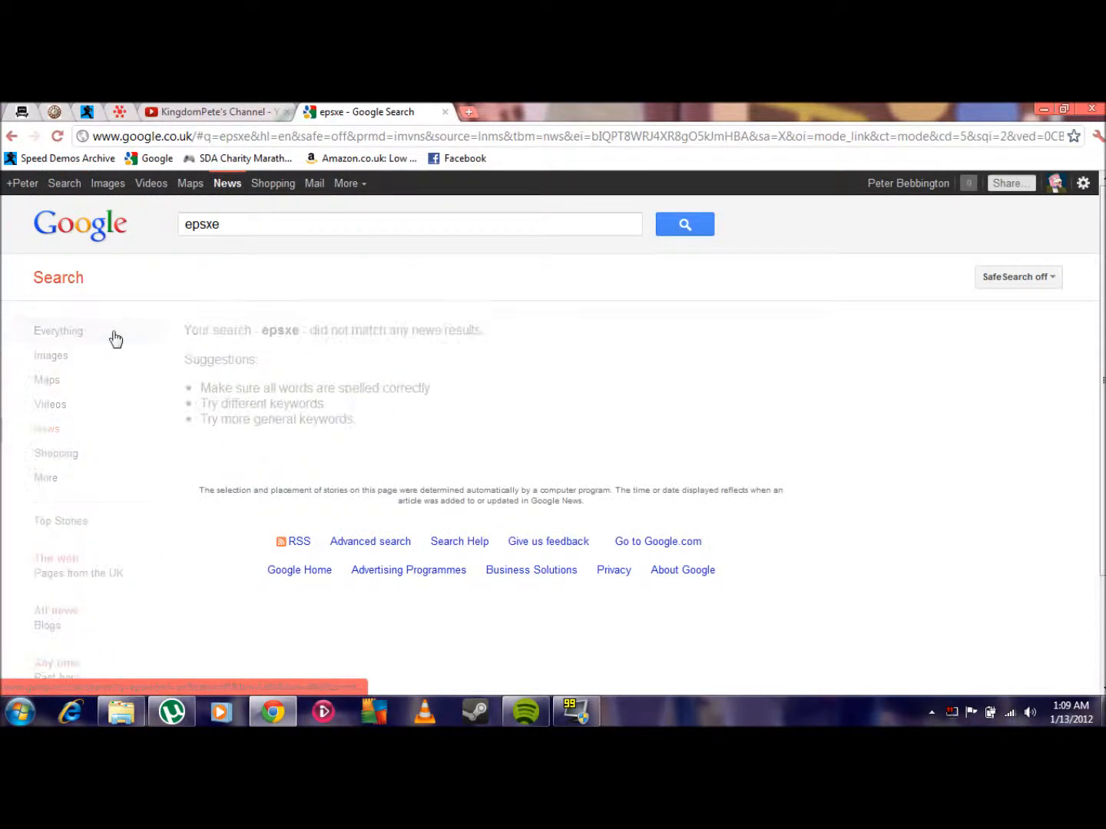
click(58, 330)
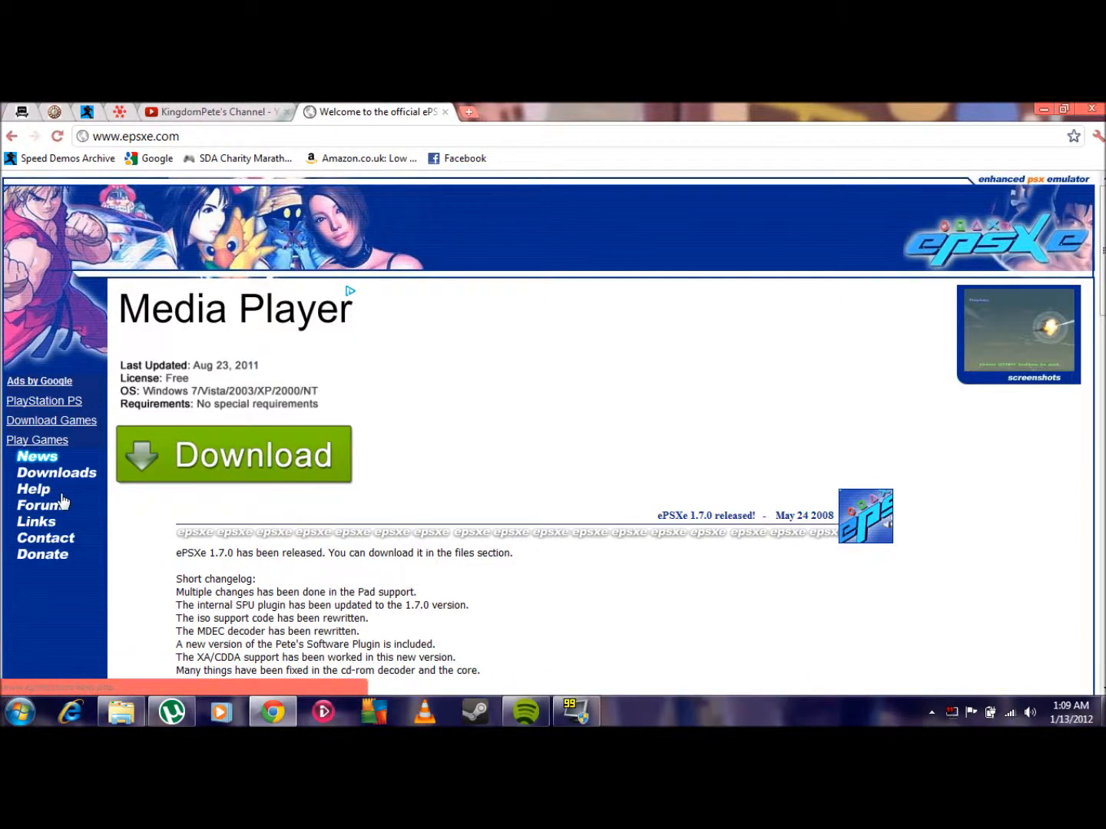
mouse_move(55, 479)
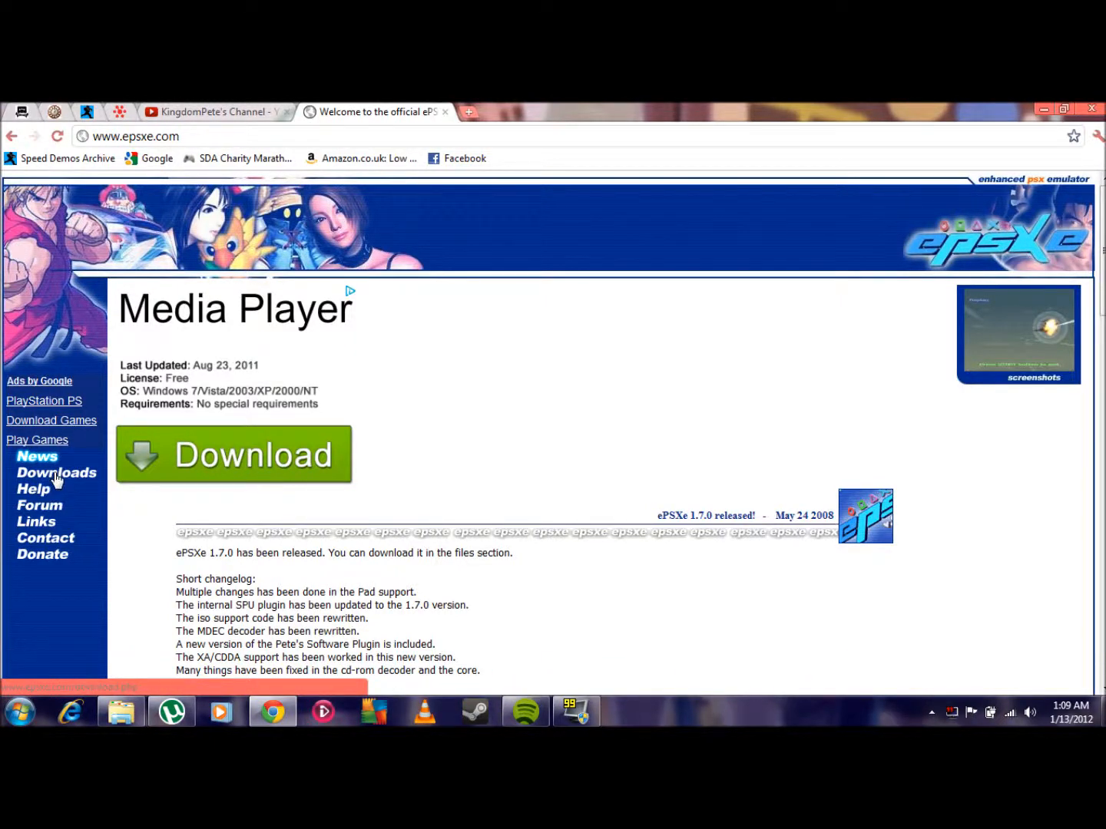
- From the site's Downloads page, download the ePSXe v1.7.0 Windows zip
click(55, 473)
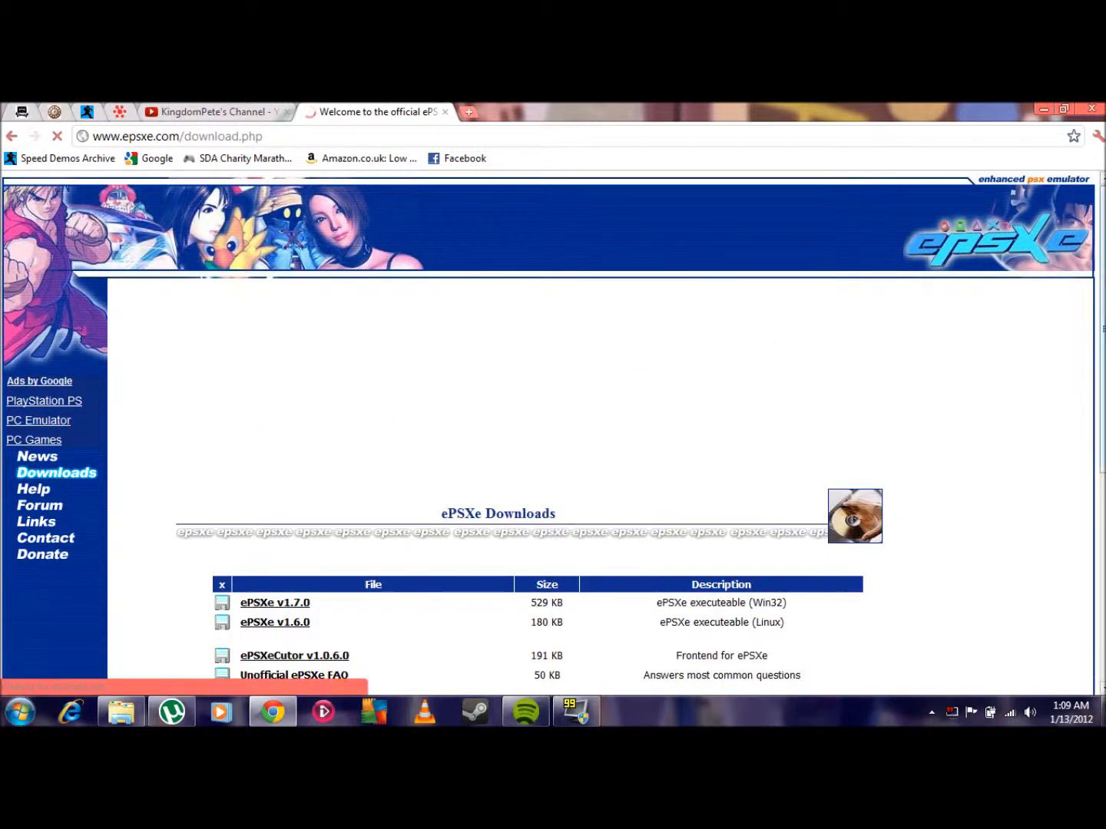
scroll(down, 3)
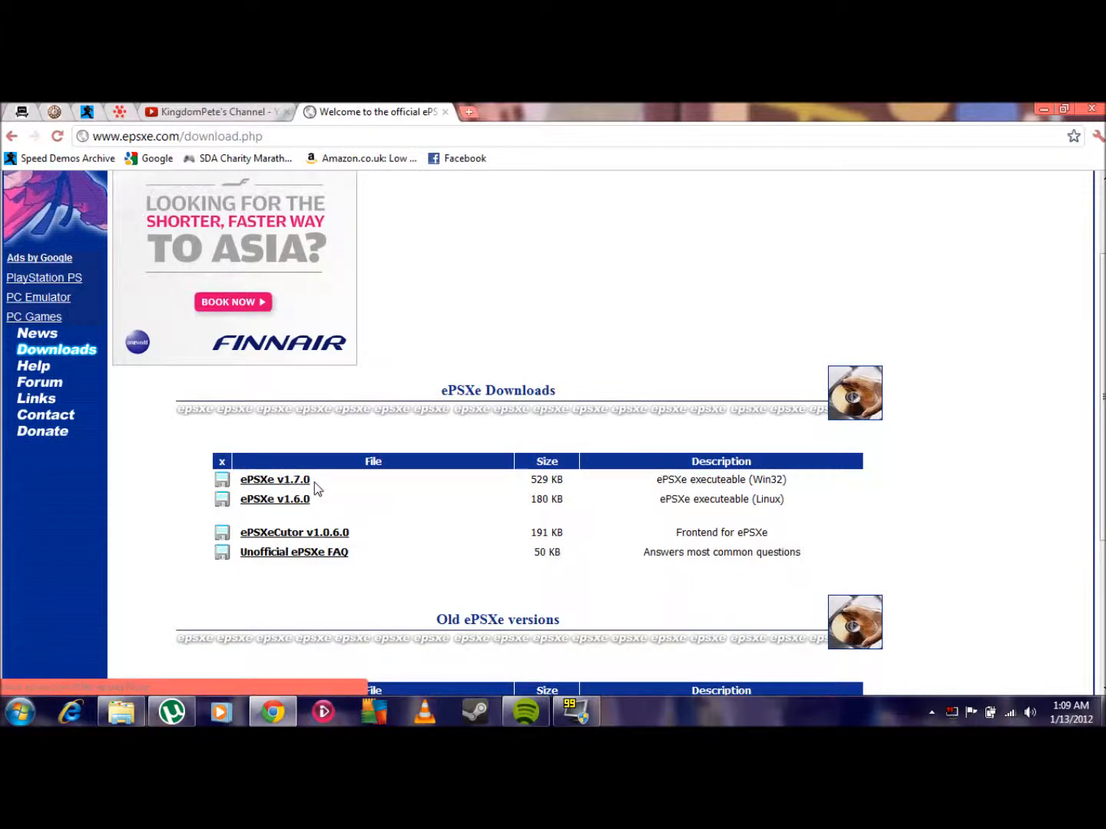
mouse_move(452, 431)
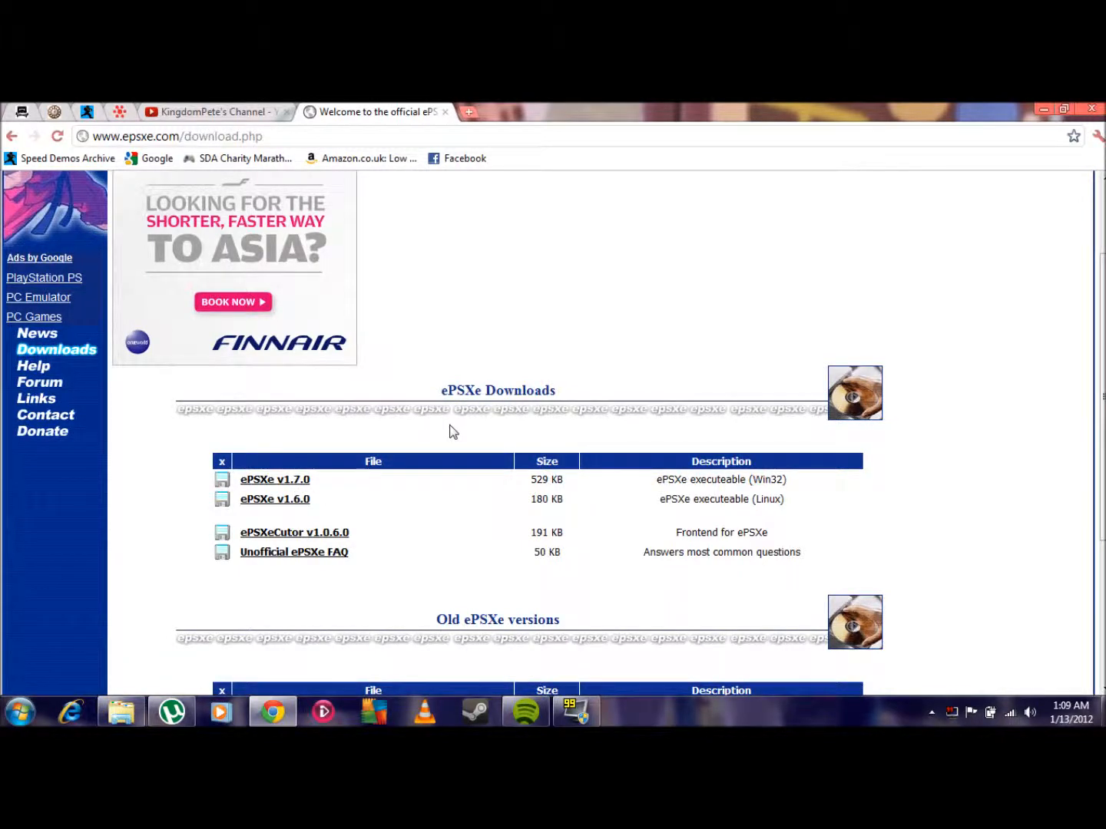
click(274, 479)
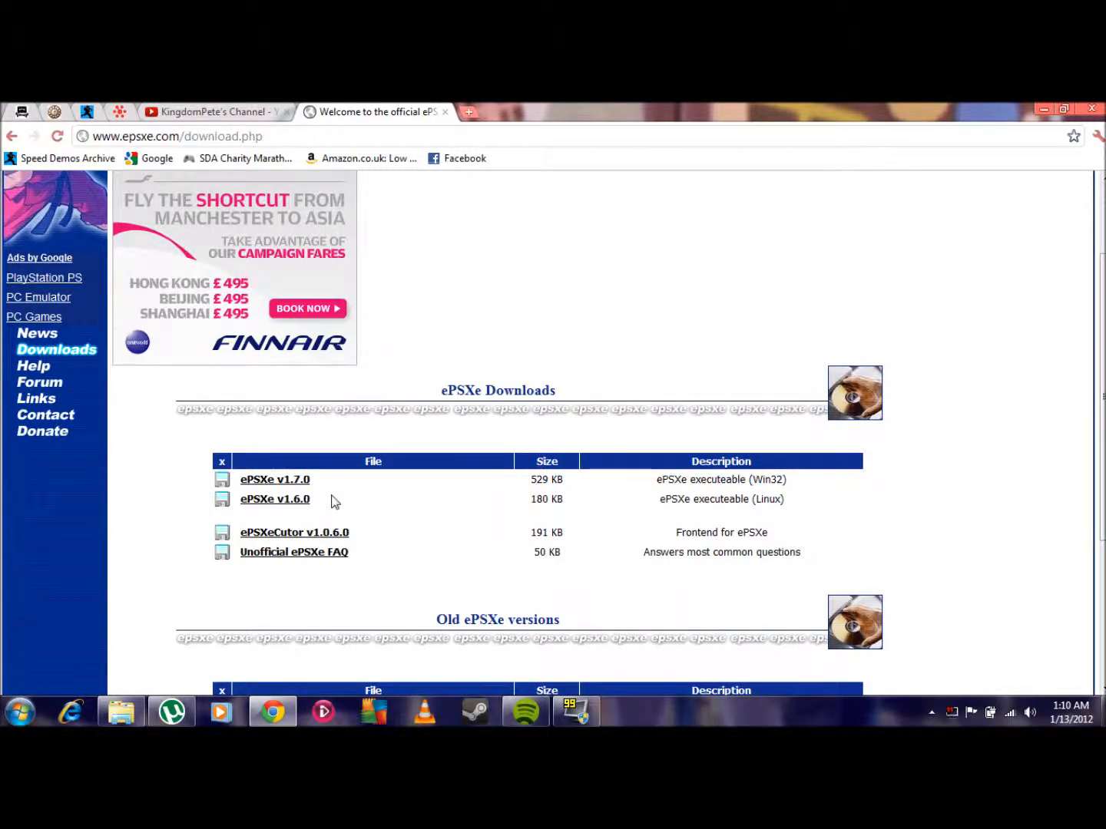
click(274, 479)
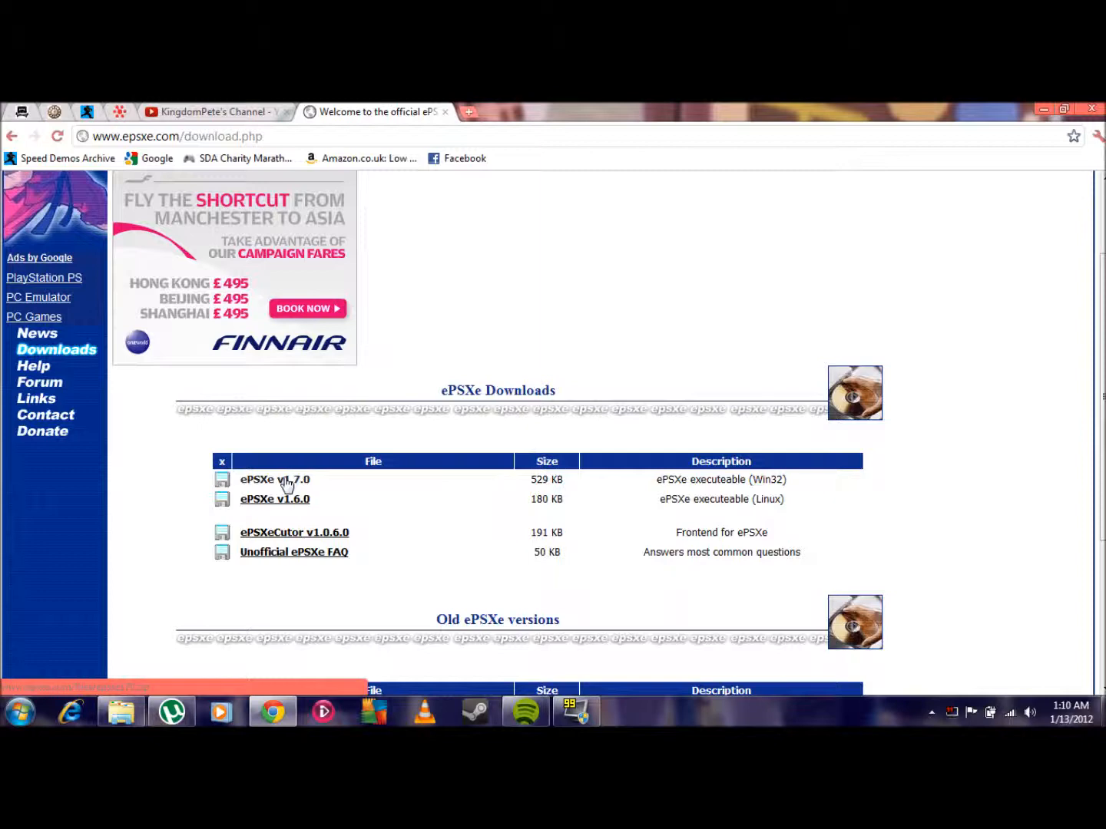
click(274, 479)
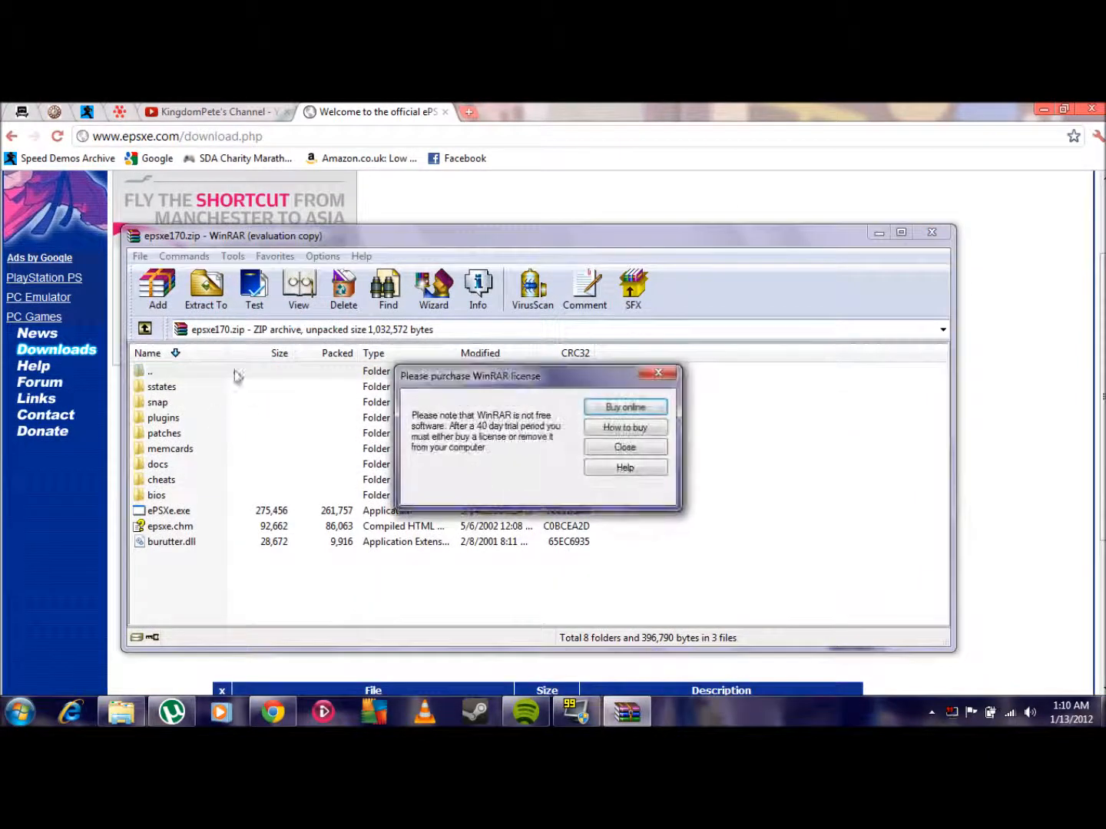
- Dismiss WinRAR's license reminder and extract the archive to an ePSXe folder on the desktop
click(623, 447)
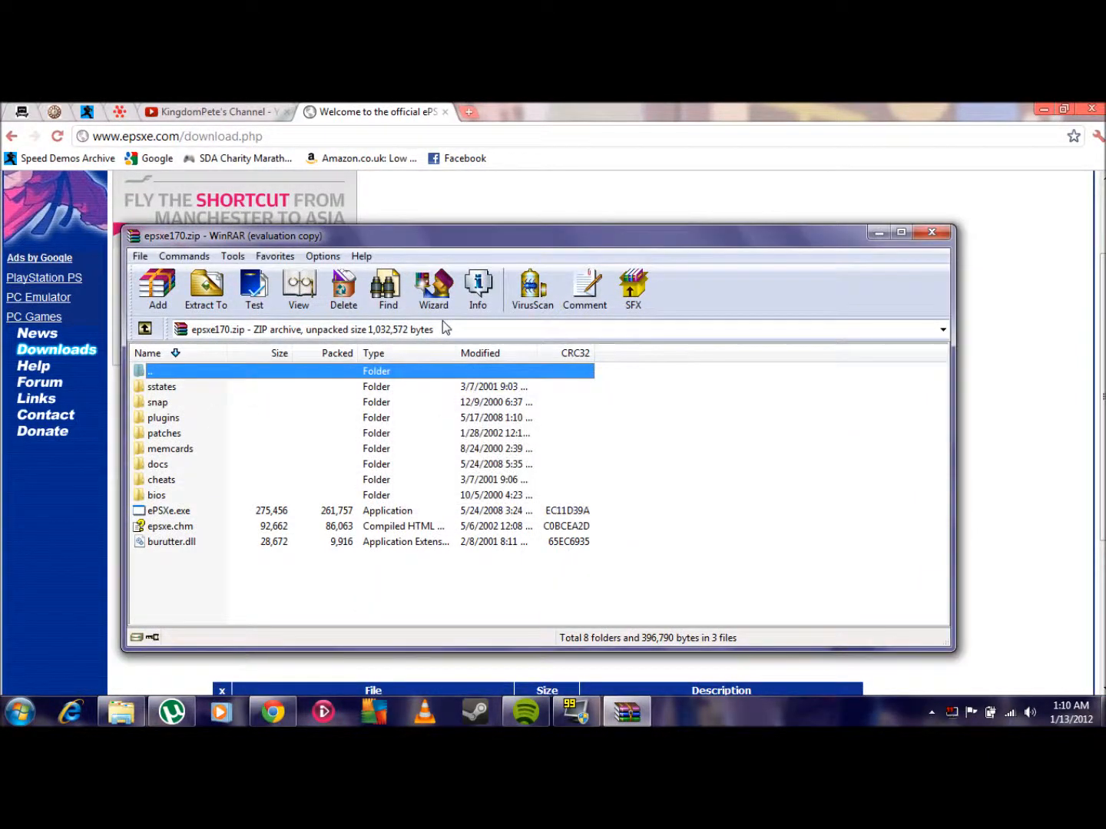
click(205, 289)
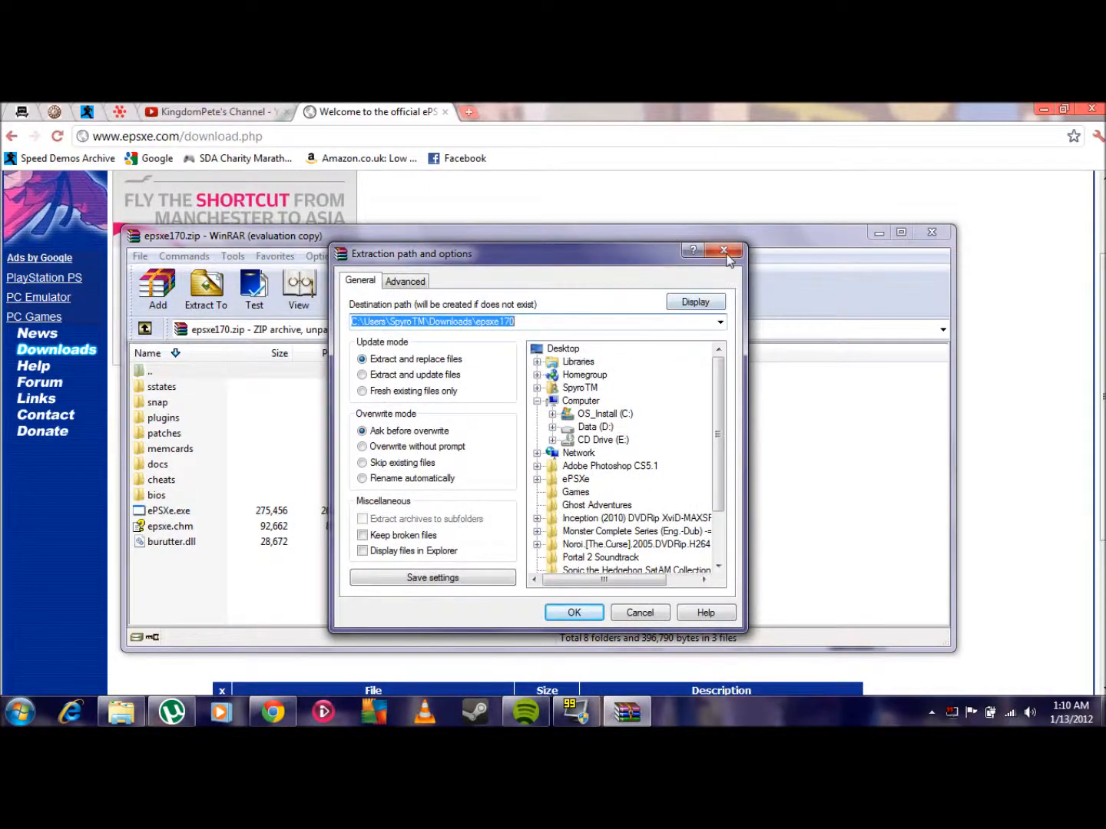
click(725, 252)
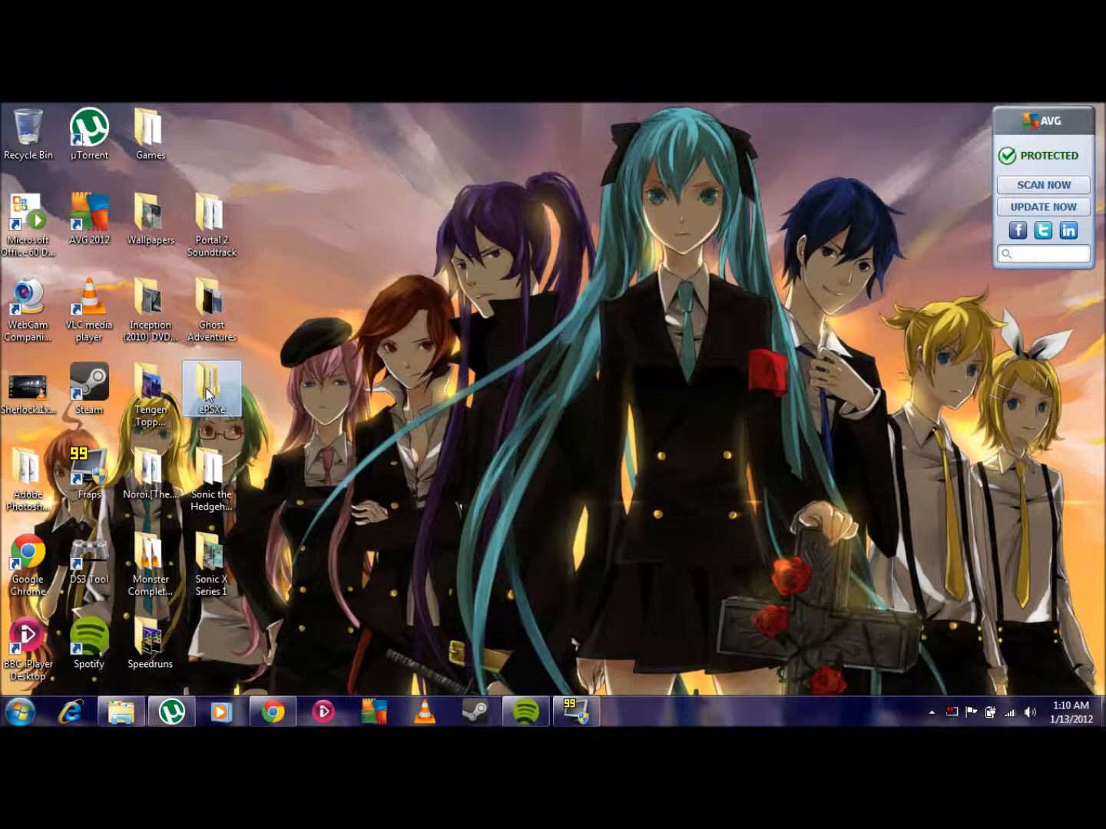
- Browse into the desktop ePSXe folder's epsxe 1.70 subfolder and select the ePSXe application file
double_click(212, 387)
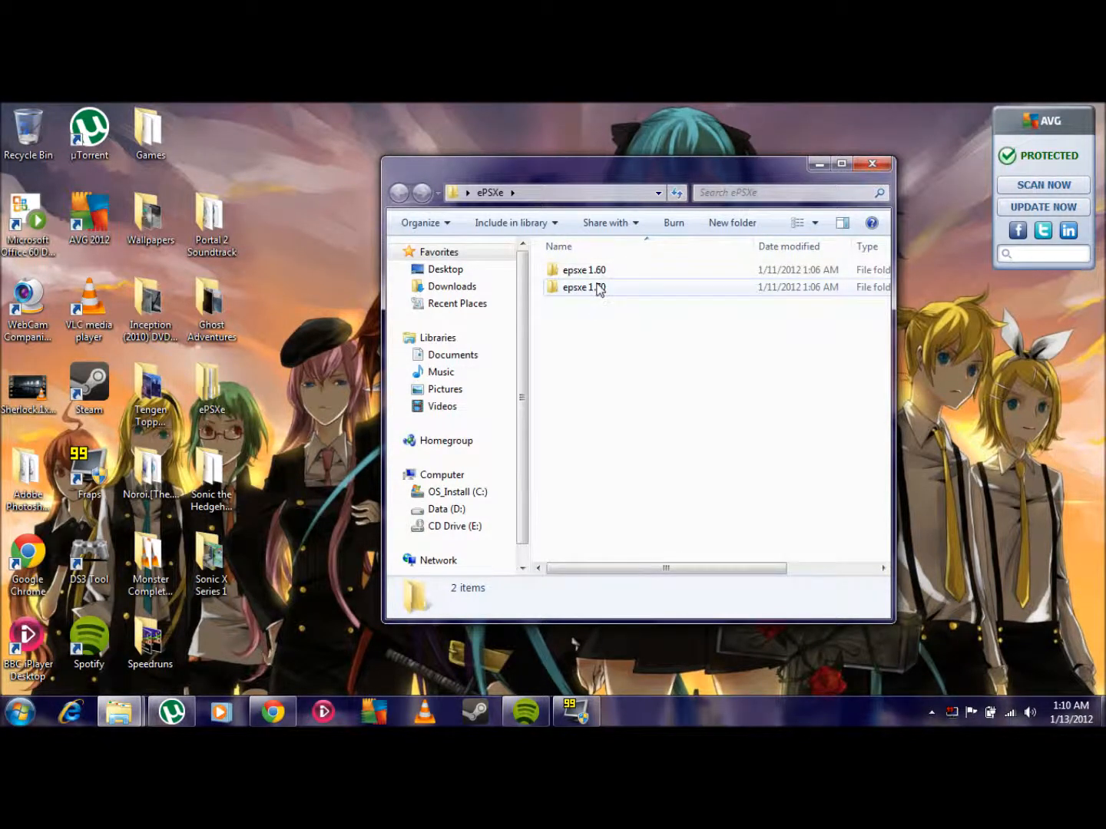
mouse_move(597, 287)
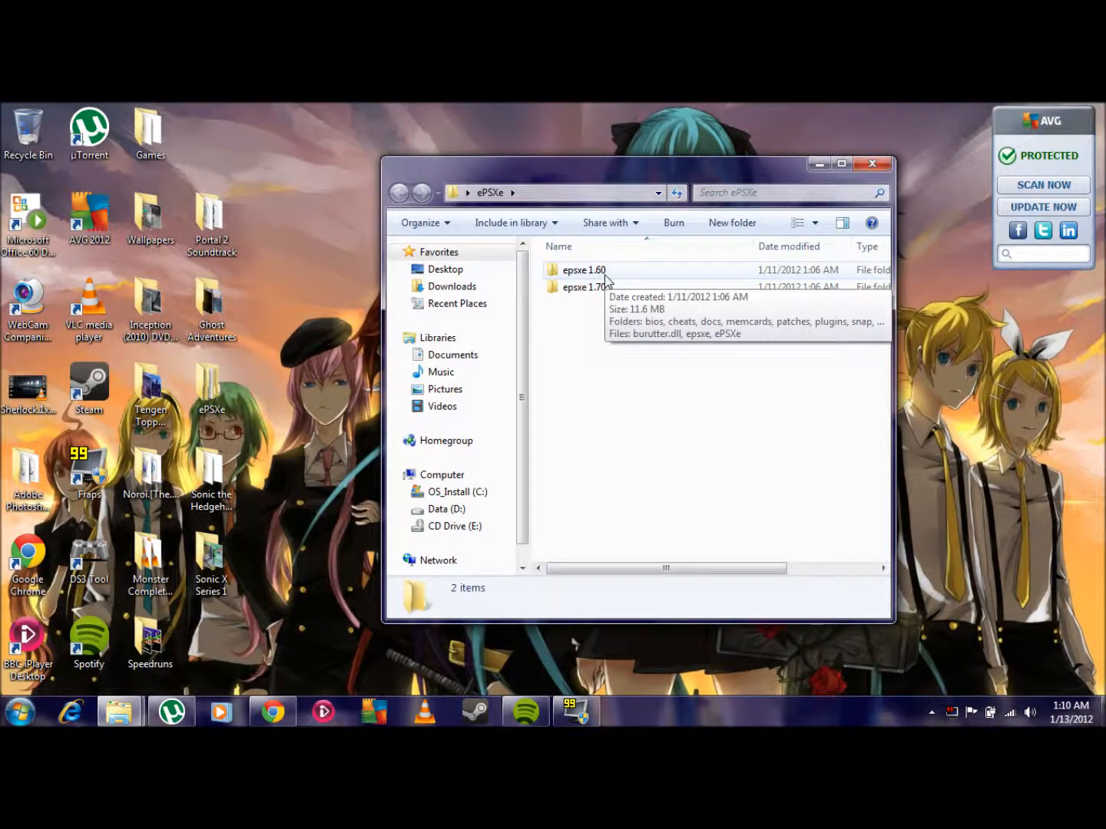
mouse_move(583, 286)
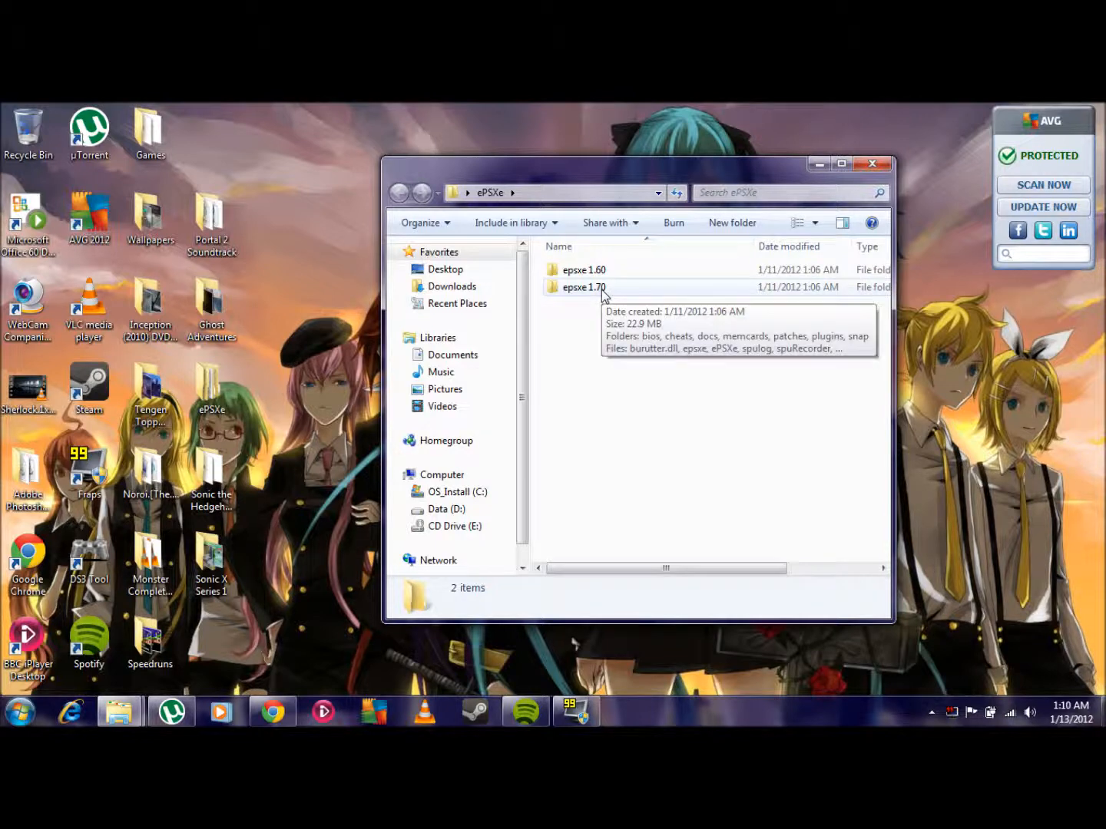
double_click(582, 286)
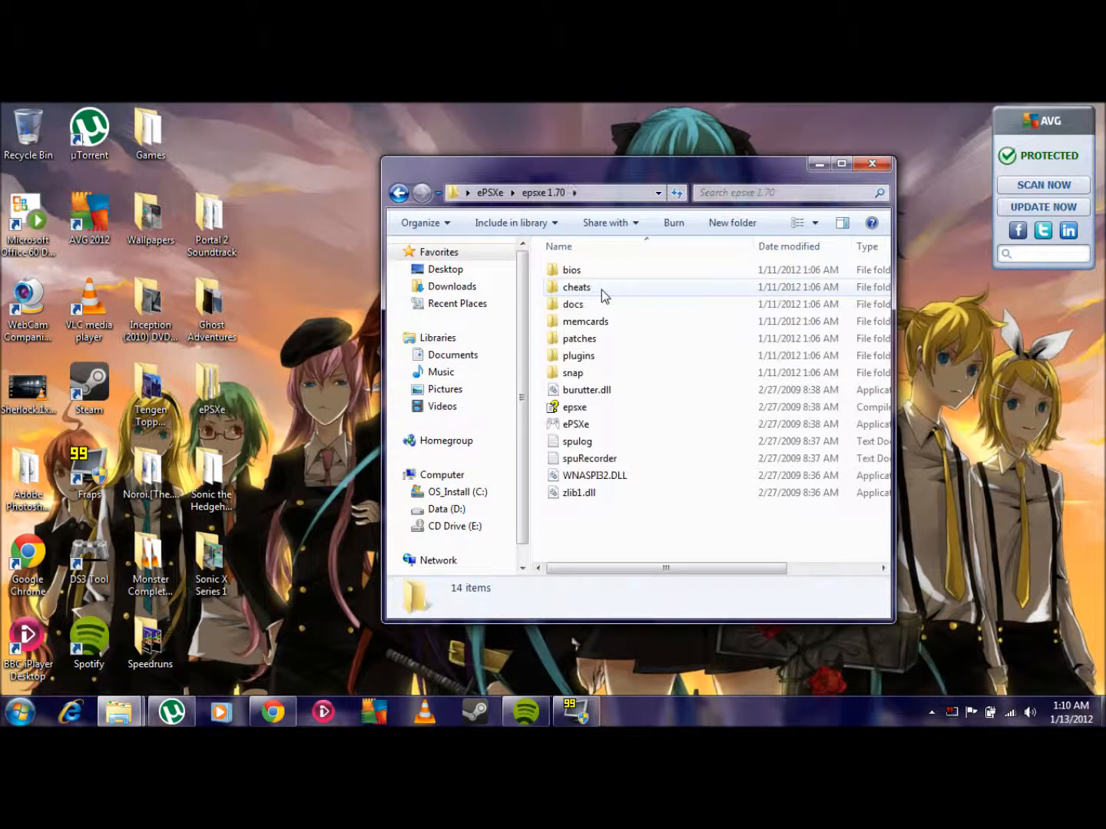
mouse_move(575, 424)
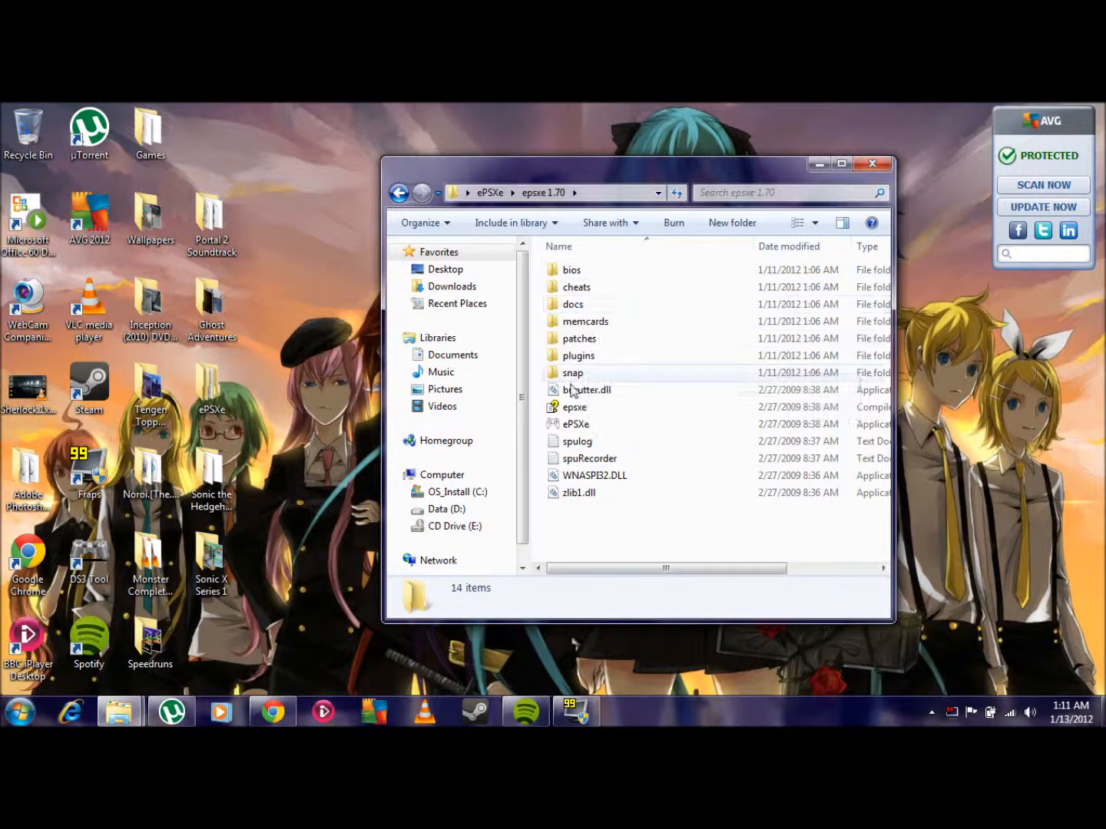
click(576, 424)
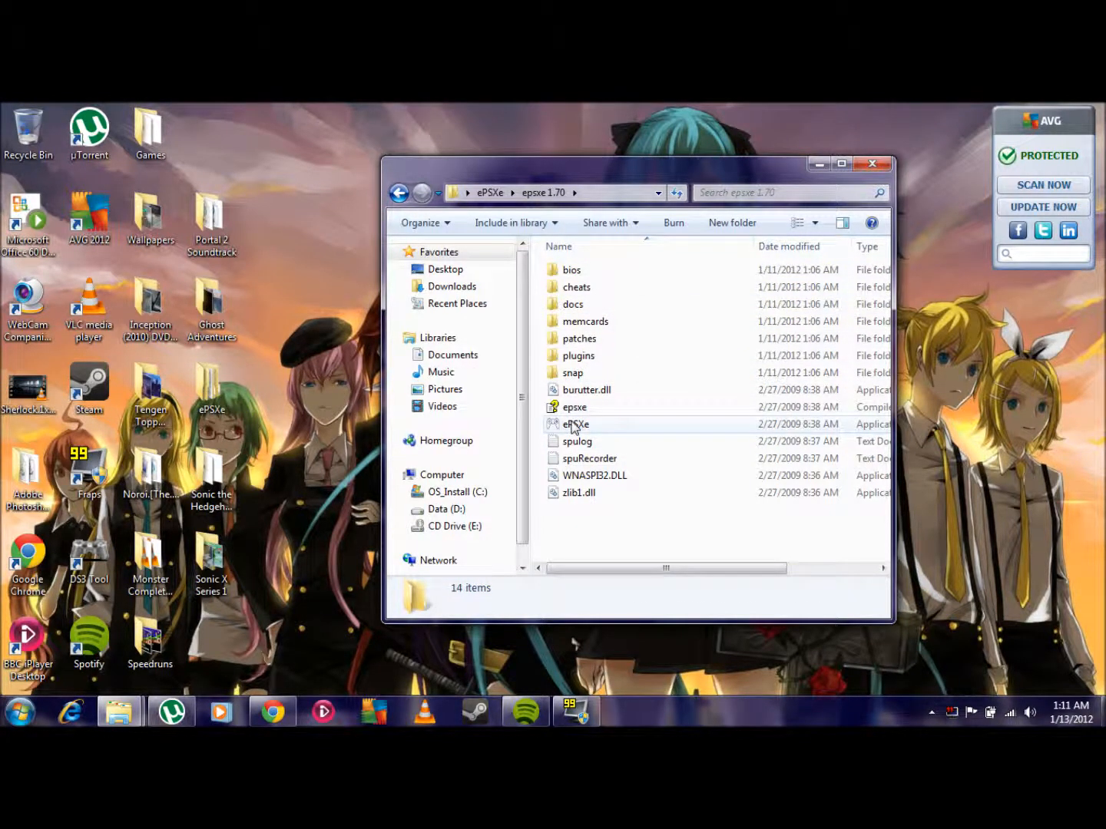
click(576, 424)
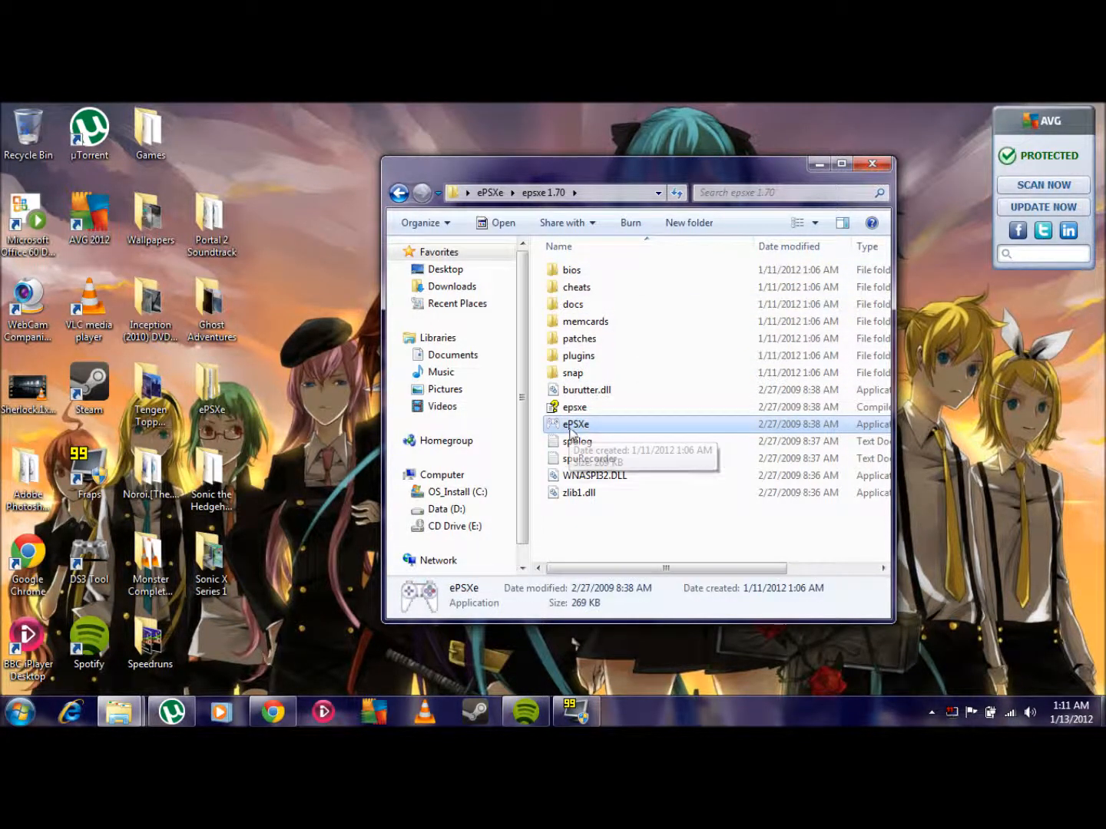
- Launch ePSXe.exe and start the Config wizard guide at its welcome page
double_click(577, 424)
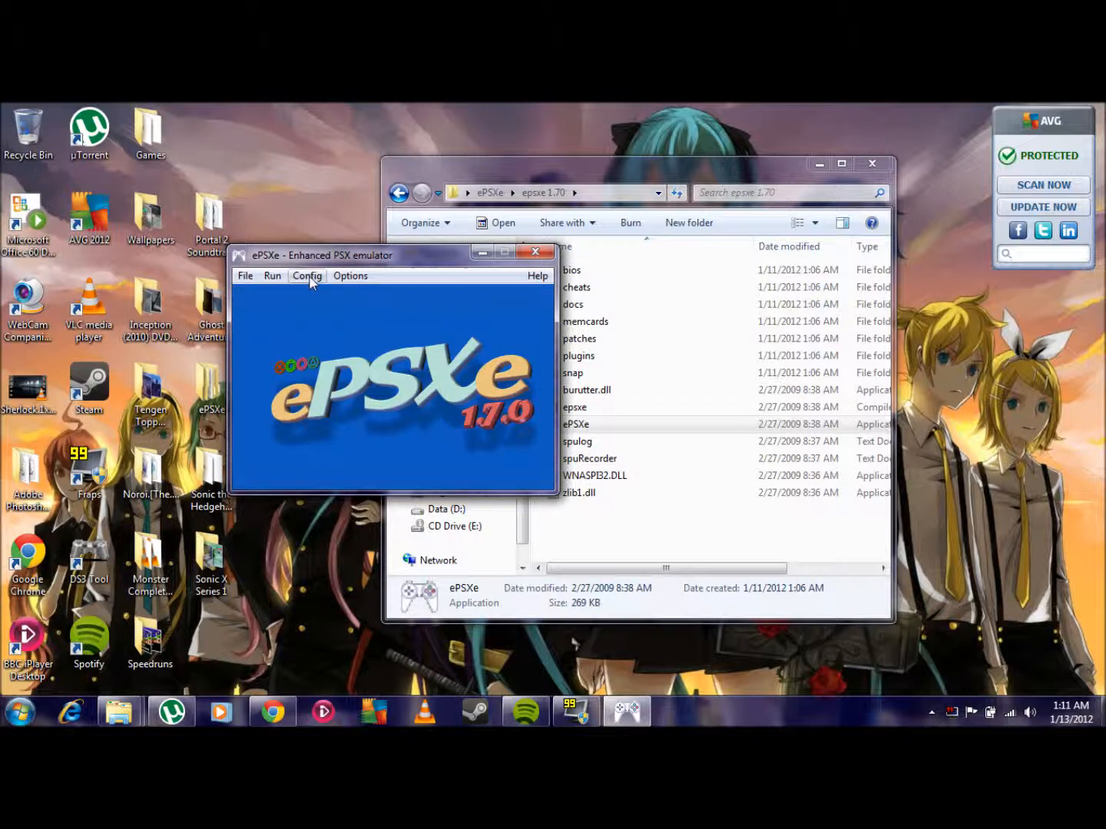
click(306, 276)
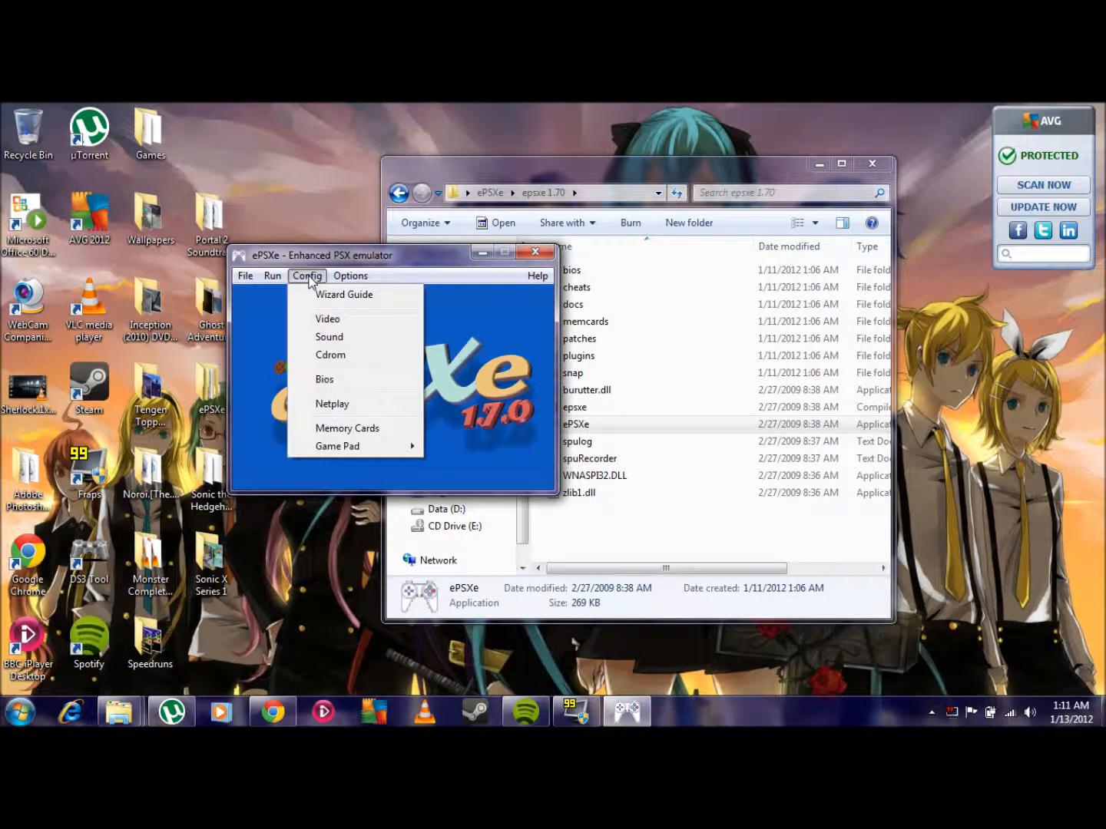
click(307, 276)
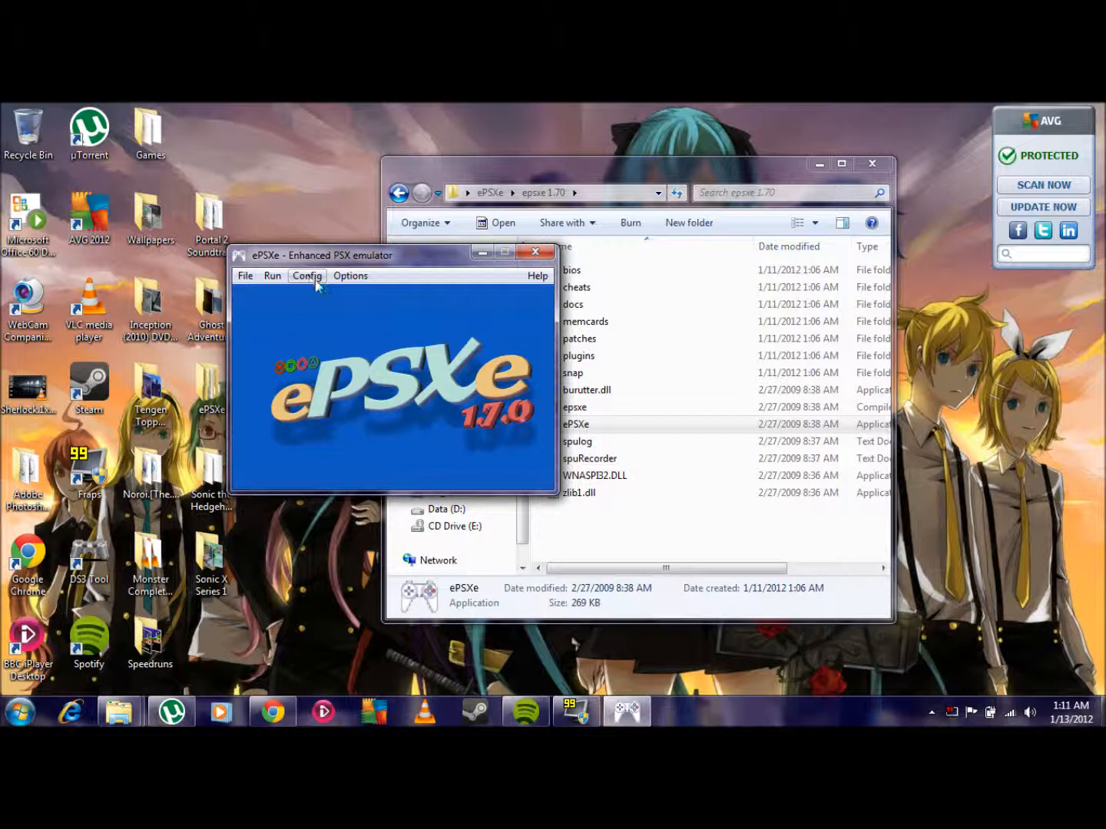
click(308, 276)
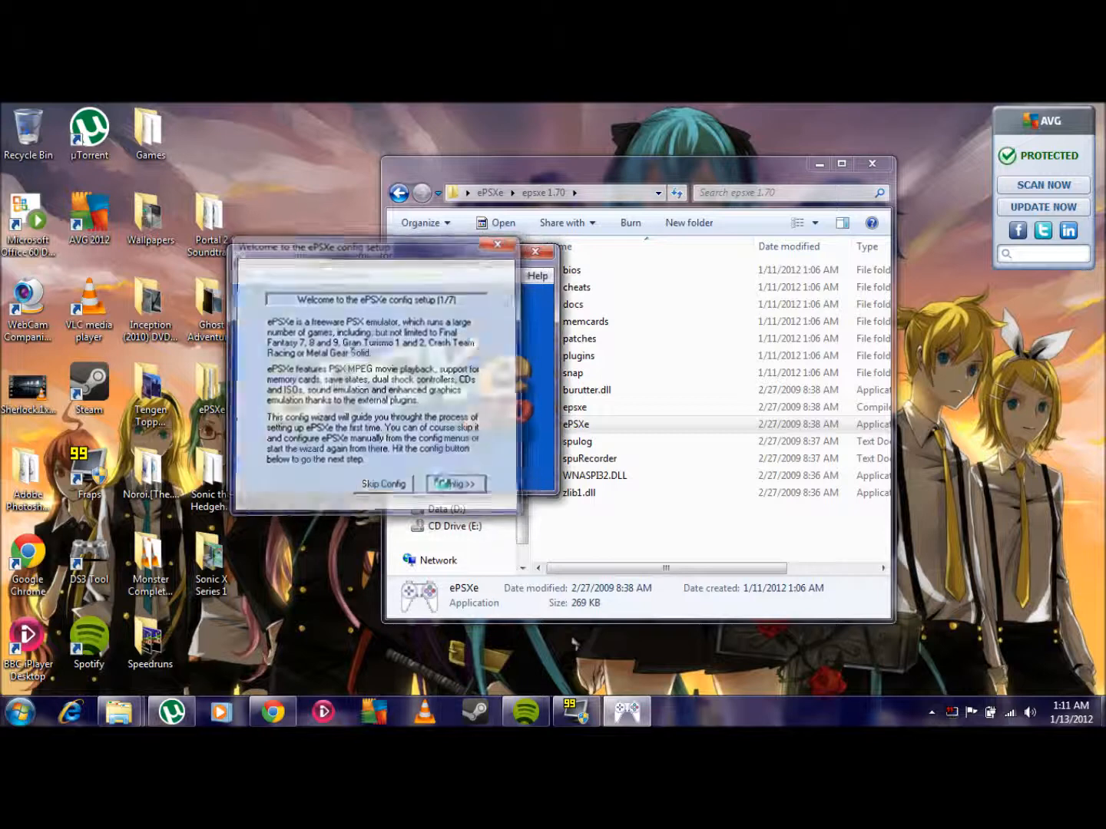
- Advance the wizard through the BIOS step toward the video plugin page (3/7)
click(455, 483)
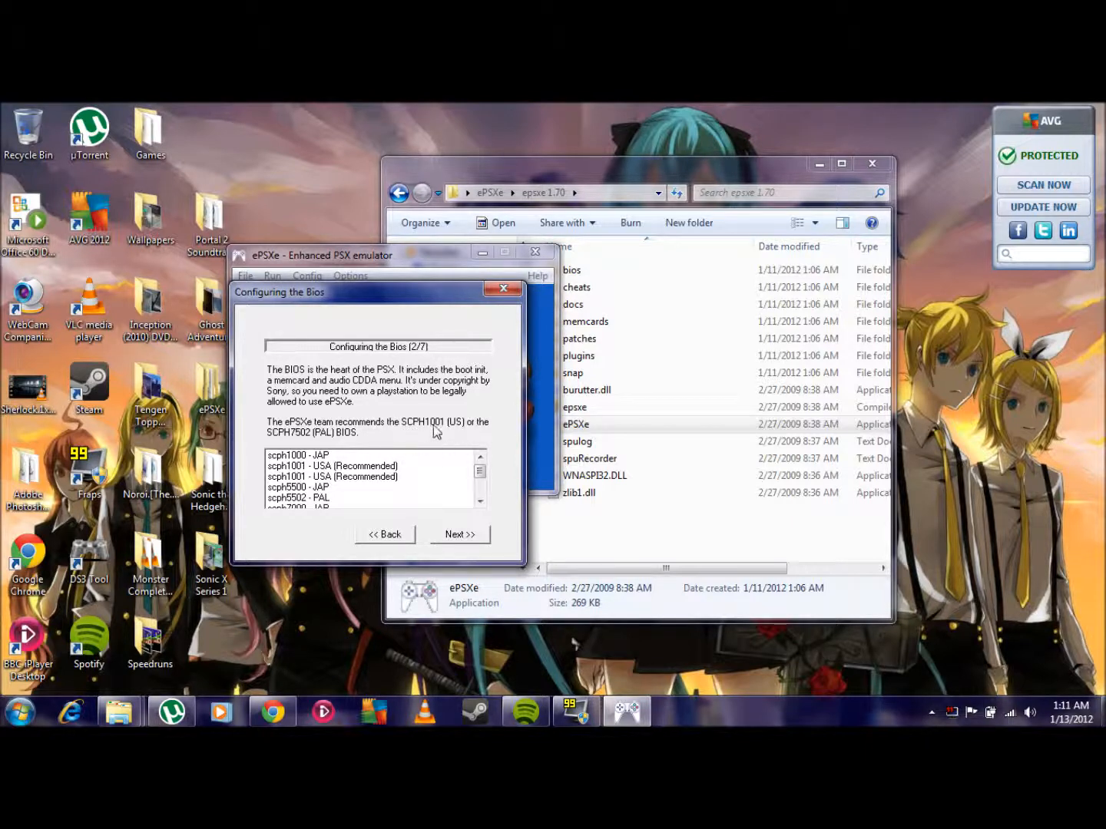
mouse_move(437, 484)
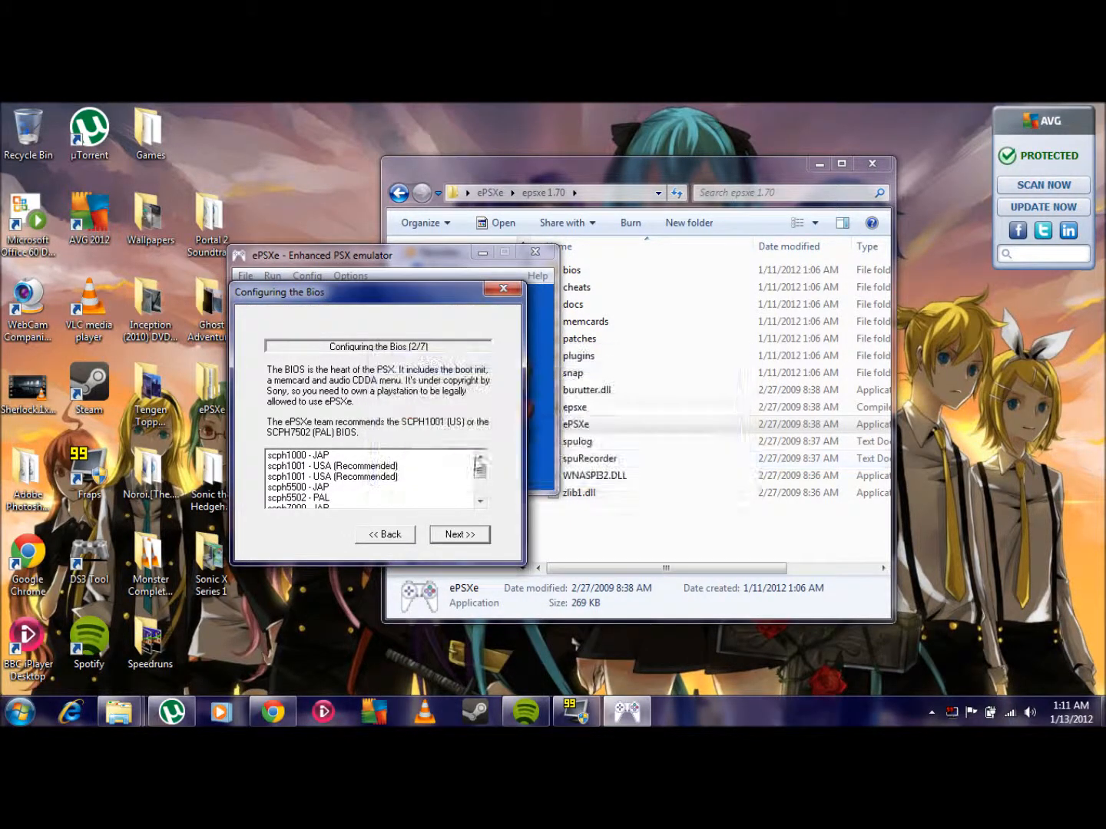
click(332, 476)
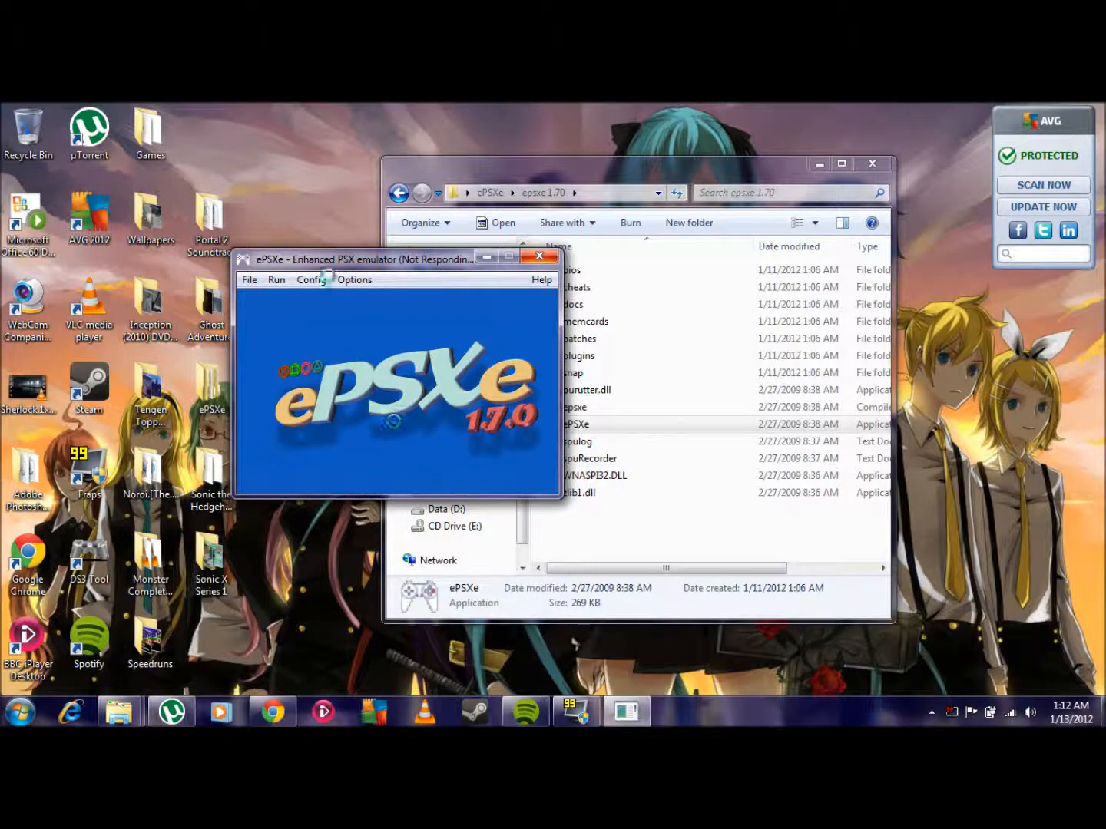
mouse_move(291, 670)
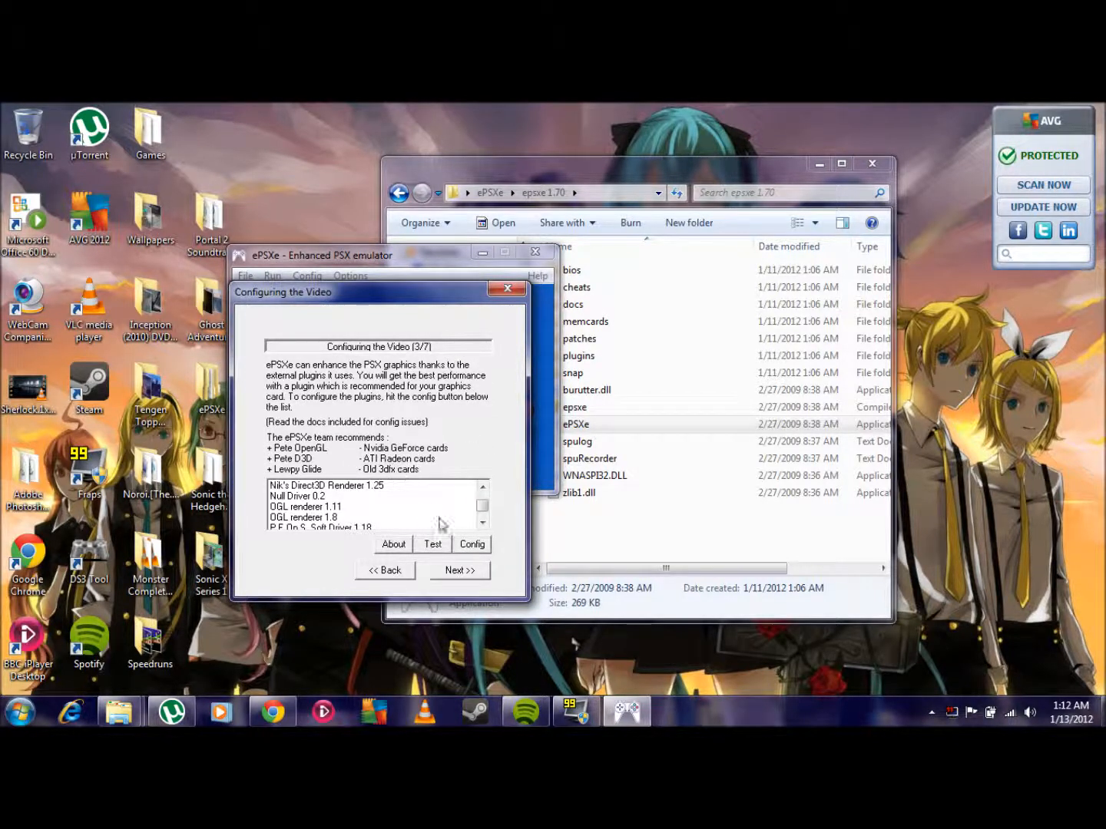
- Select Pete's OpenGL video plugin, keep the ePSXe SPU core sound plugin, and reach the CD-ROM step (5/7)
click(482, 528)
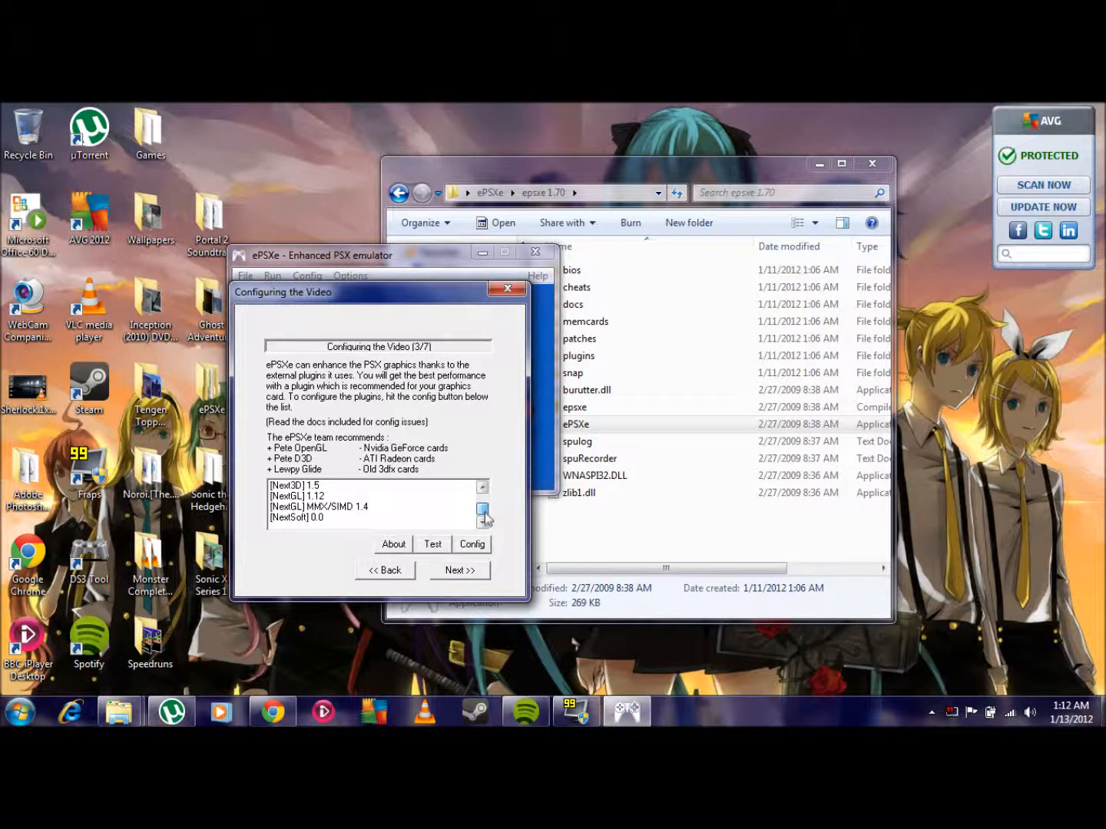
click(373, 507)
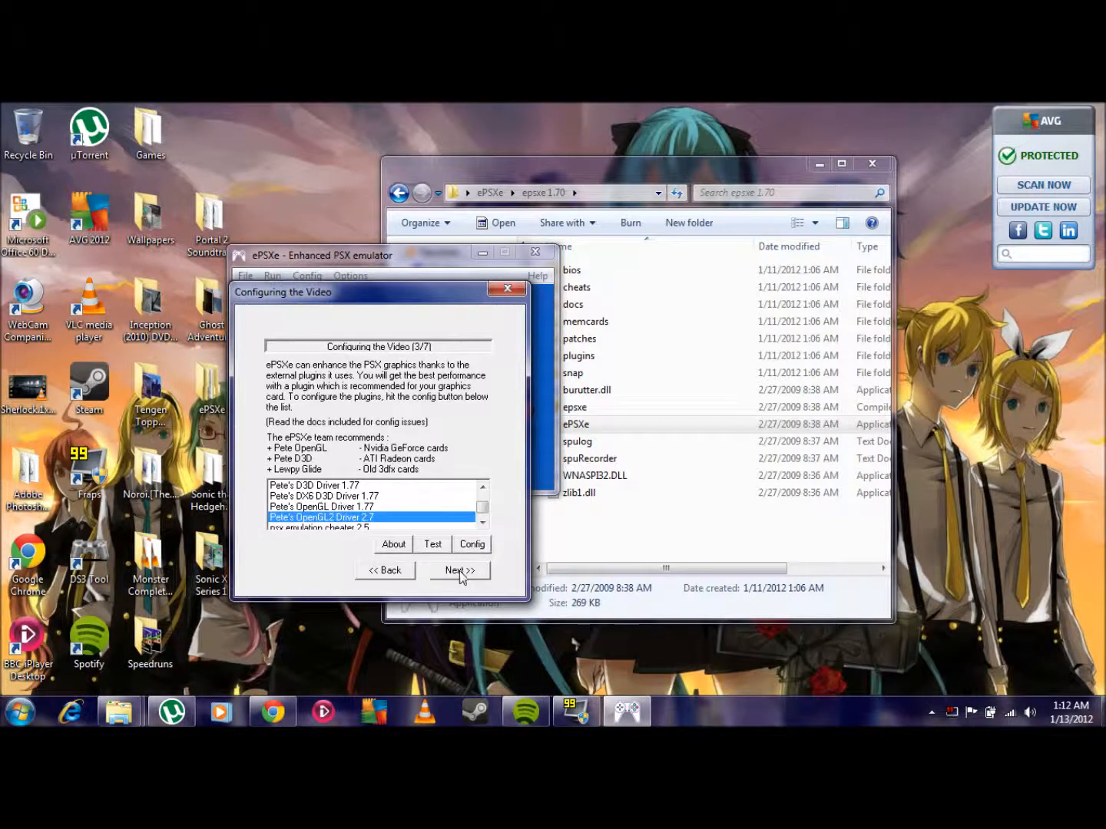
click(458, 571)
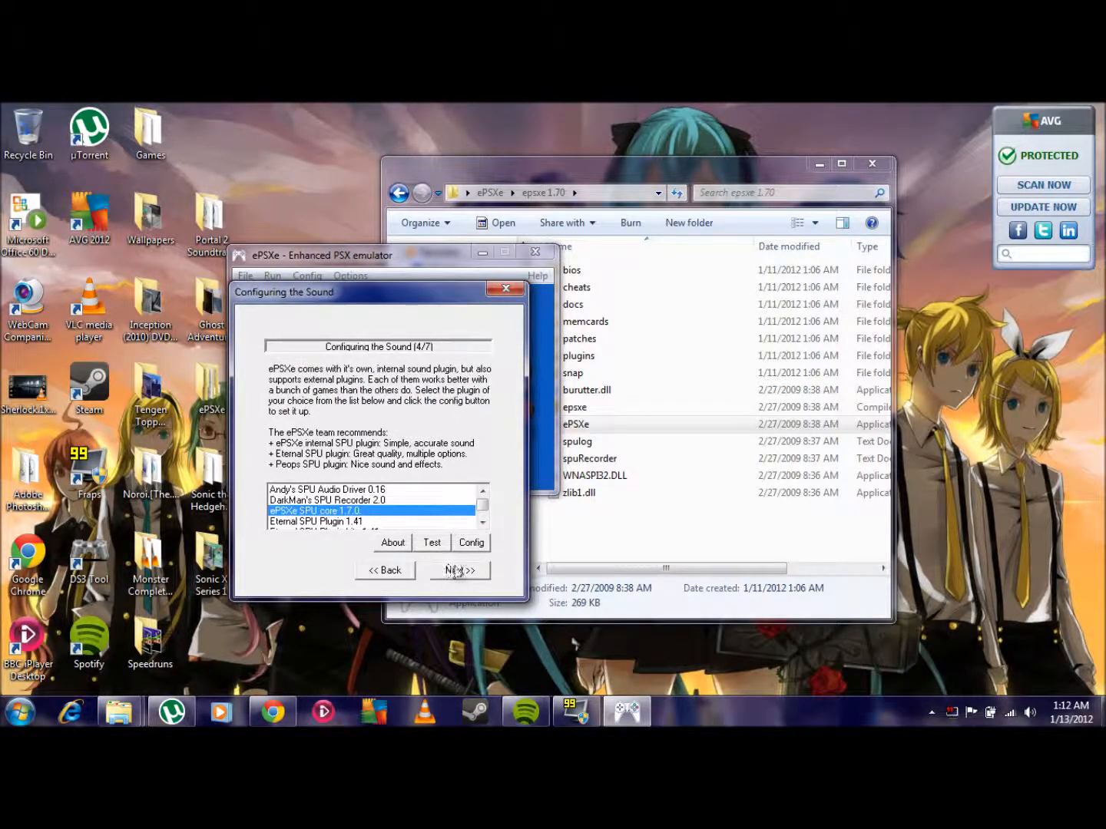
click(457, 570)
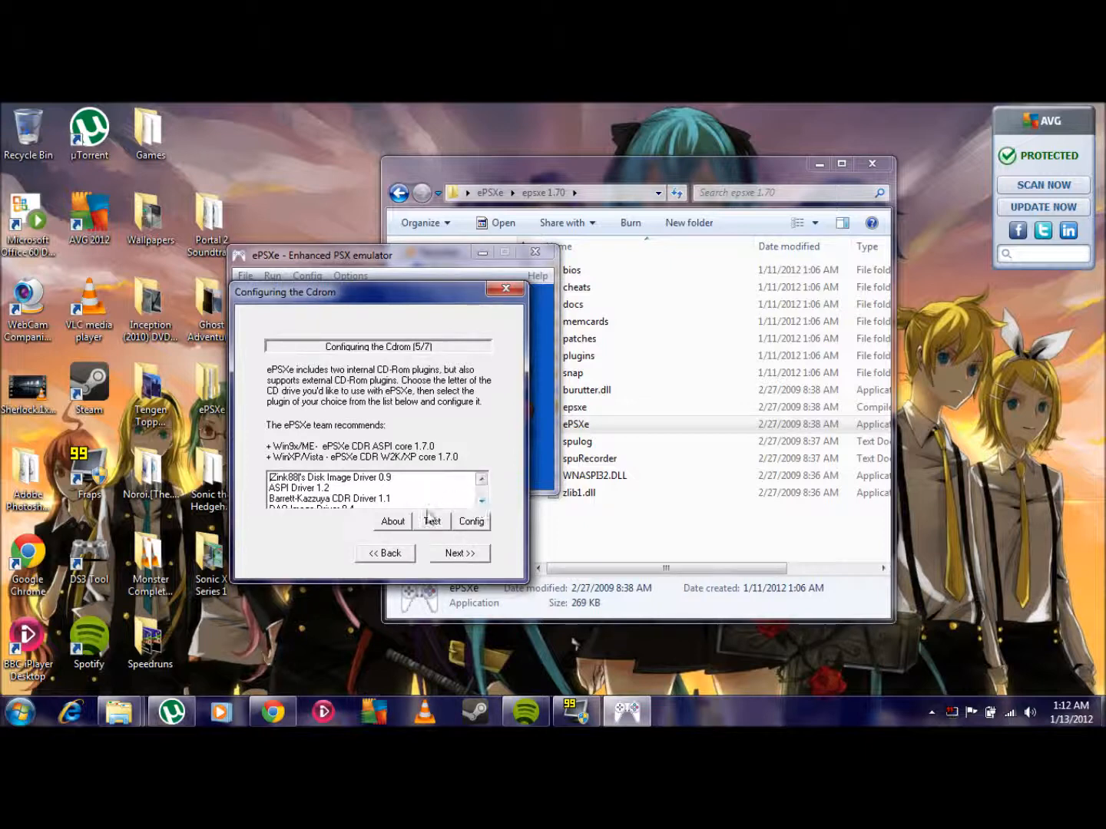
mouse_move(381, 507)
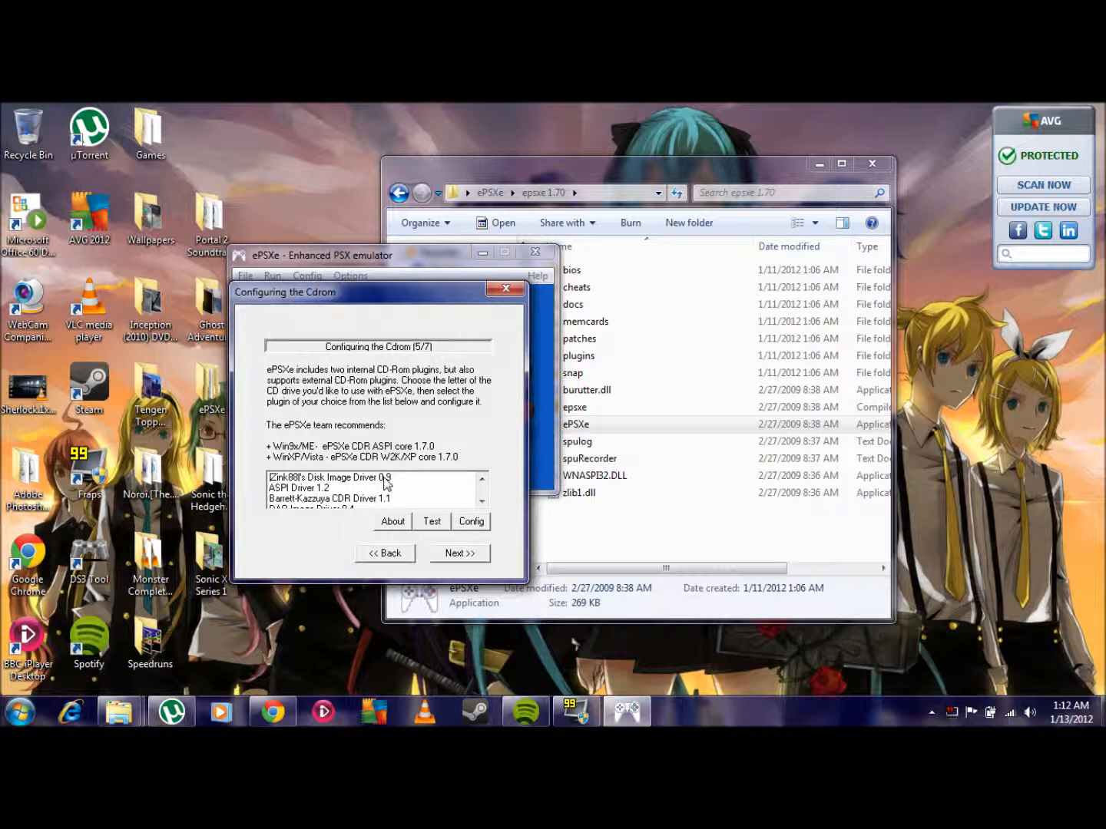
- Map Controller 1's buttons, finish the wizard with Done, and close the ePSXe emulator
click(457, 553)
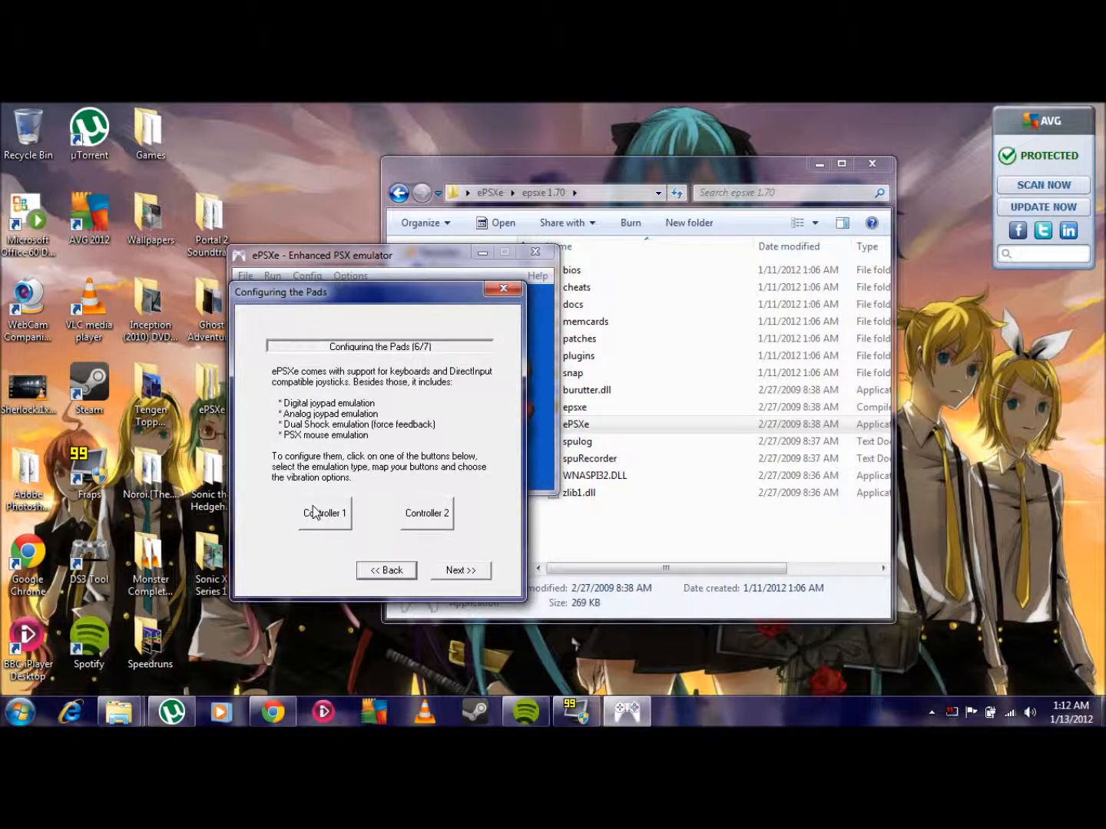
mouse_move(330, 516)
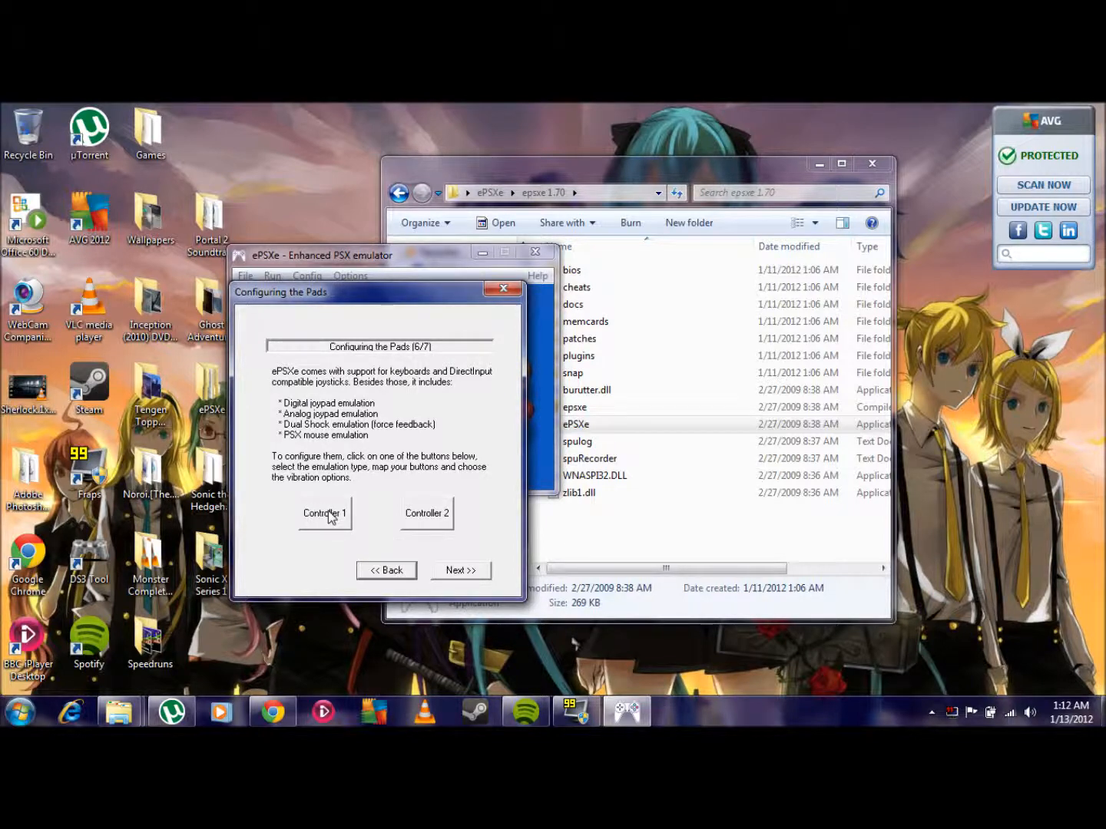
click(324, 513)
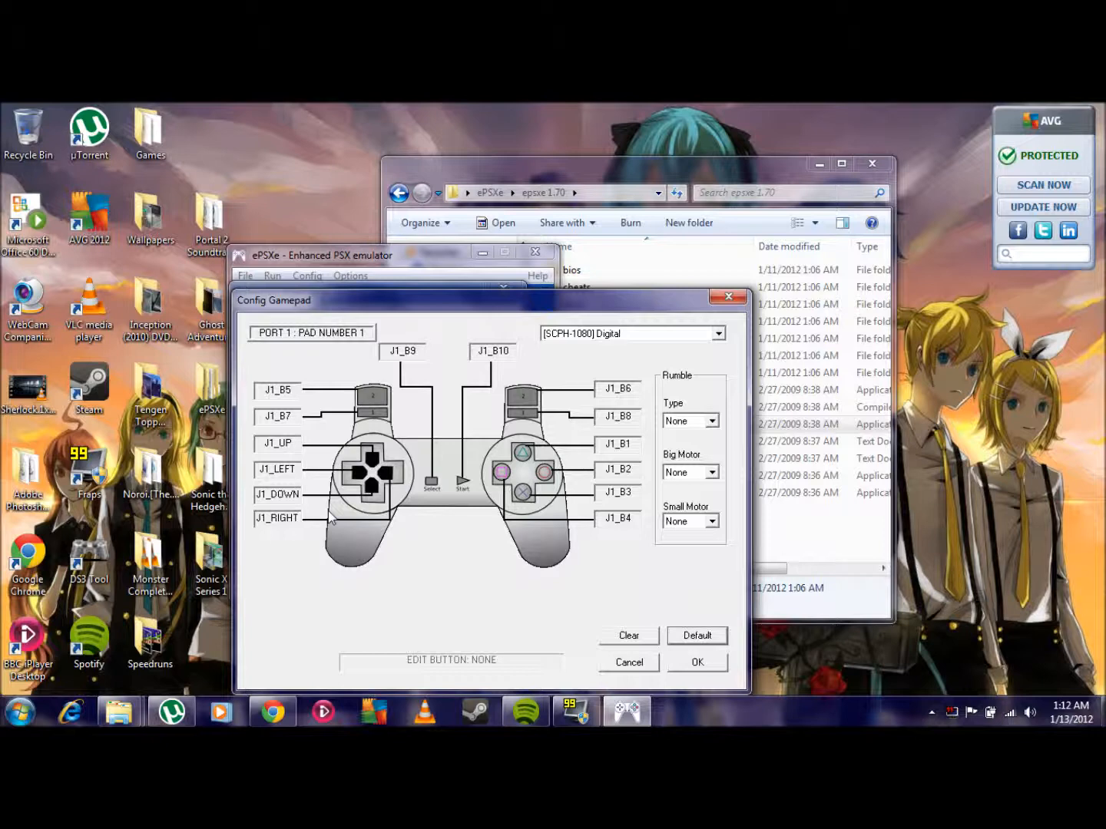
mouse_move(438, 411)
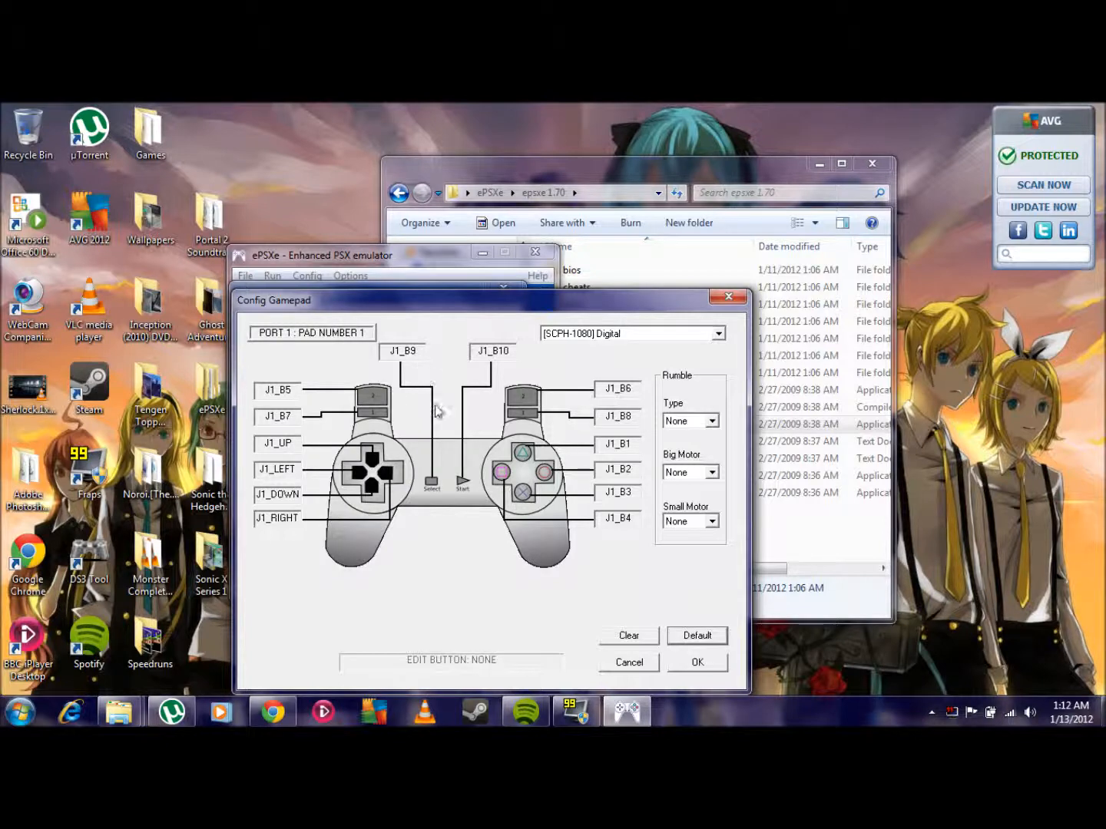
mouse_move(541, 488)
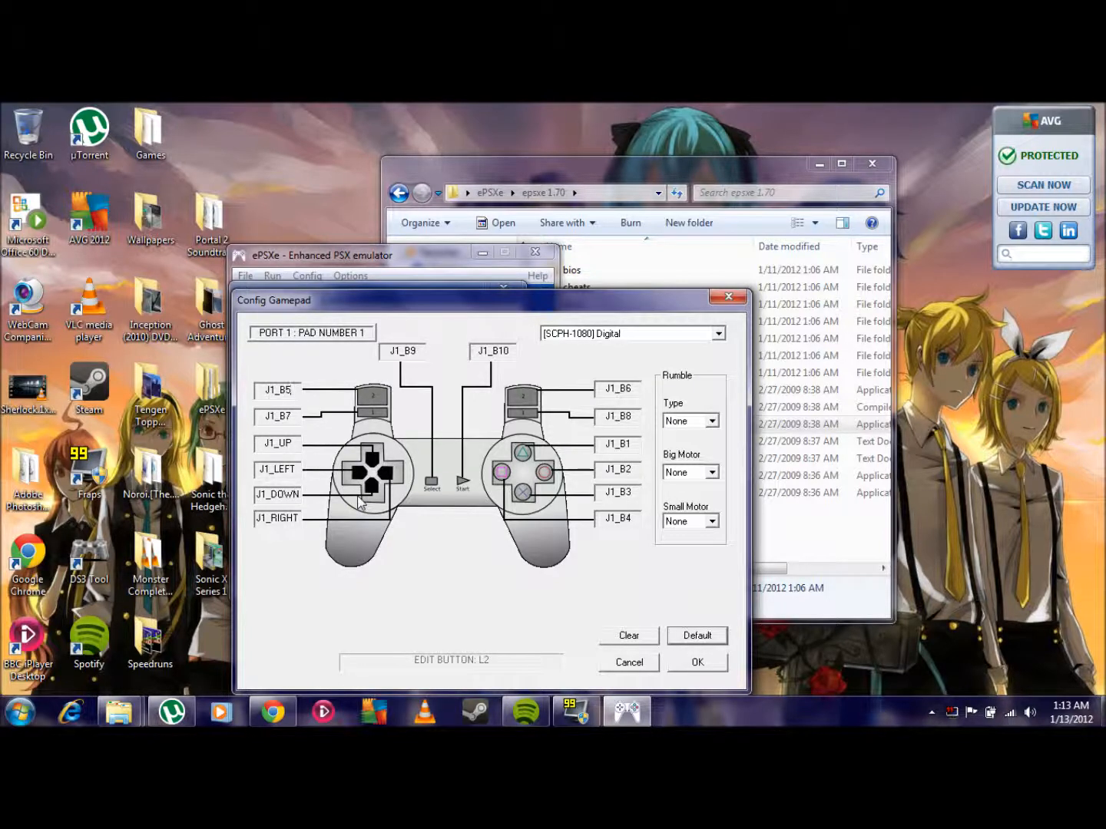
mouse_move(609, 556)
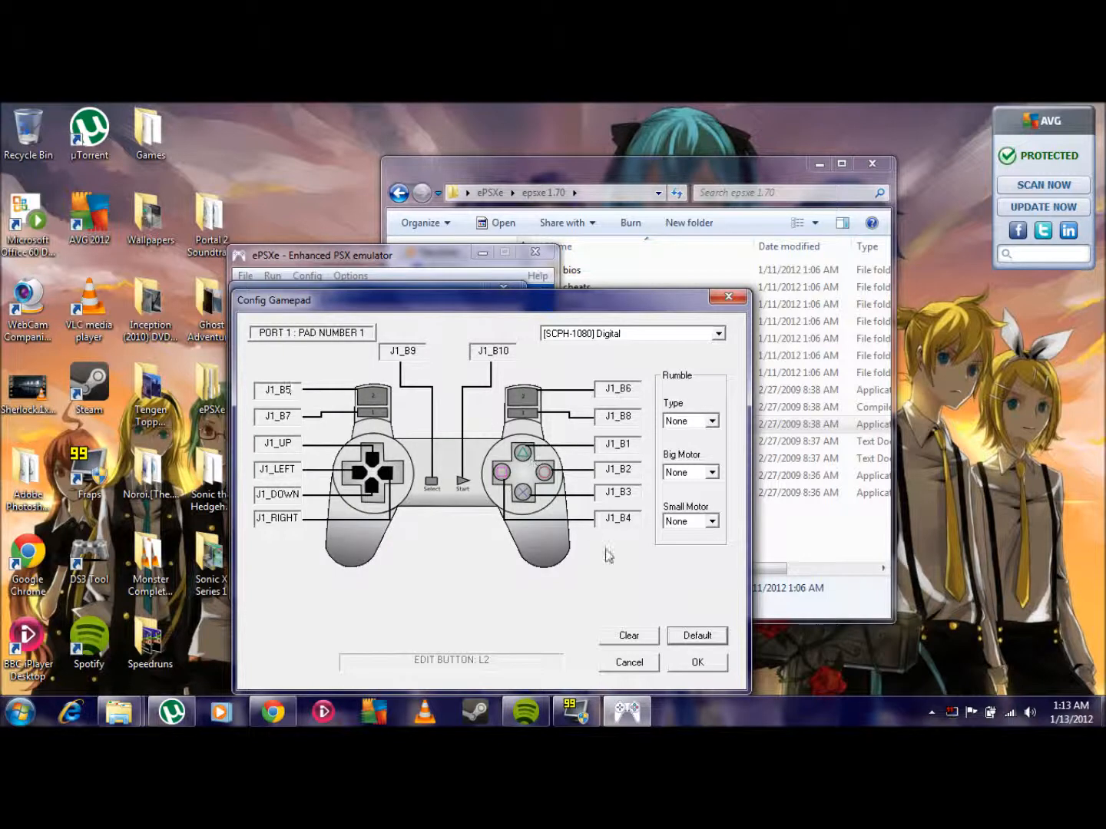
mouse_move(600, 534)
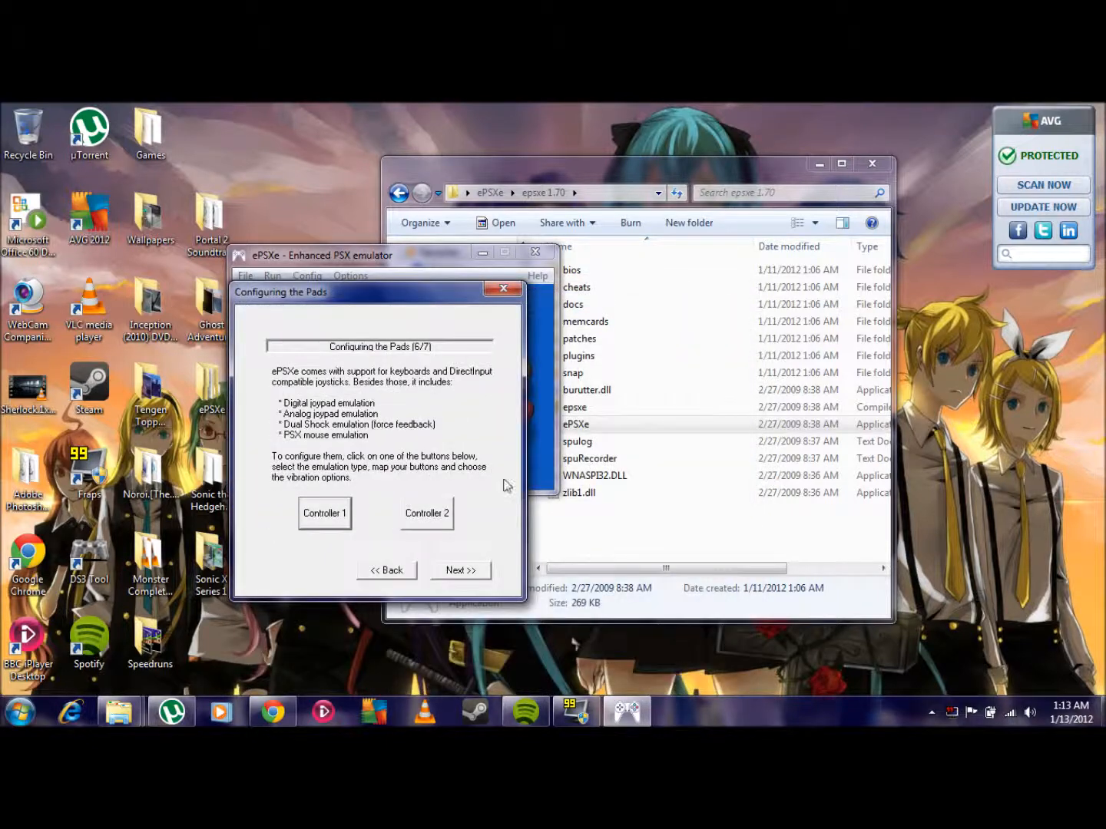
click(459, 570)
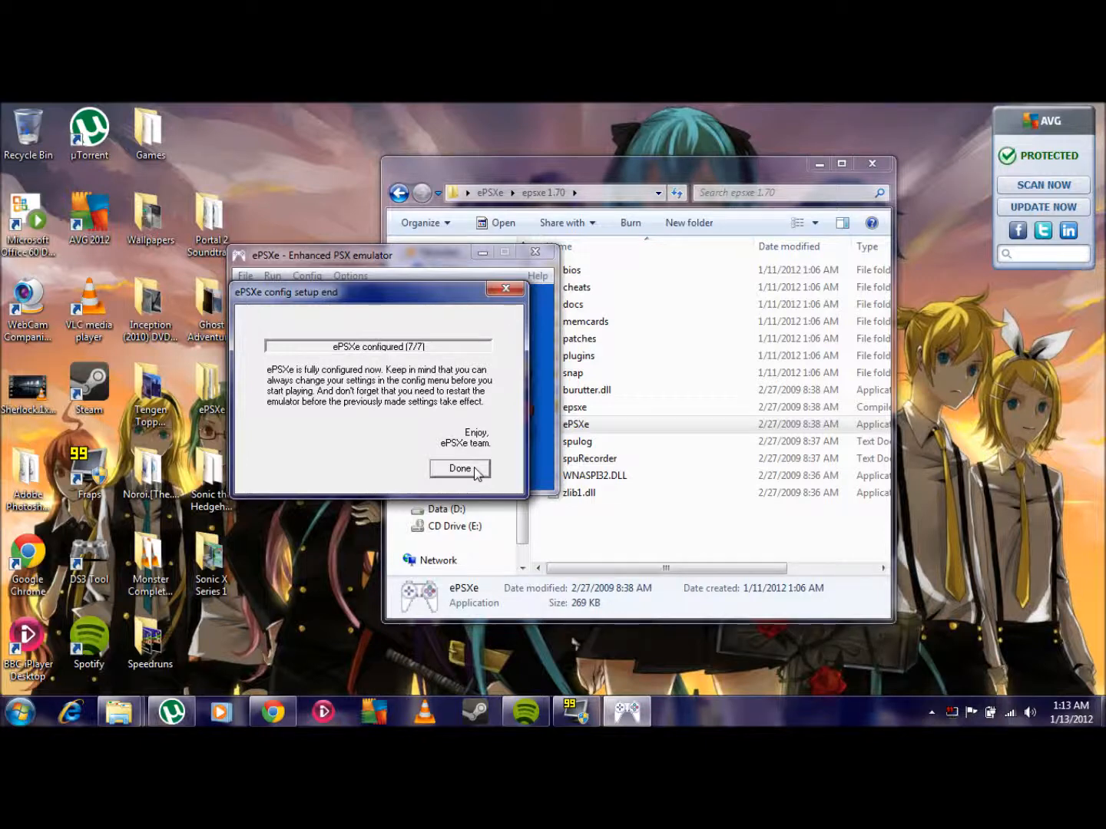
click(459, 468)
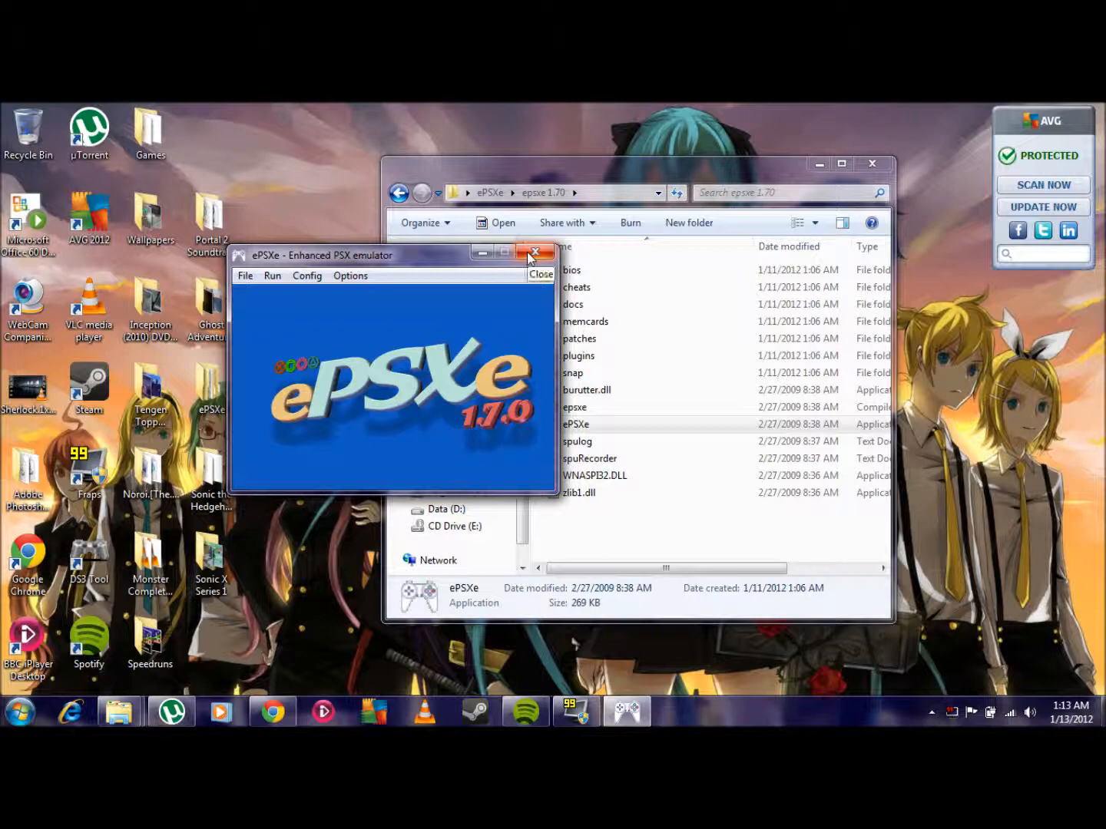
click(534, 252)
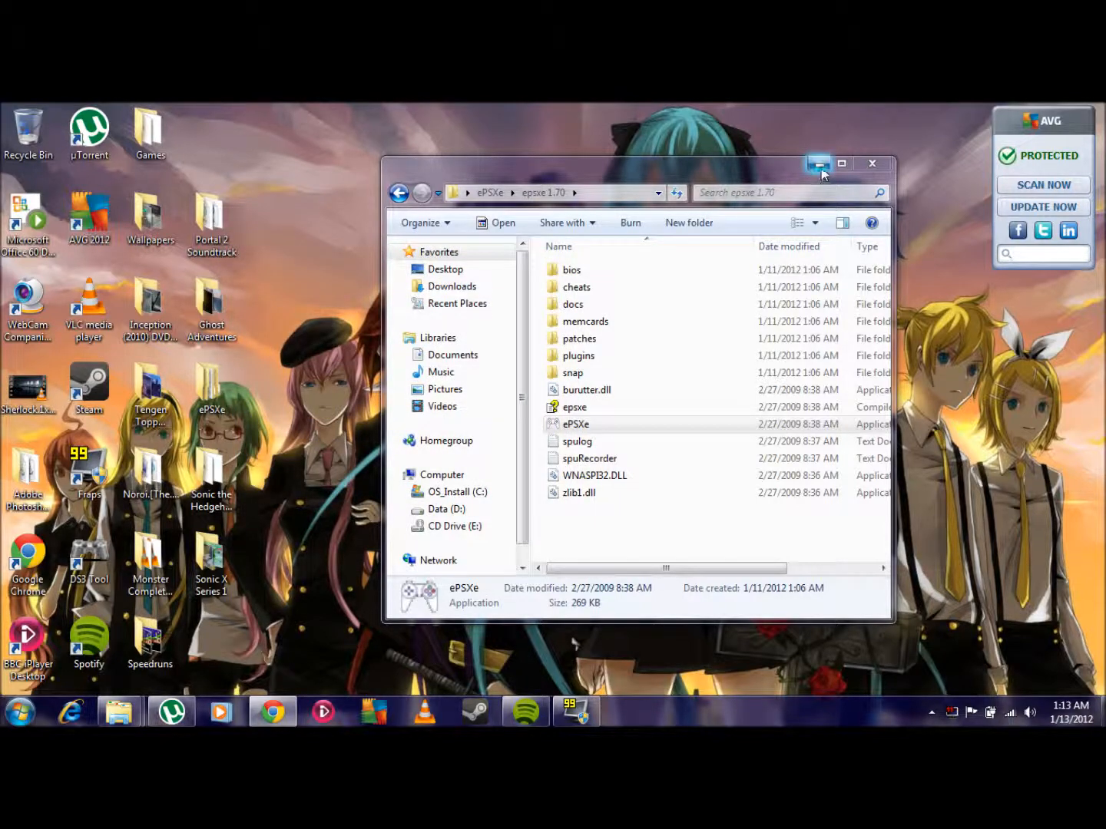
- Minimise the ePSXe folder window and switch back to Chrome's new tab
click(818, 162)
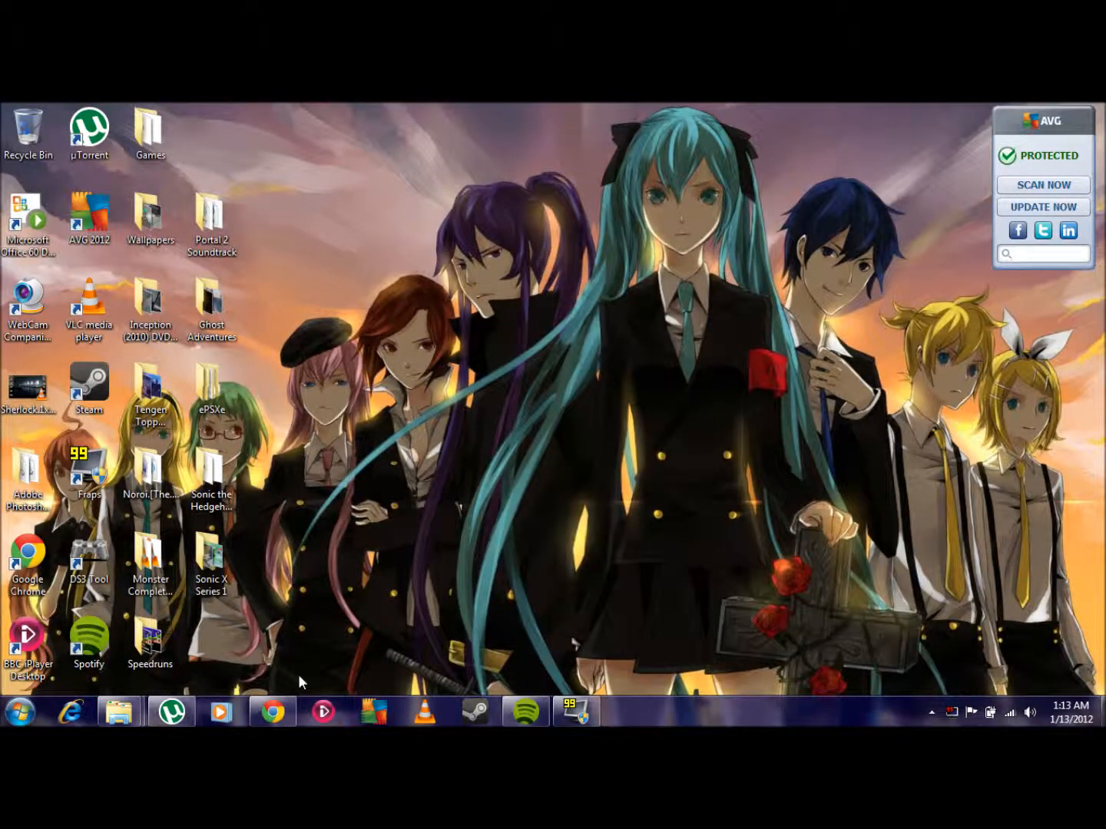
mouse_move(436, 580)
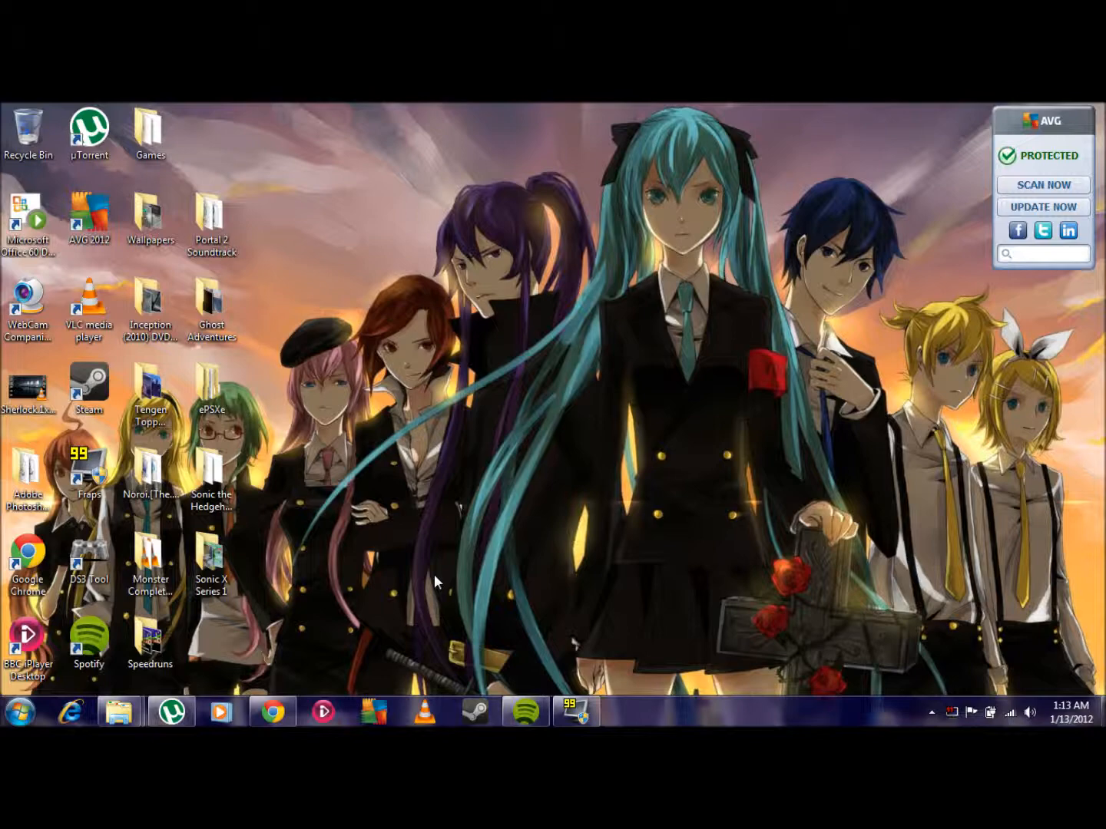
mouse_move(332, 623)
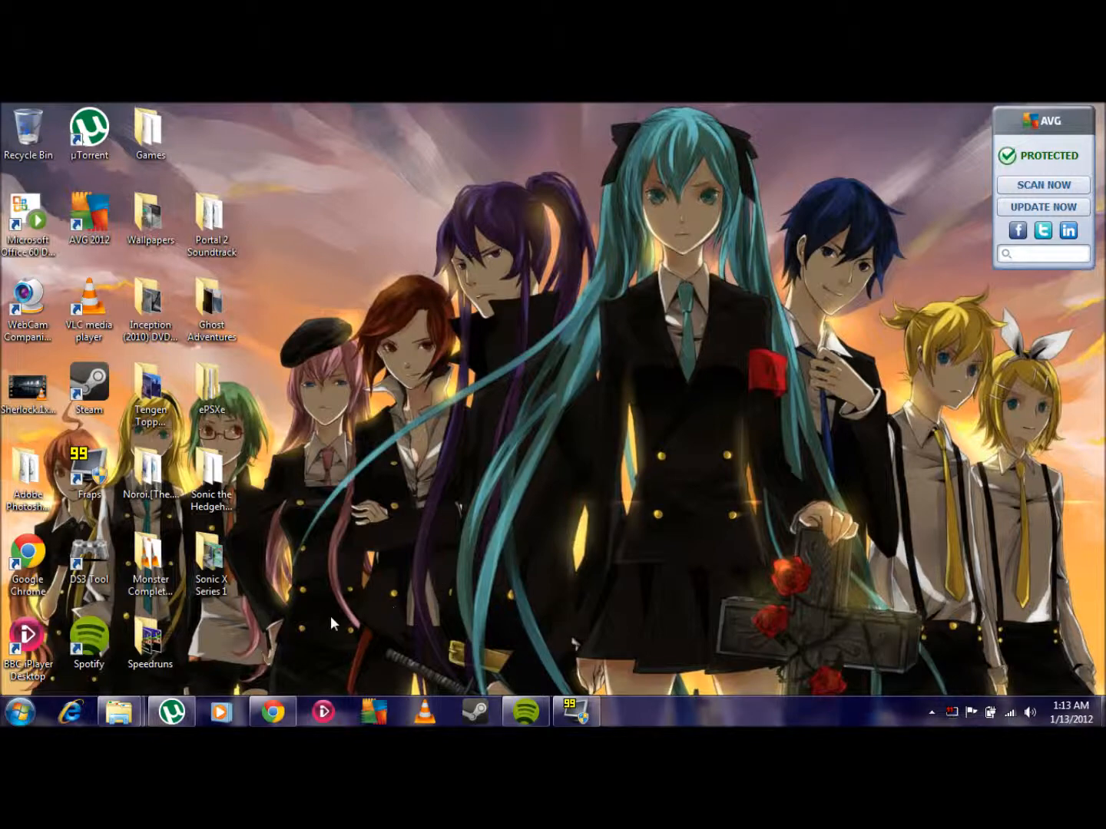
click(271, 710)
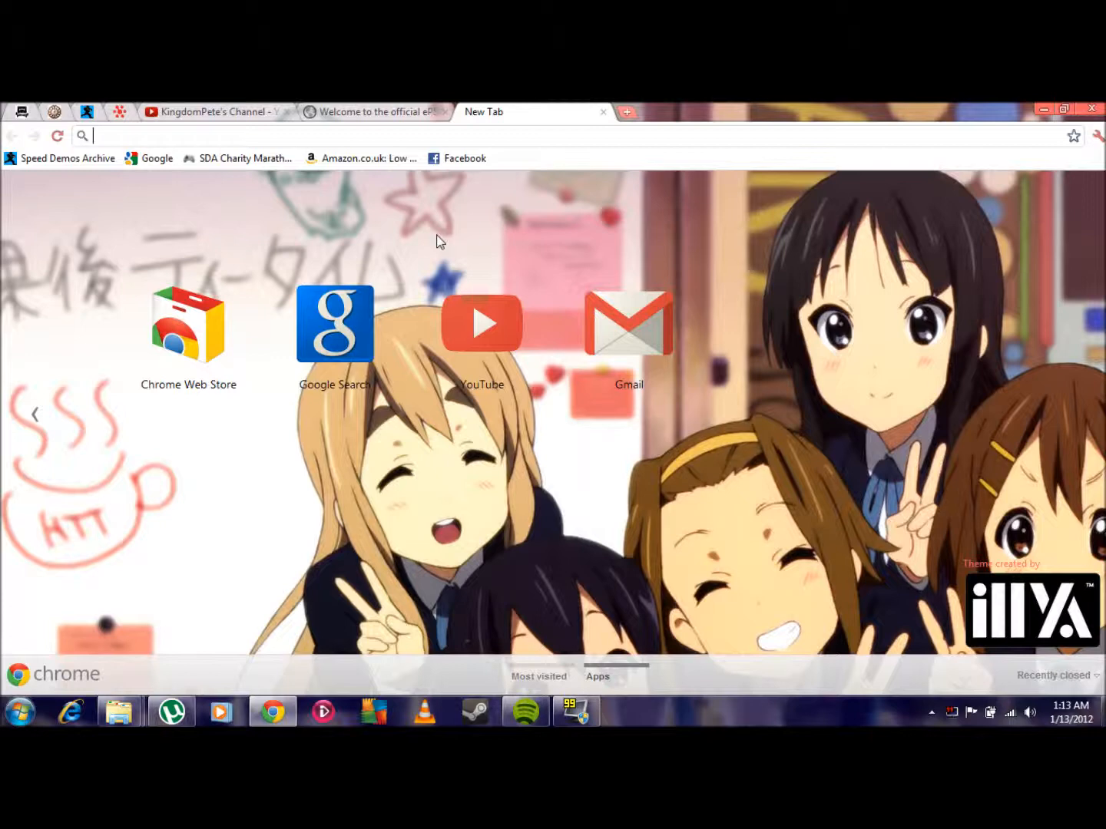
- Search Google for 'fraps' and open the official Fraps website
click(335, 322)
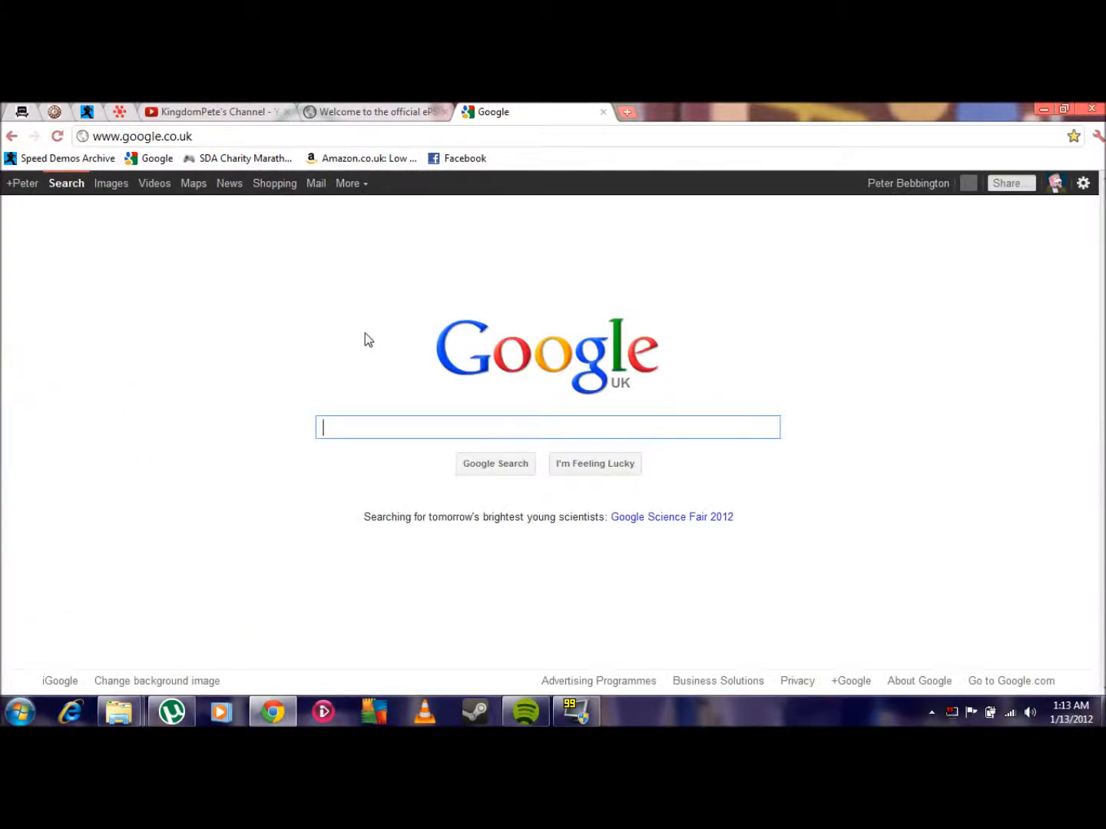
text(fraps)
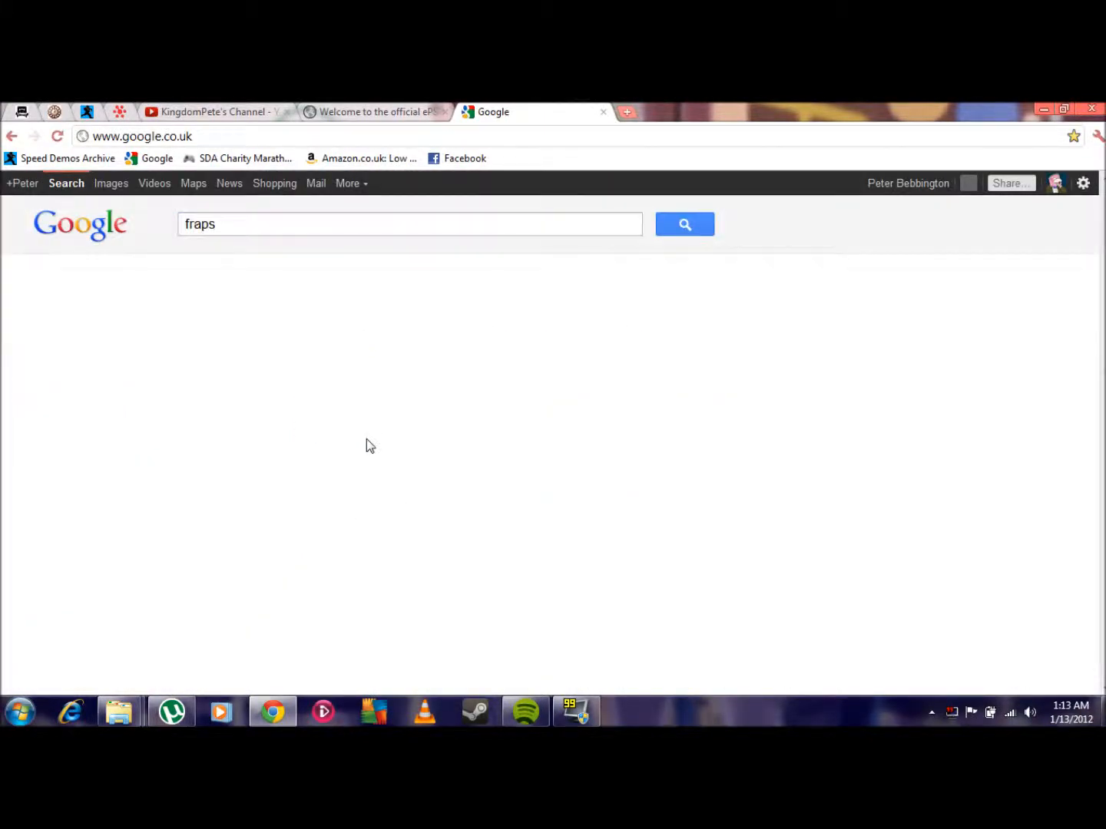
click(684, 224)
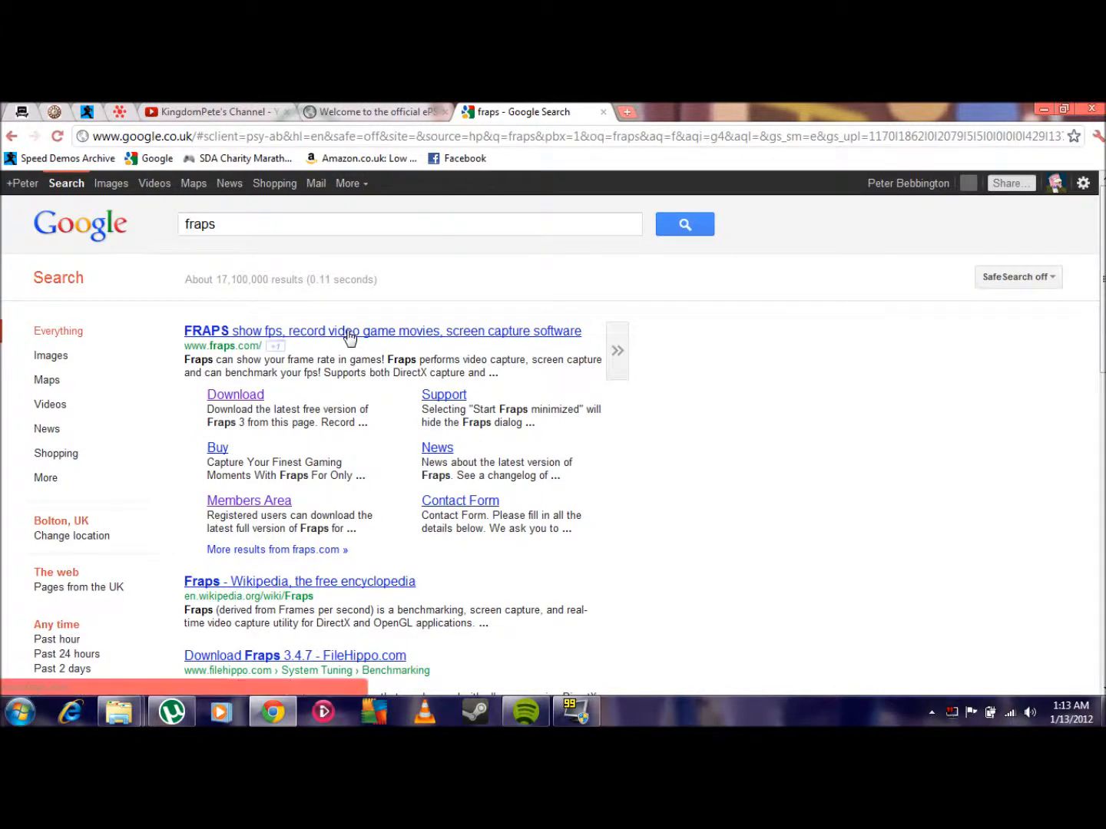
click(382, 332)
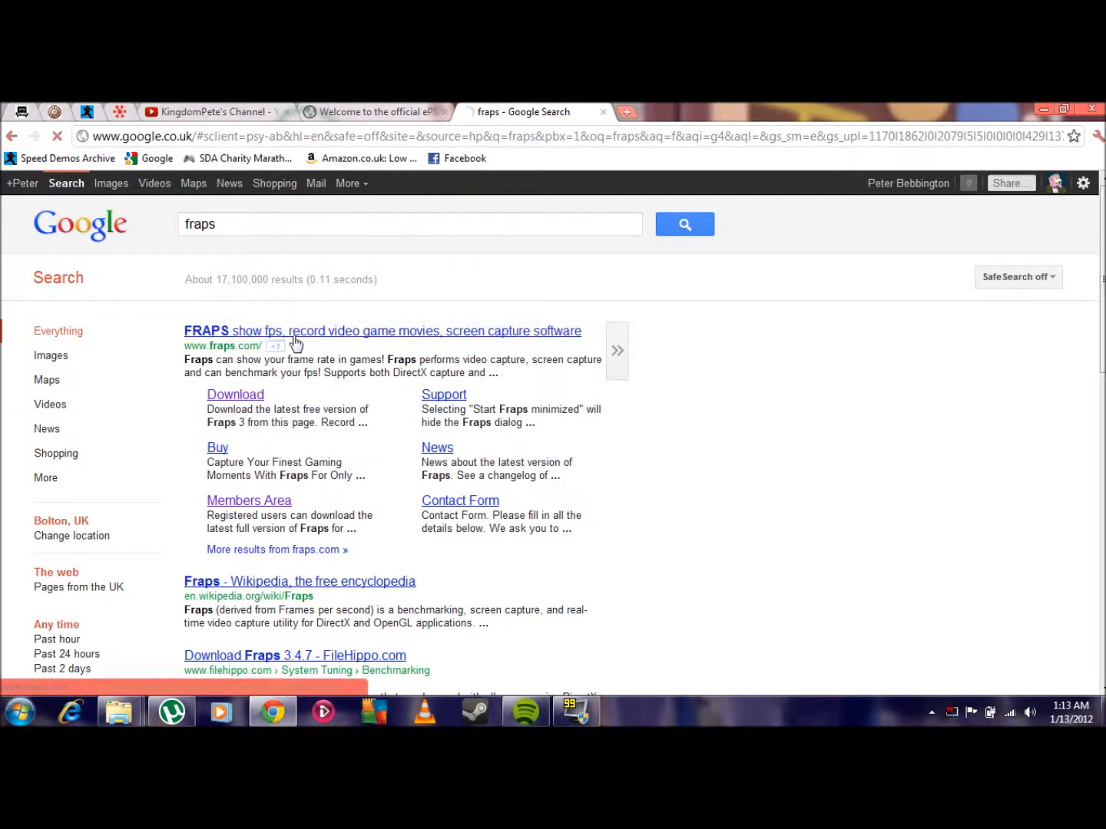
click(382, 331)
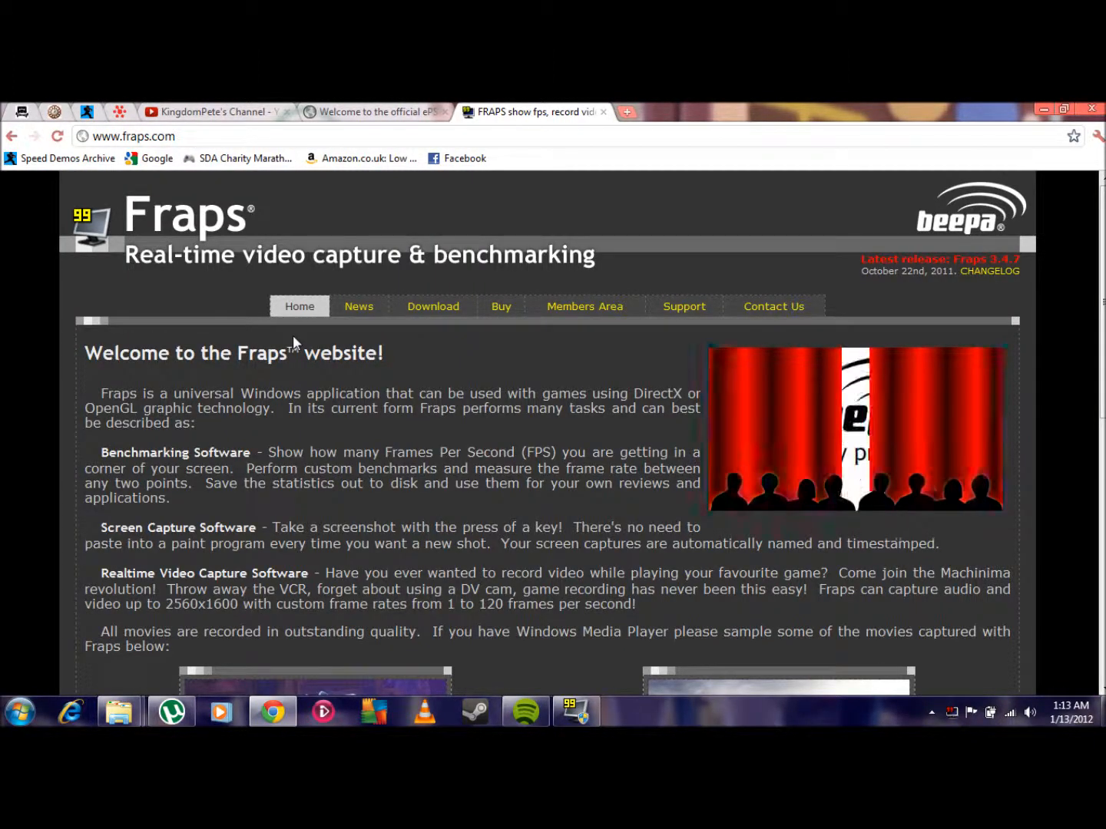
- Scroll down the Fraps homepage to its download page link for Fraps 3.4.7
scroll(down, 3)
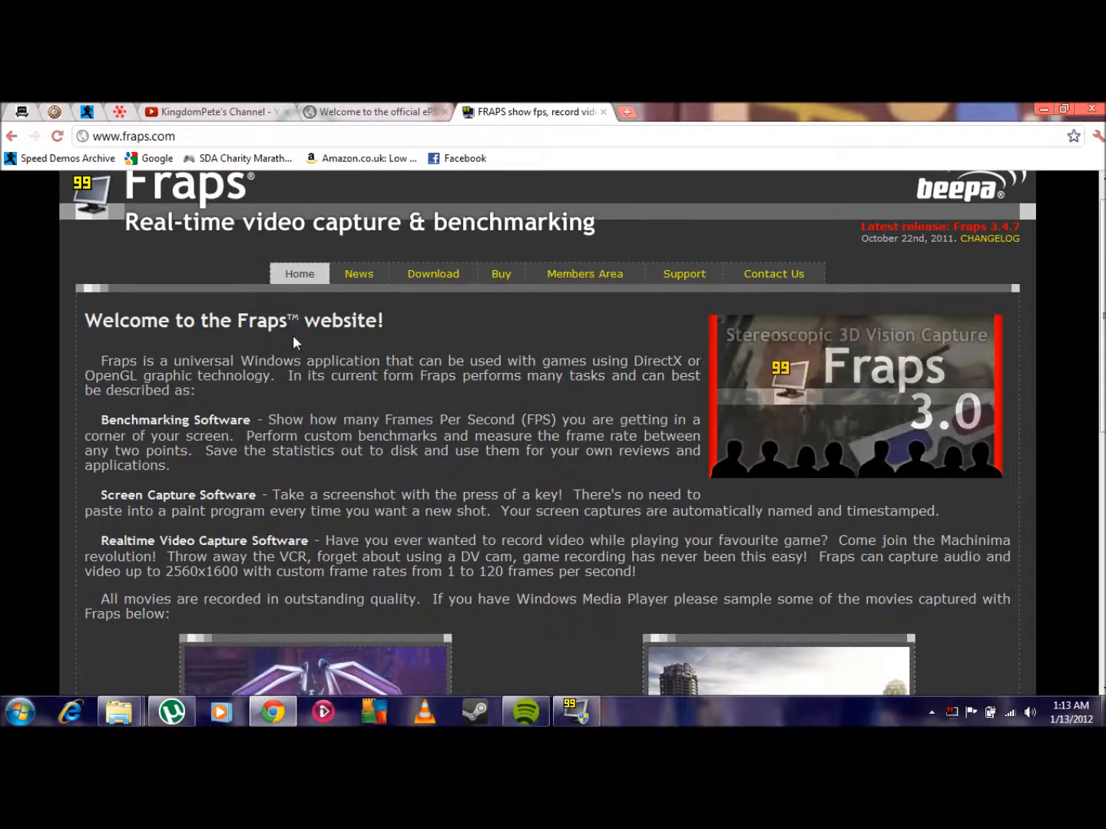
scroll(down, 3)
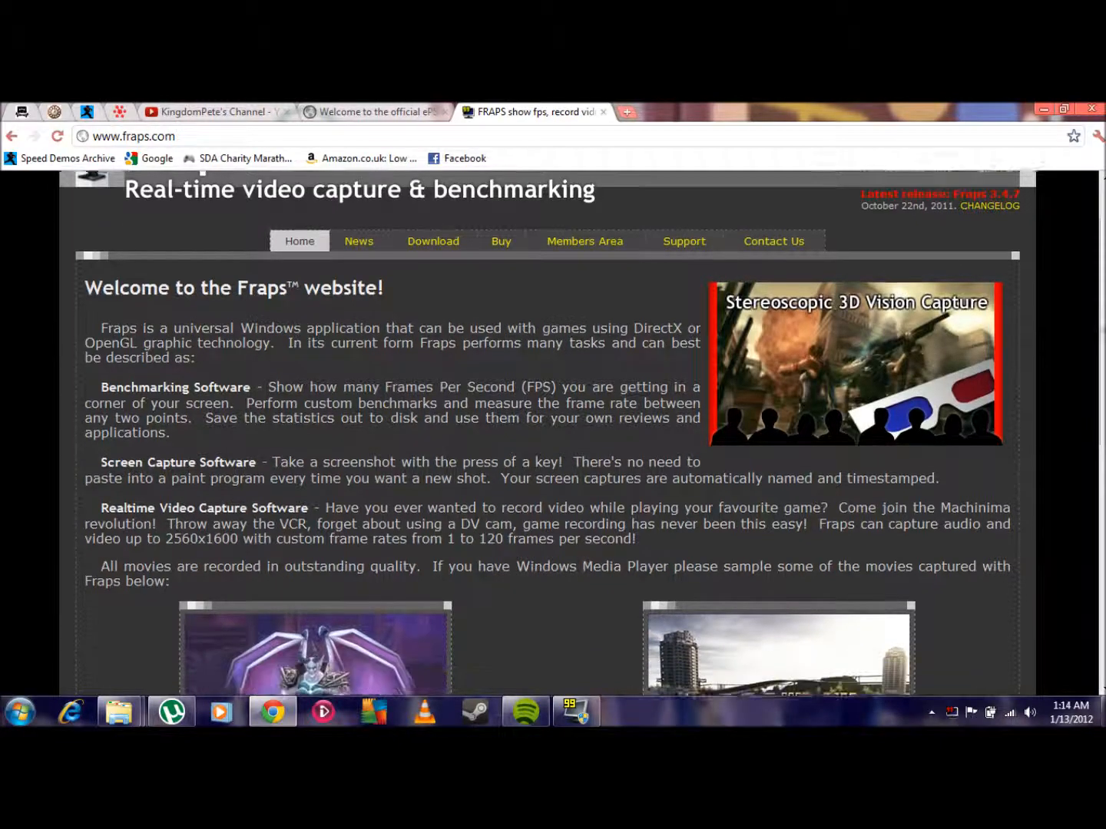
scroll(down, 3)
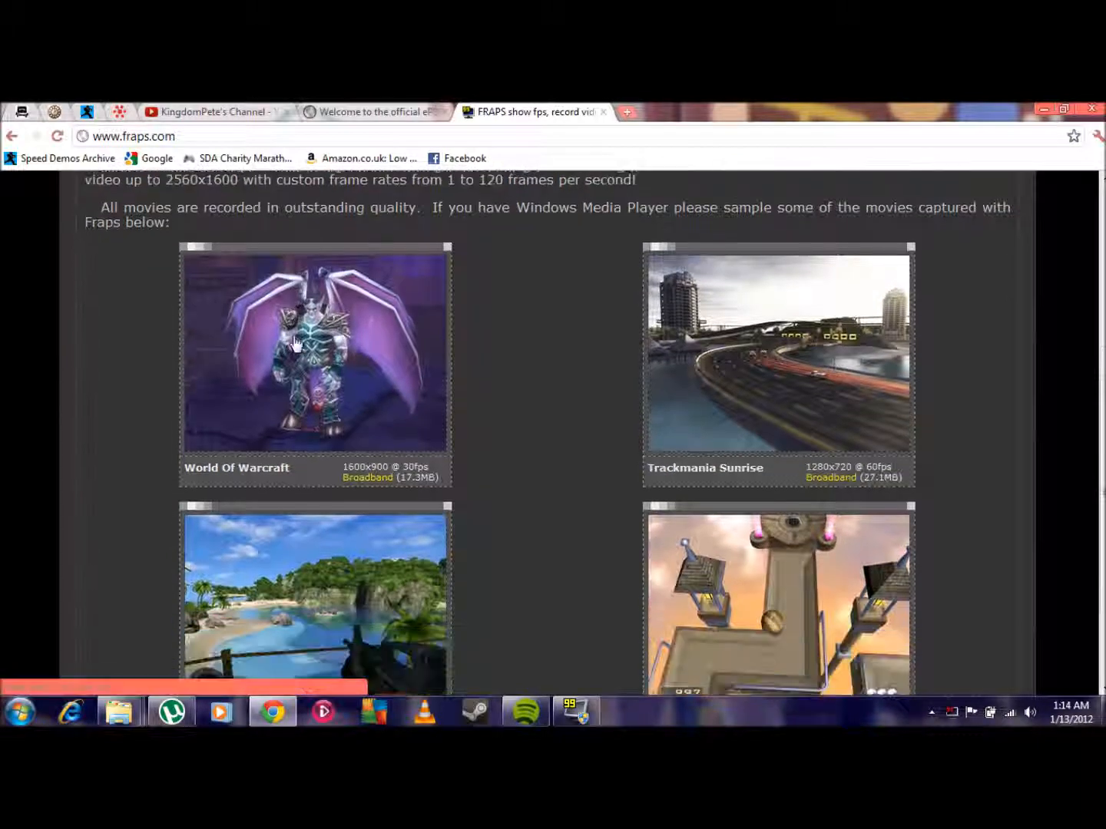
scroll(down, 3)
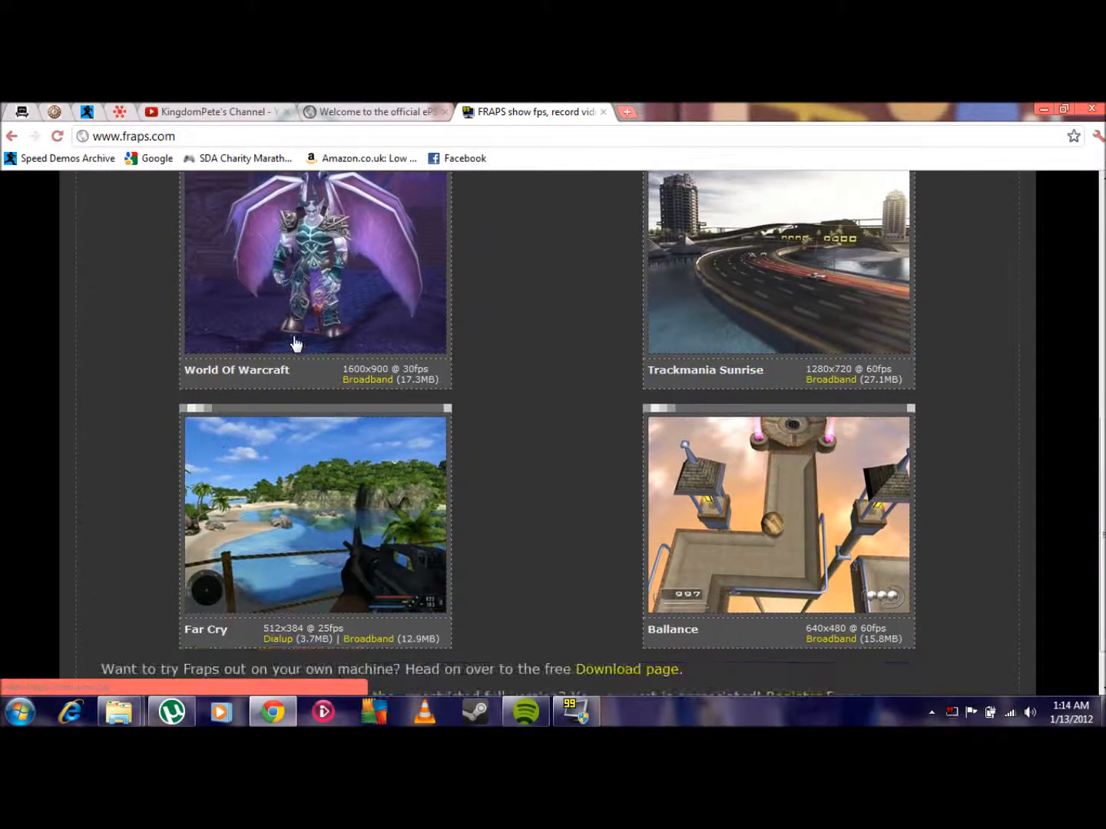
scroll(down, 3)
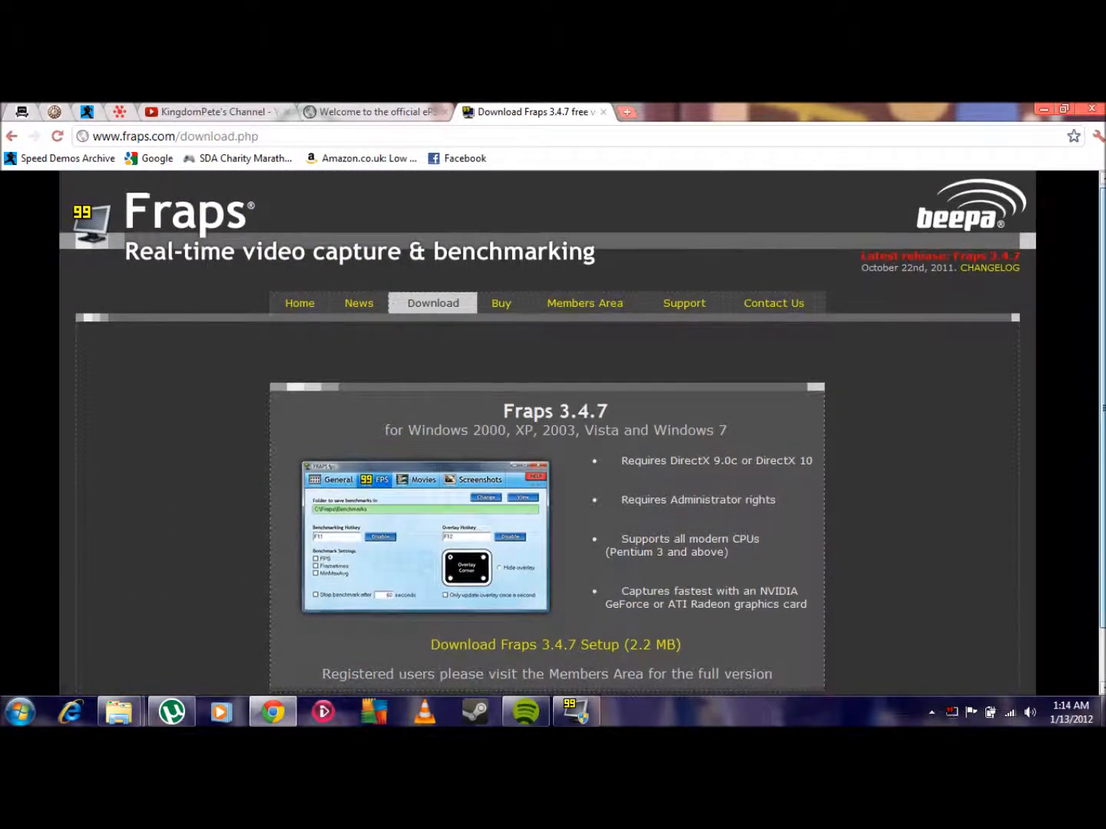
- Browse the Fraps download page and go to the Fraps purchase page
scroll(down, 3)
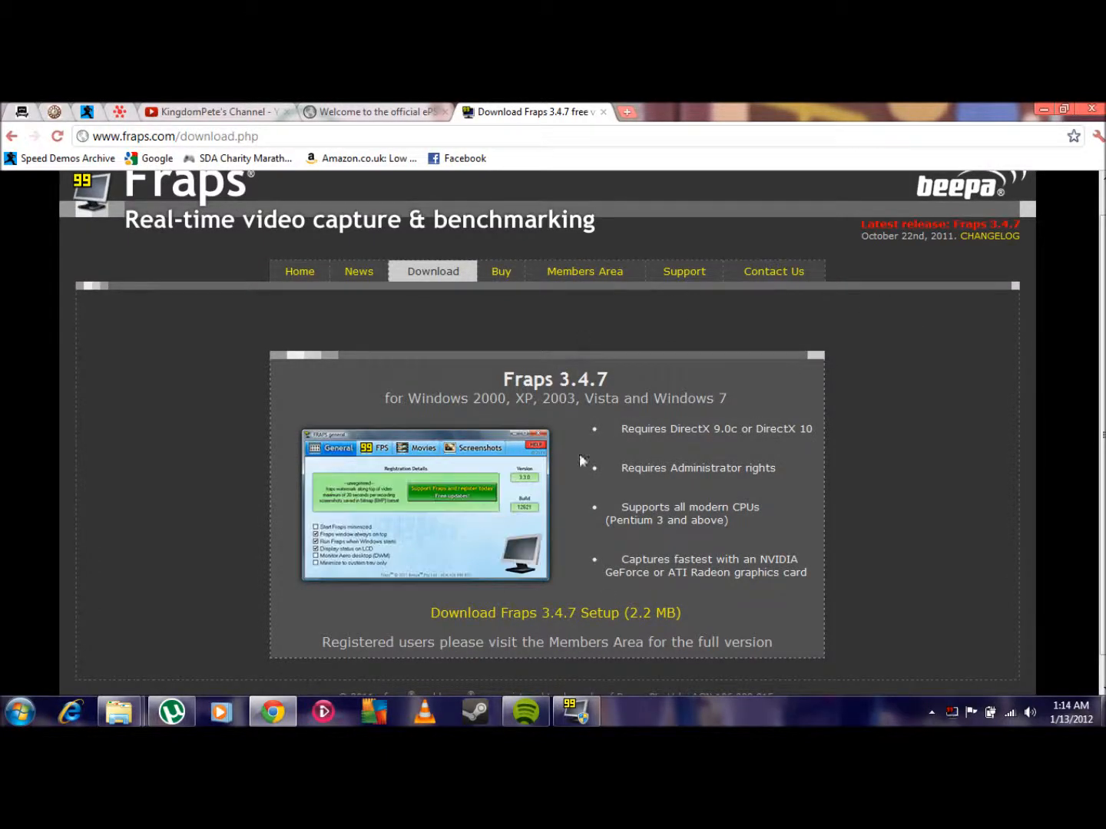
click(552, 612)
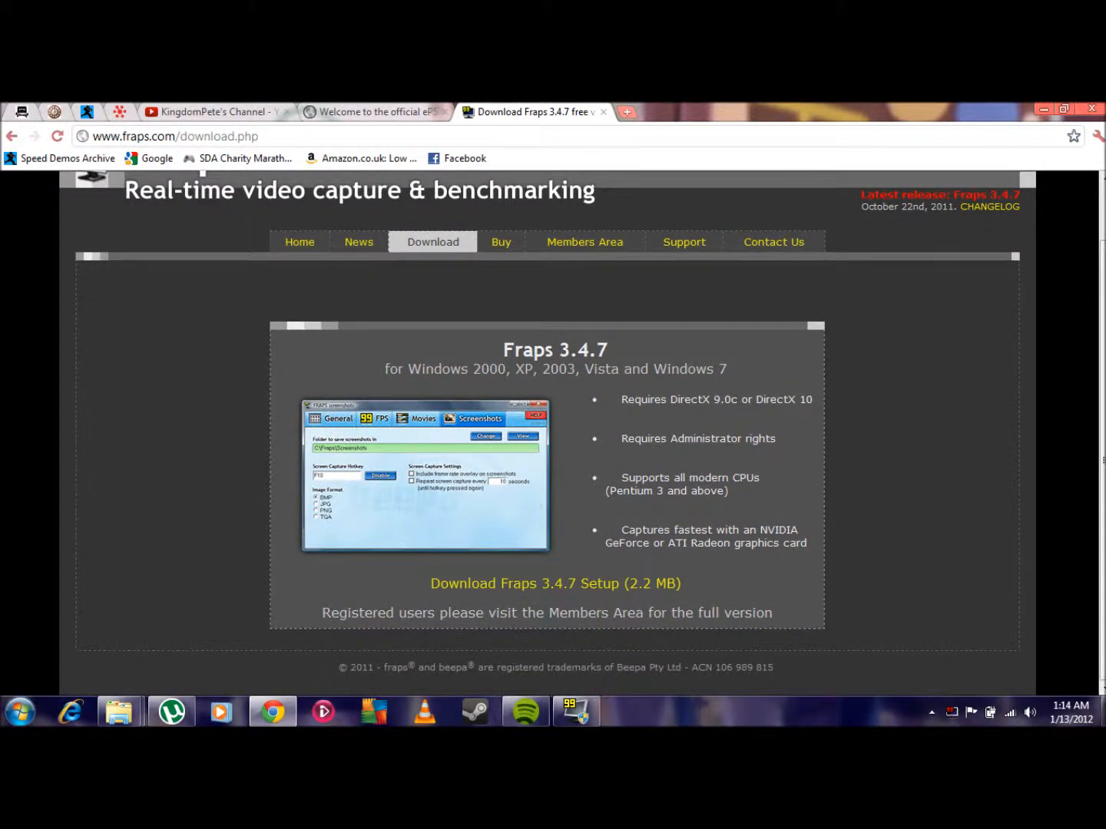
click(378, 418)
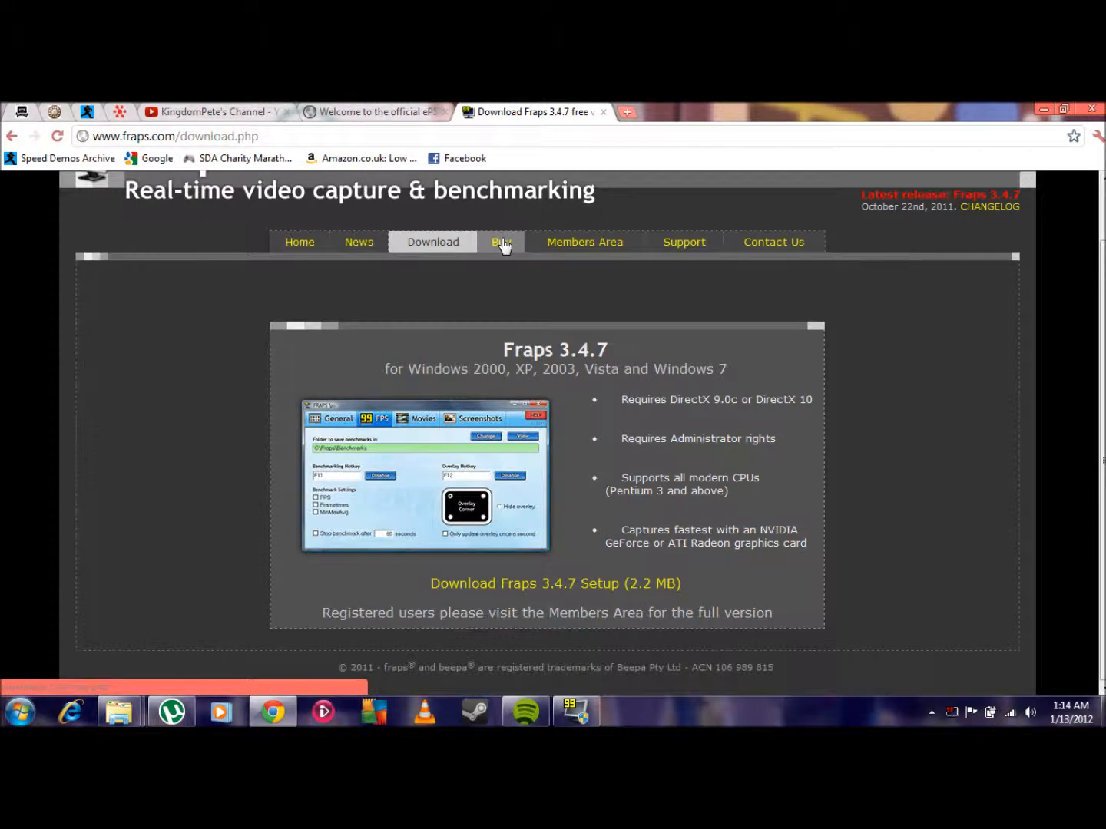
click(501, 242)
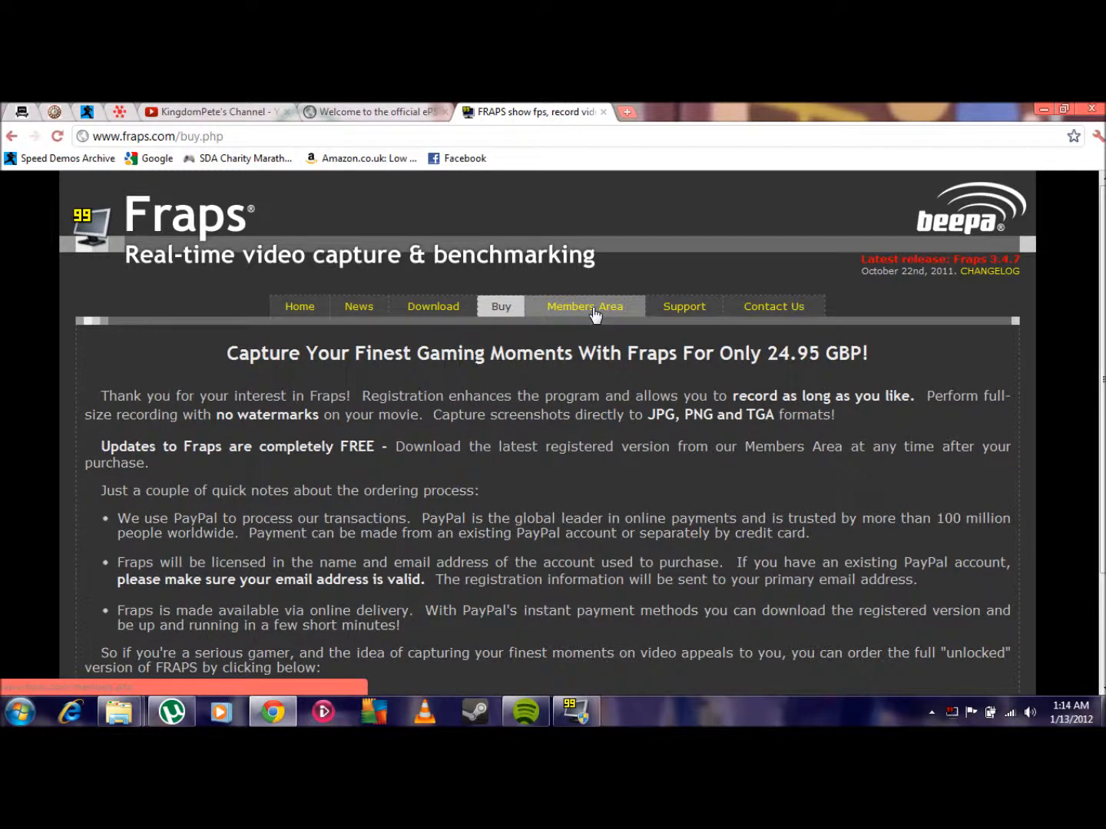
- Visit the Fraps members area, return to the purchase page, then start a new tab on Google
click(585, 305)
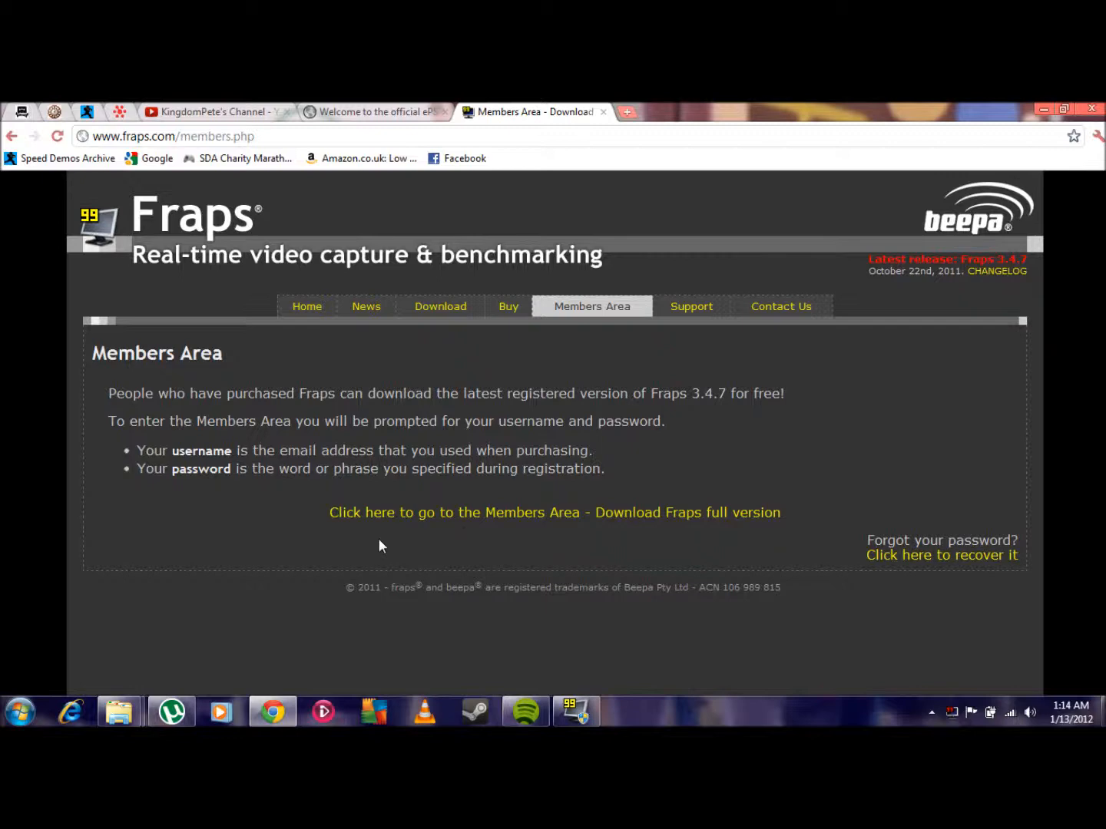
mouse_move(525, 529)
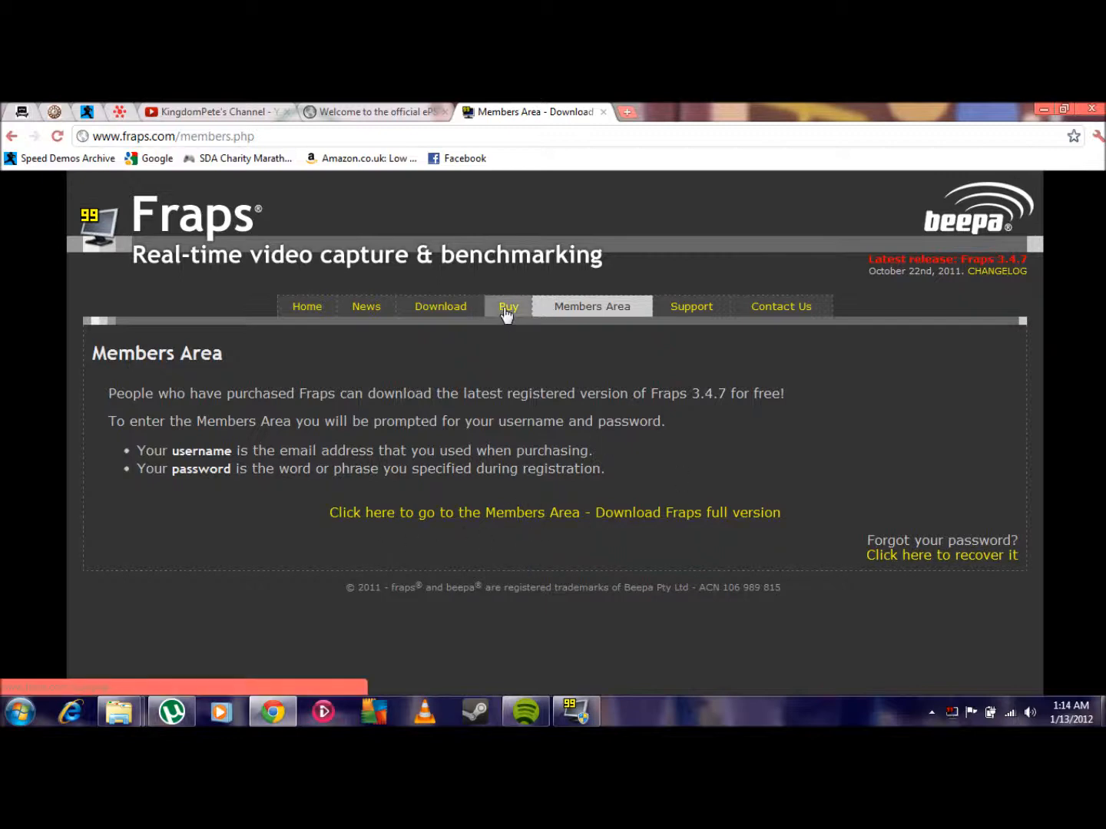
click(507, 306)
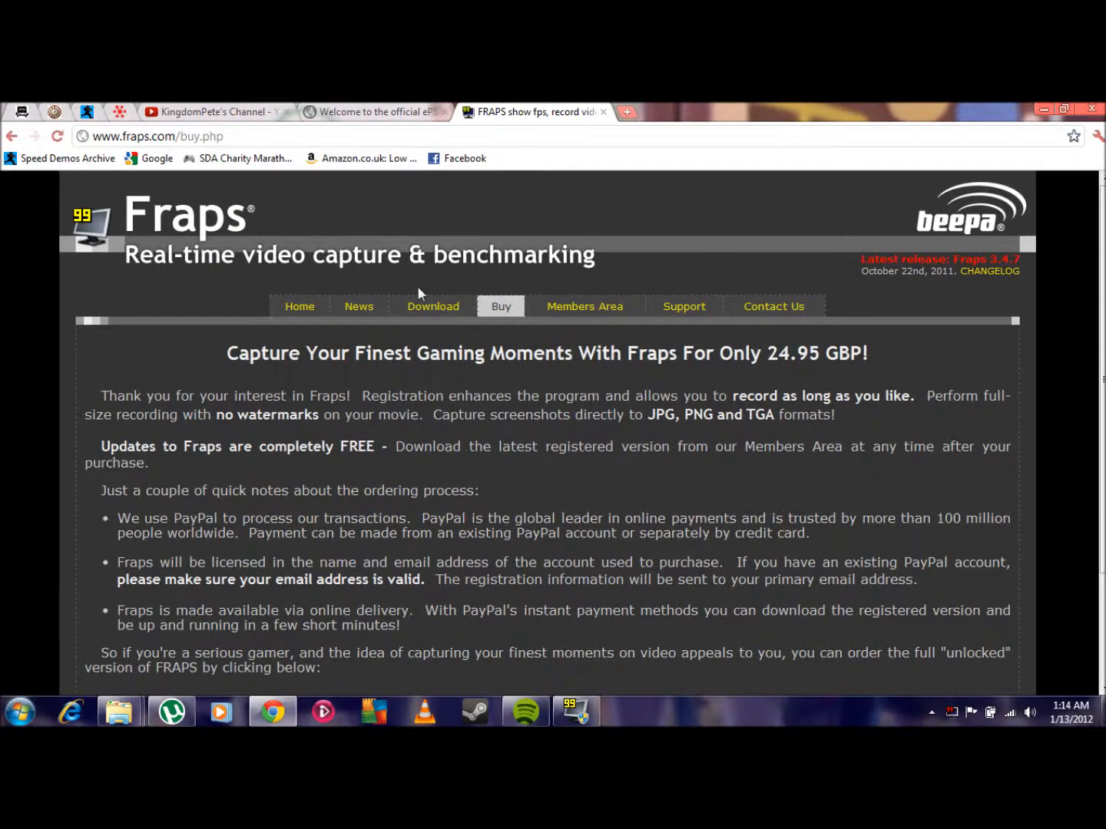
mouse_move(504, 239)
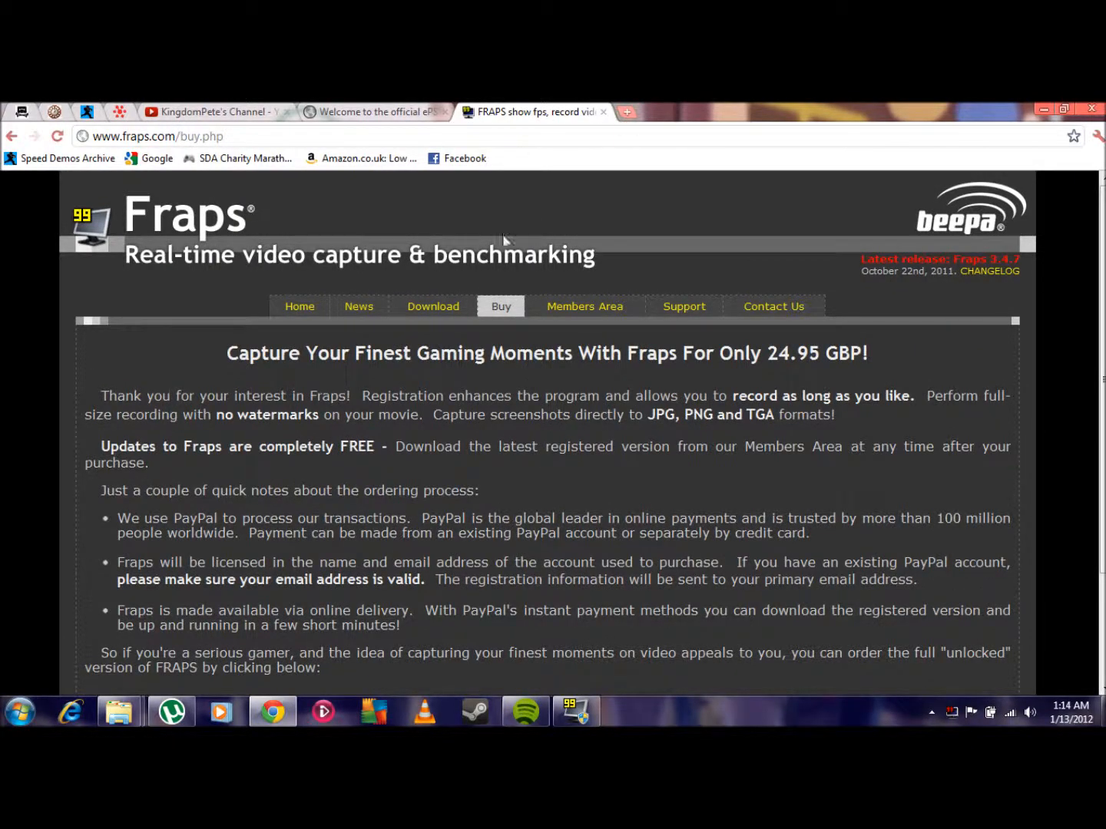
click(642, 112)
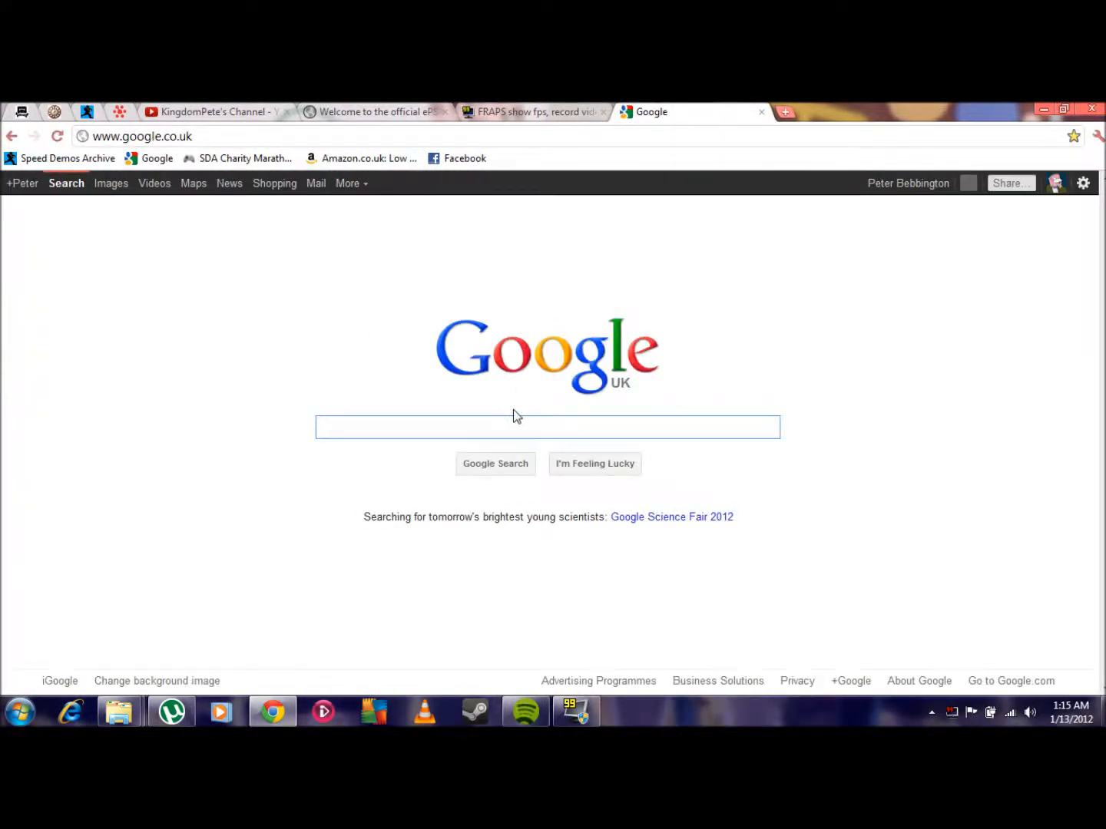
- Search Google for camtasia and go to the TechSmith Camtasia result
text(camtas)
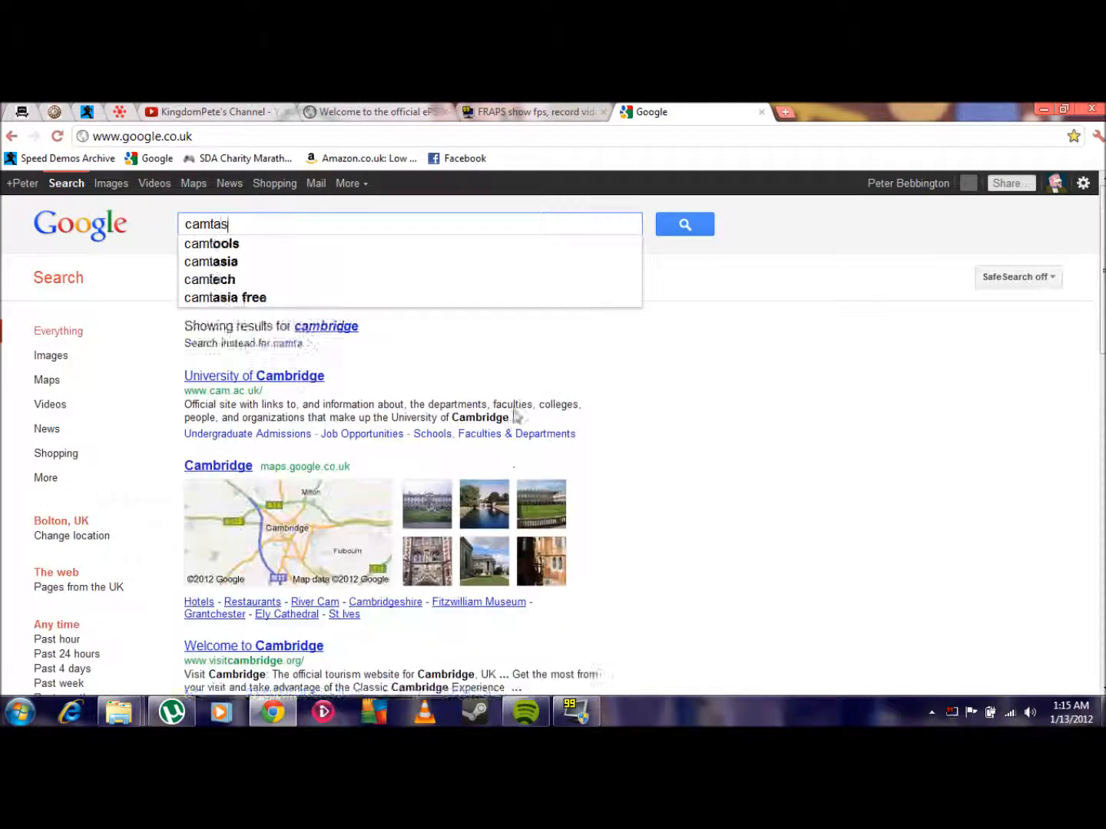
click(210, 261)
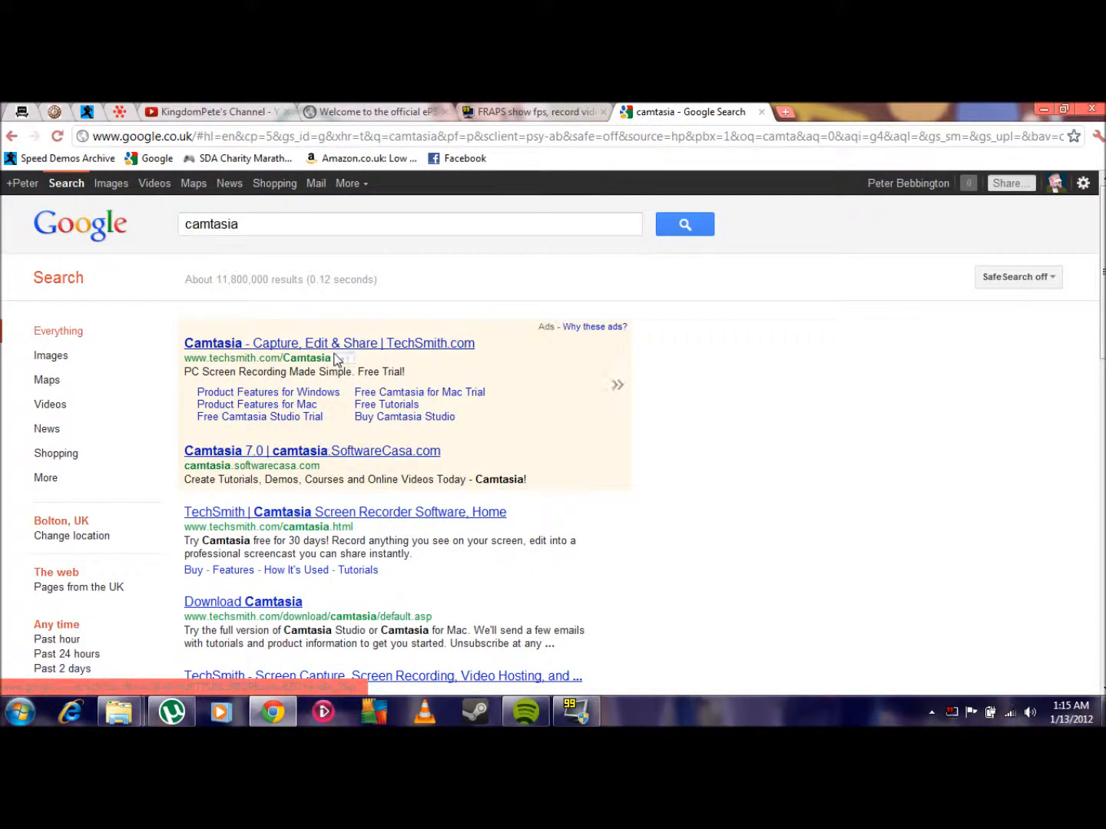
click(328, 342)
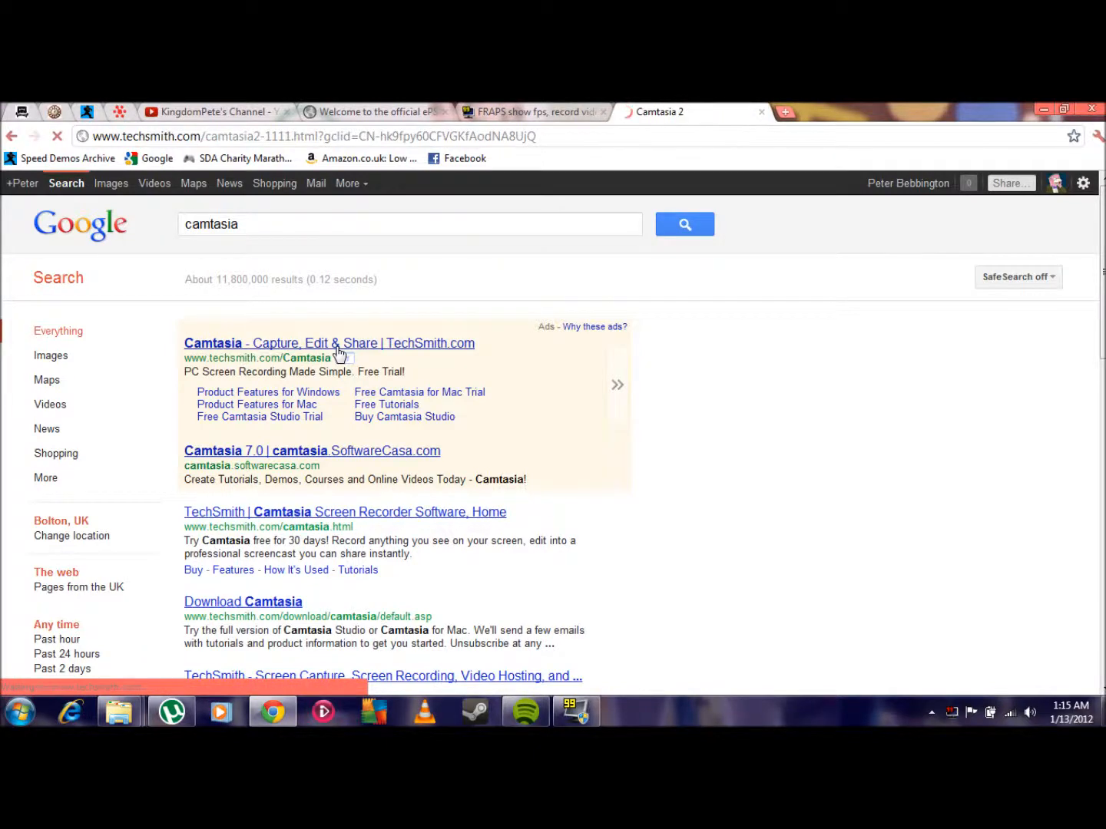
click(328, 342)
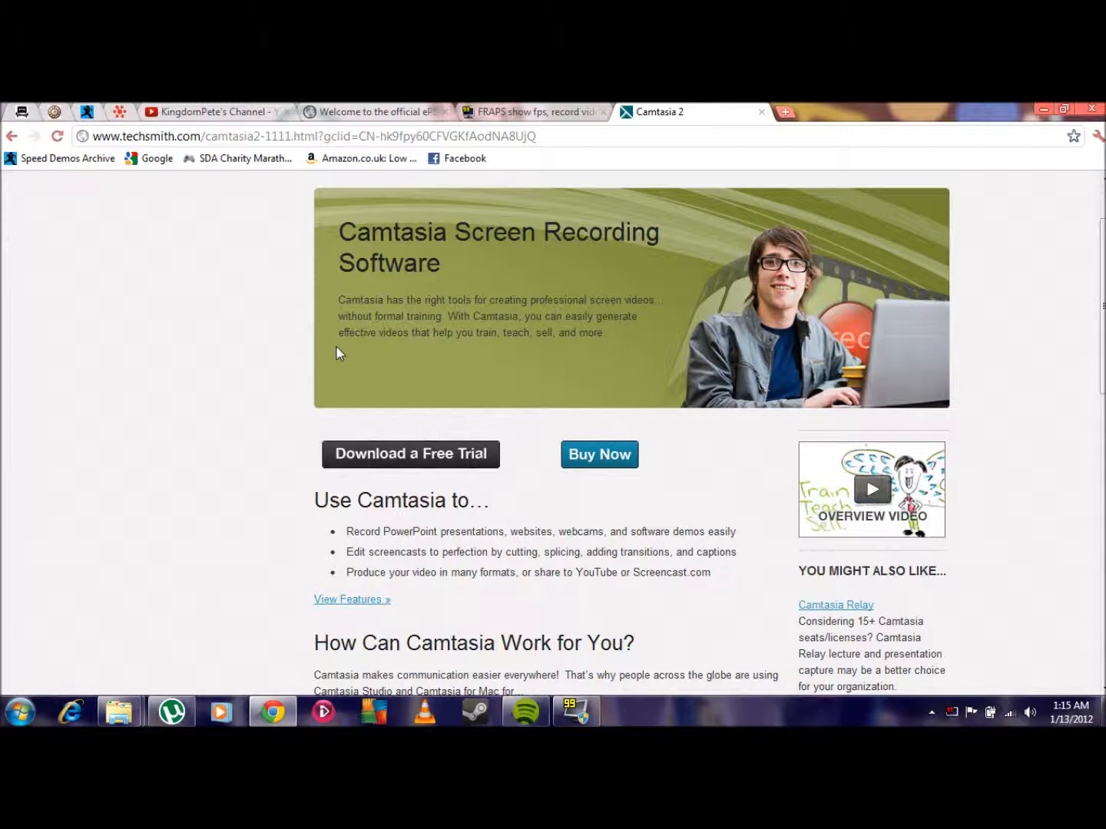
- Read down the Camtasia page, go back to Google and search for hyper cam 2
scroll(down, 3)
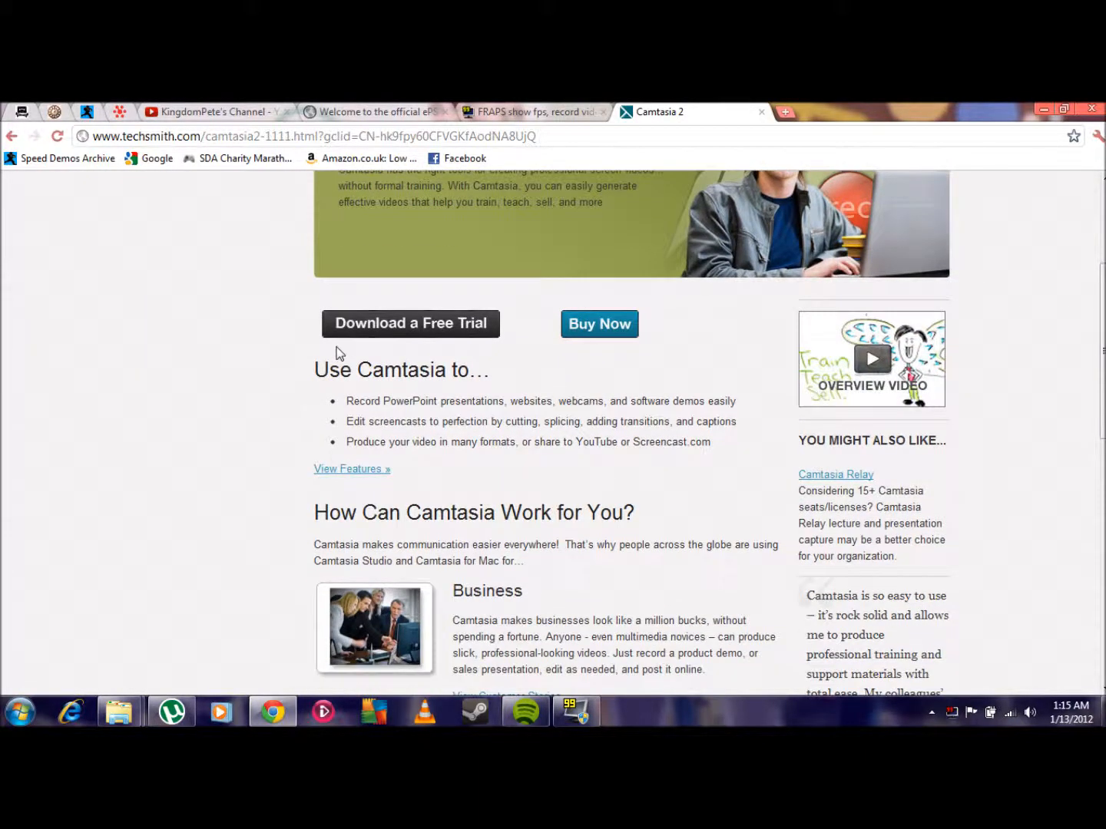
scroll(down, 3)
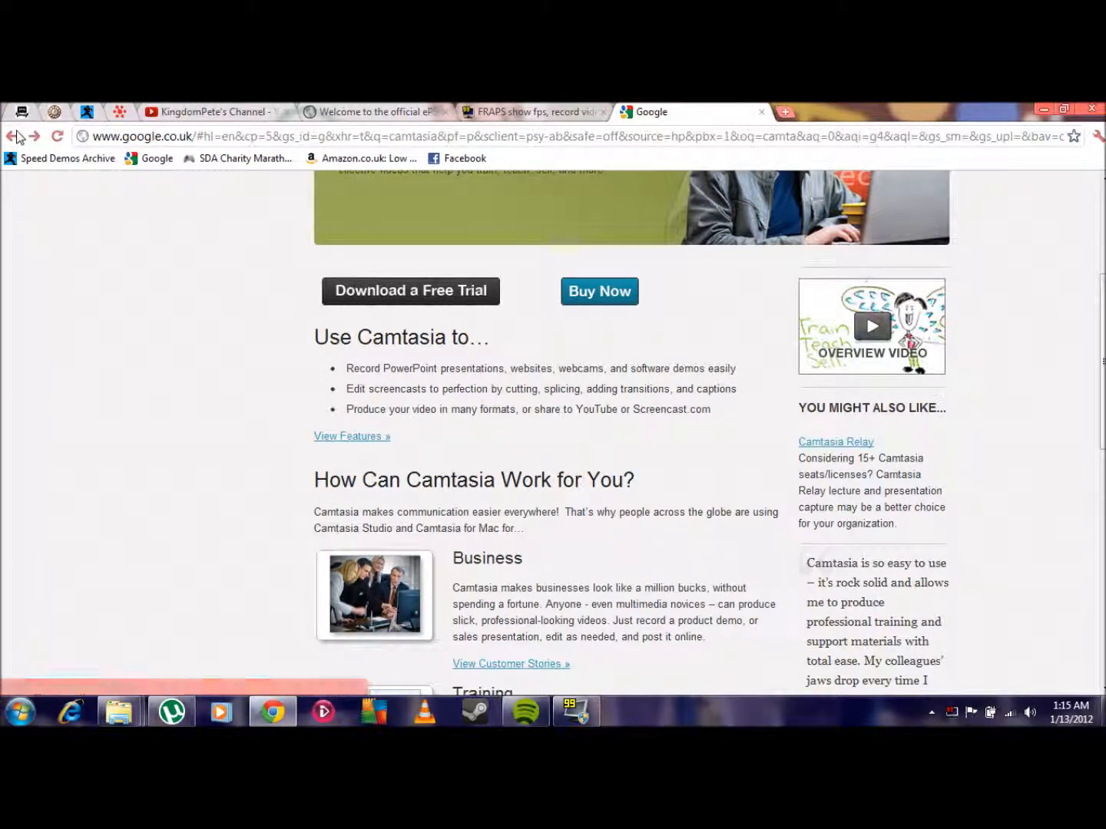
click(13, 136)
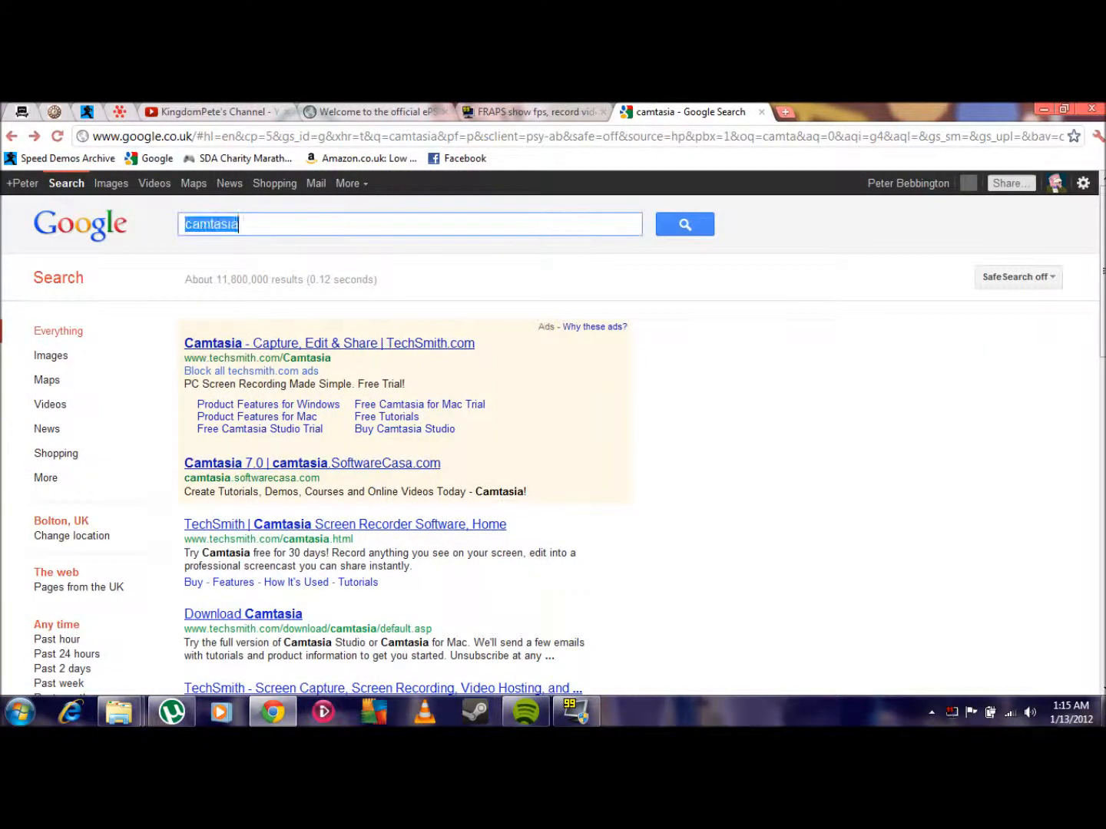
text(hyper cam 2)
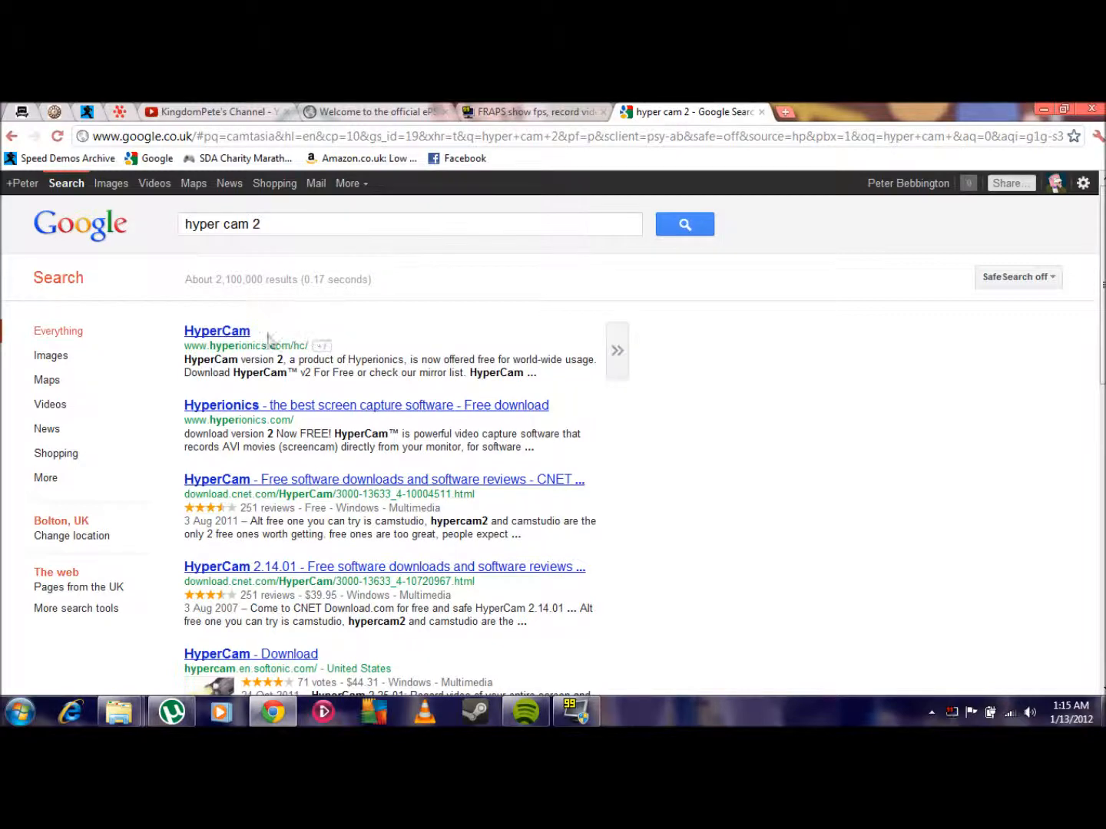
- Visit the HyperCam result on hyperionics.com, read down the page, then close it
click(217, 330)
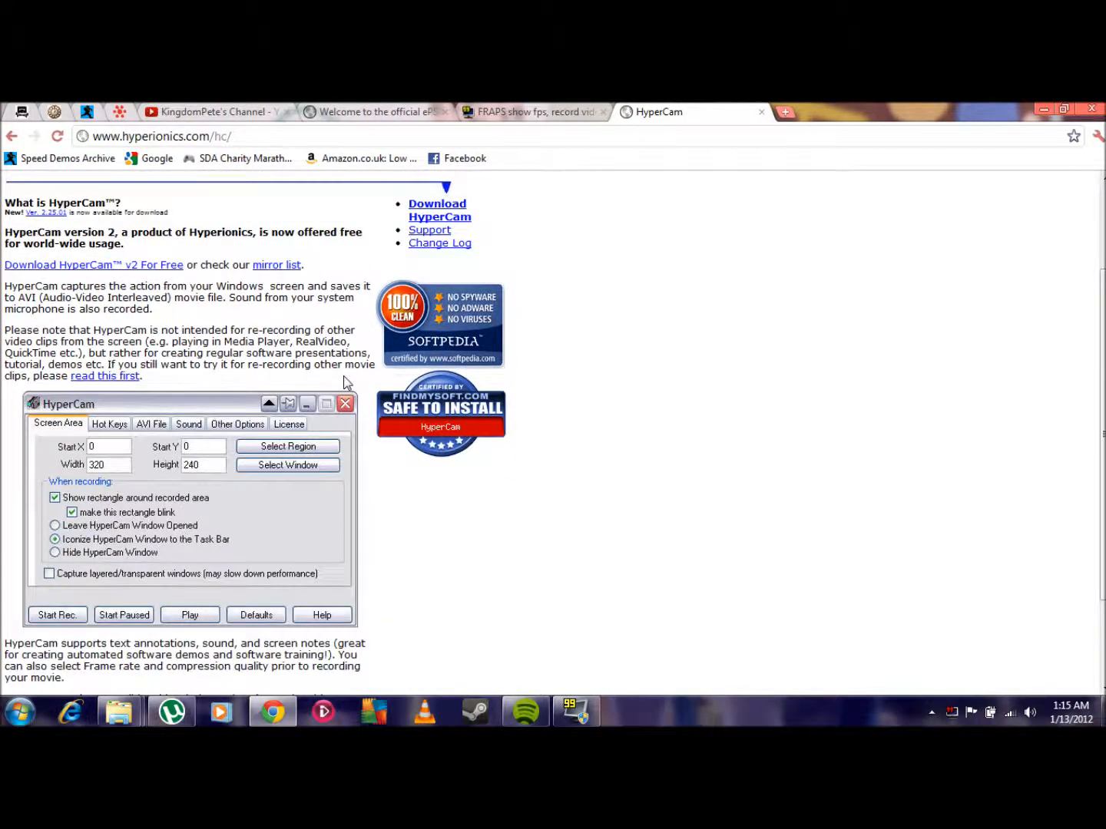
scroll(down, 3)
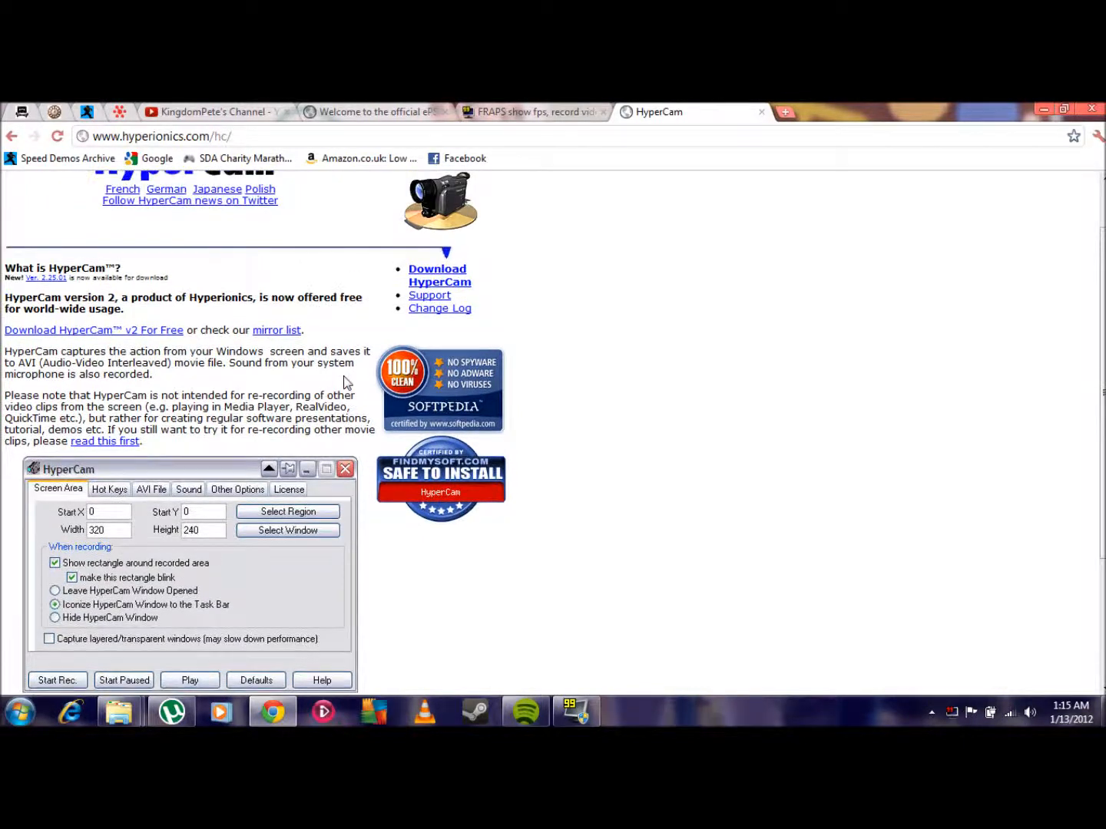
scroll(down, 3)
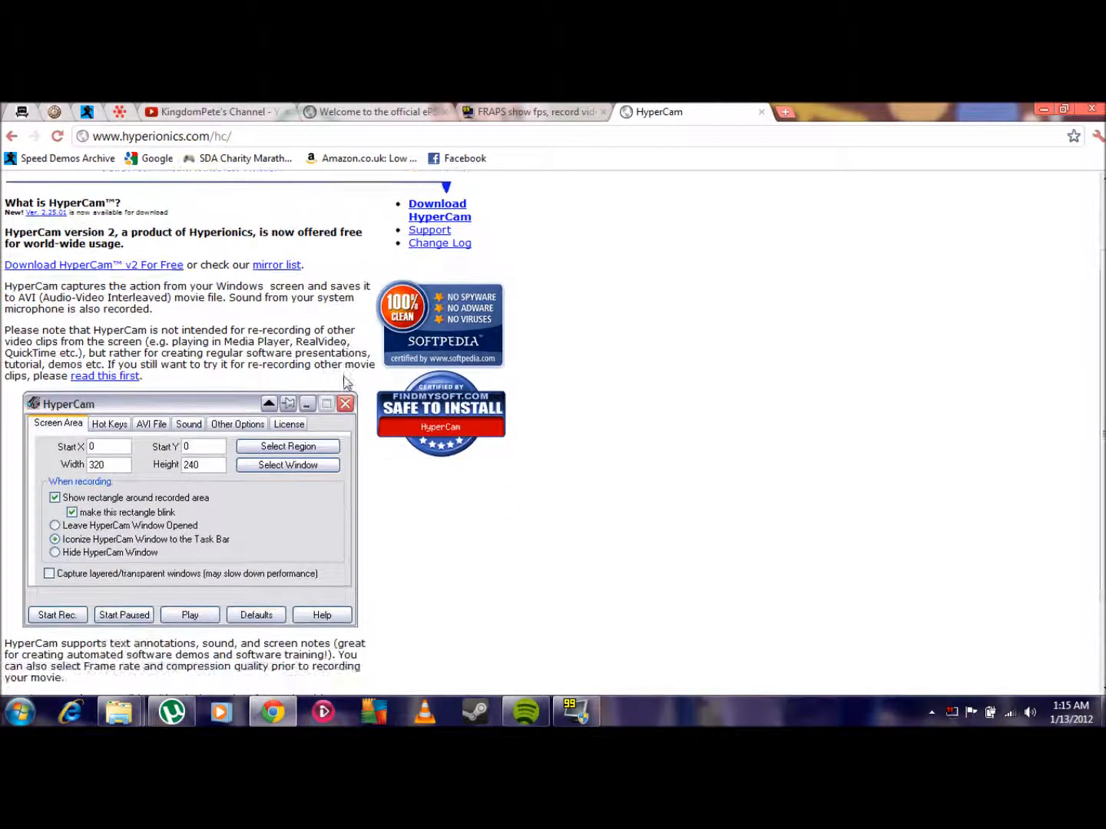
scroll(down, 3)
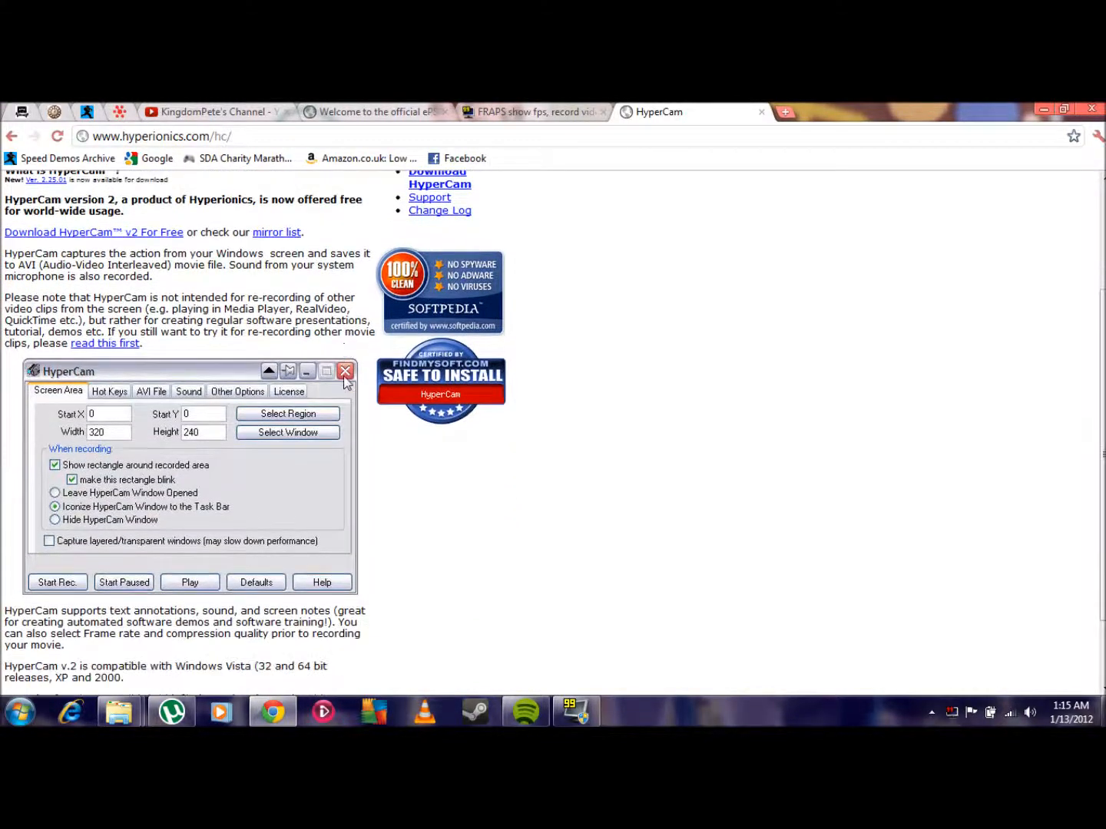
scroll(down, 3)
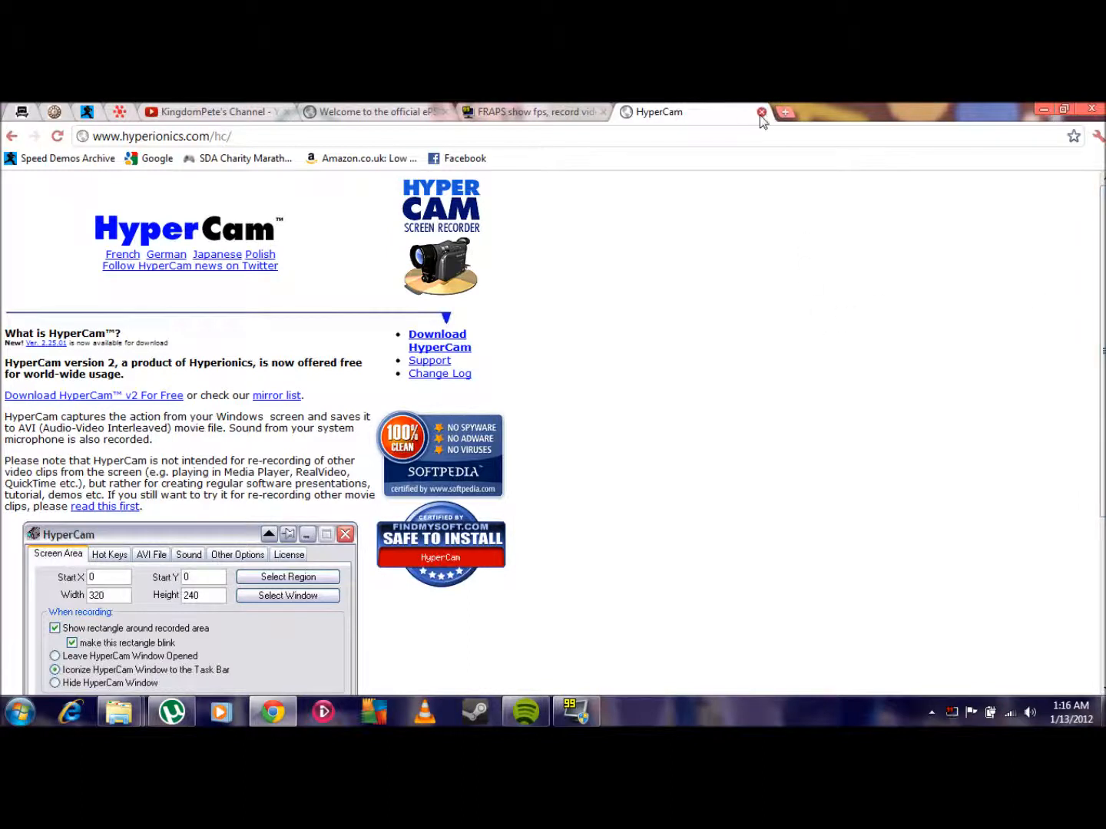
mouse_move(761, 112)
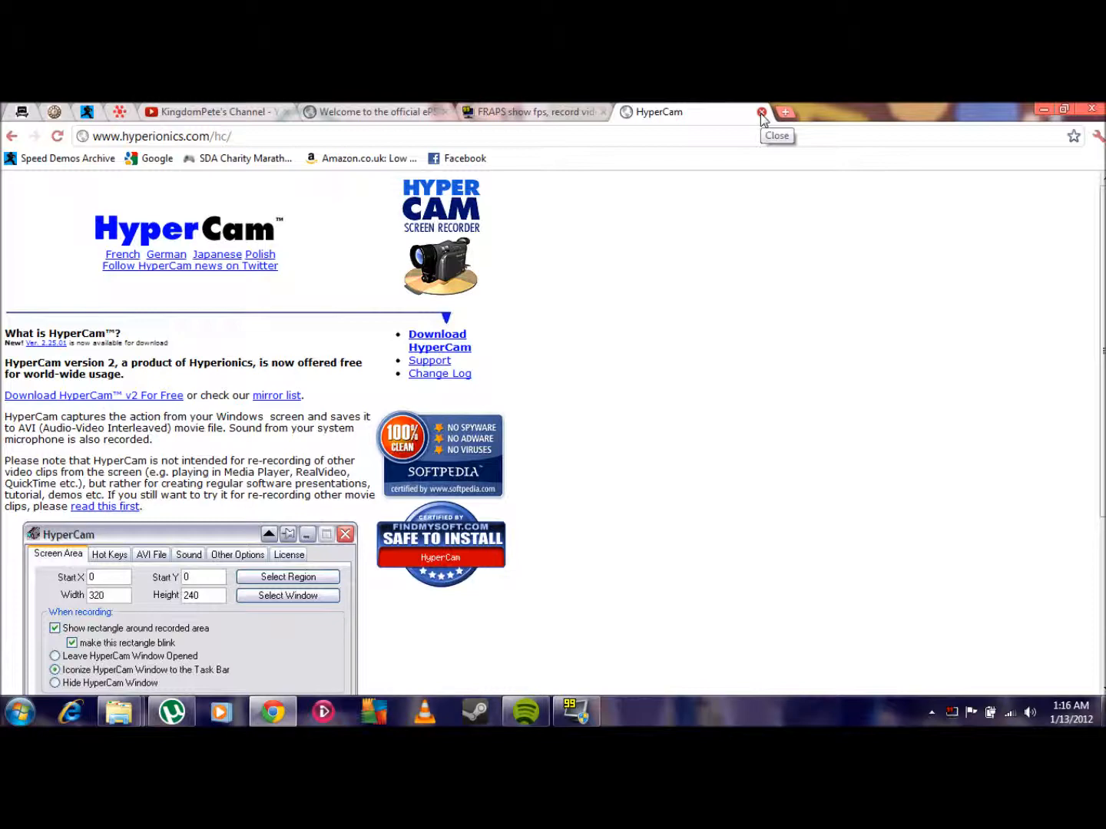
click(762, 112)
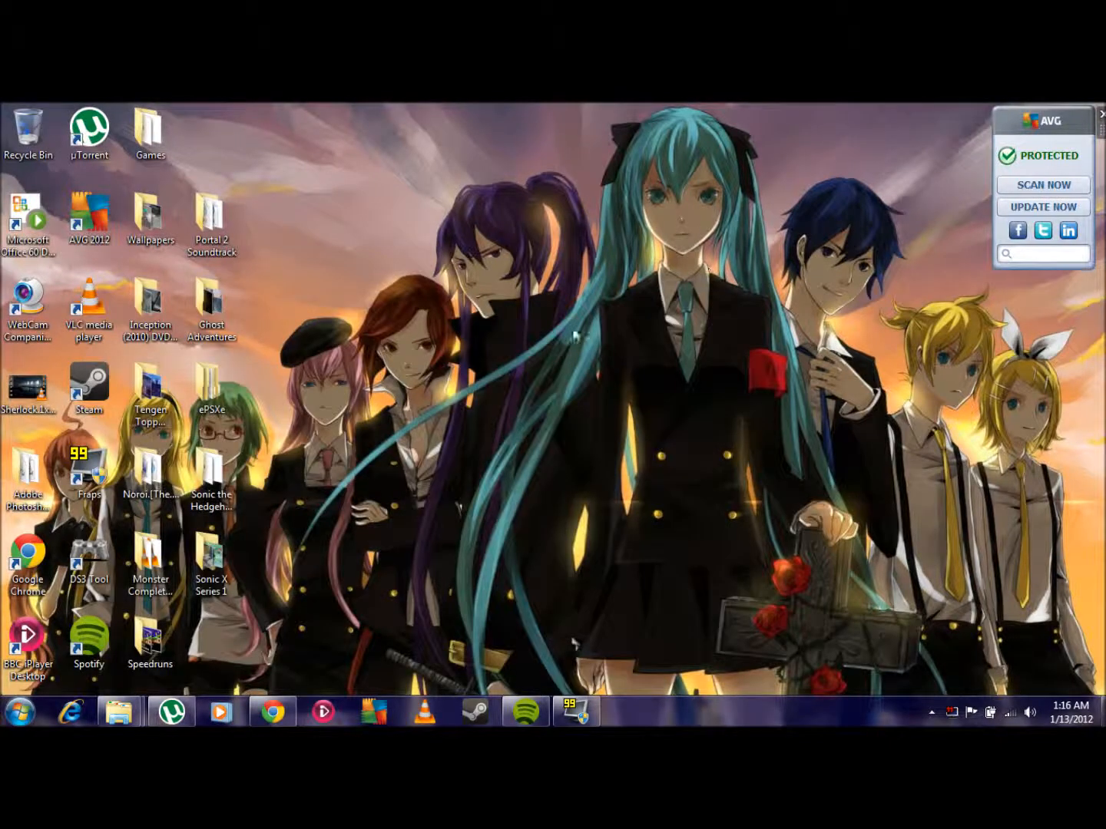
- Launch Fraps from its desktop icon and restore the Chrome window with the Fraps page
click(87, 469)
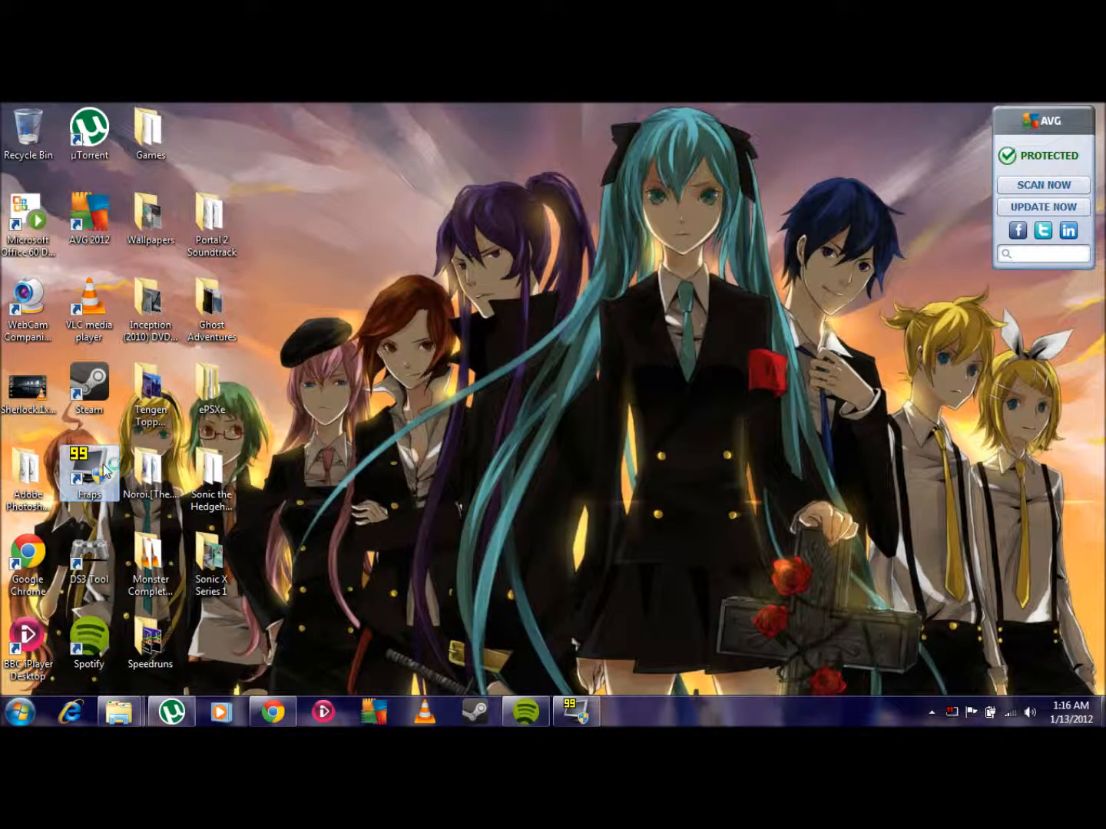
double_click(88, 461)
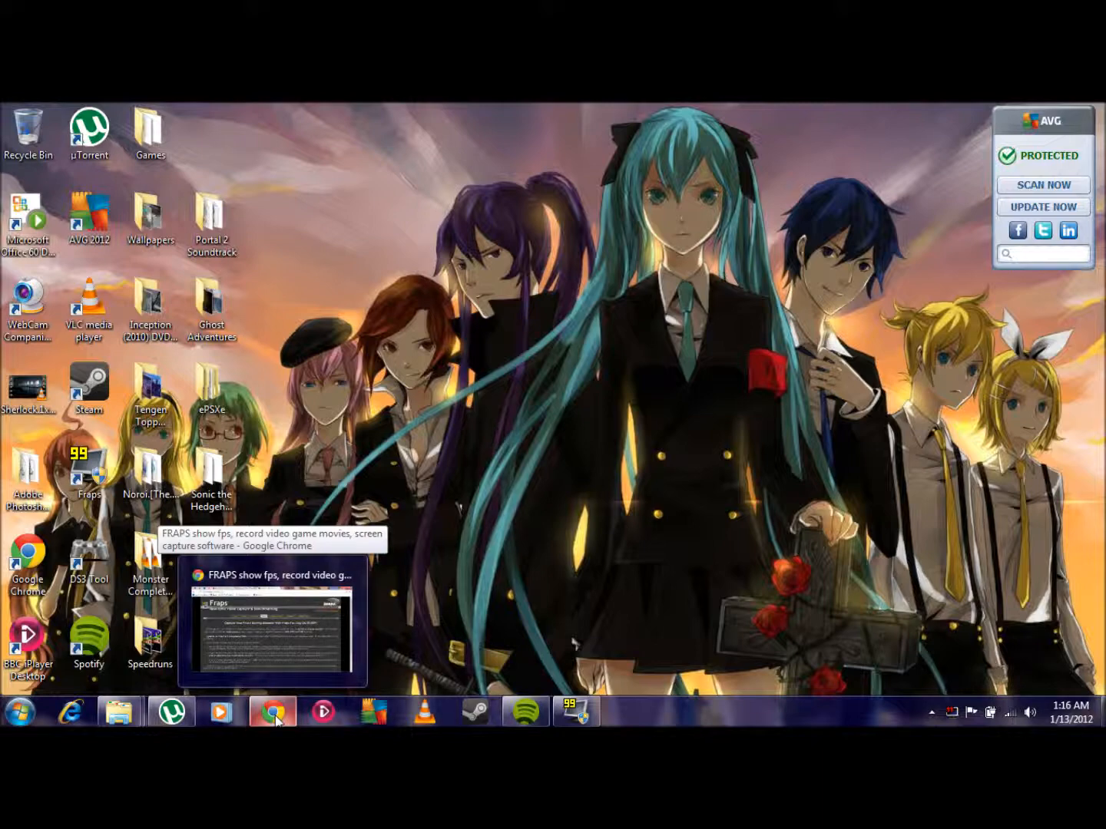
click(270, 711)
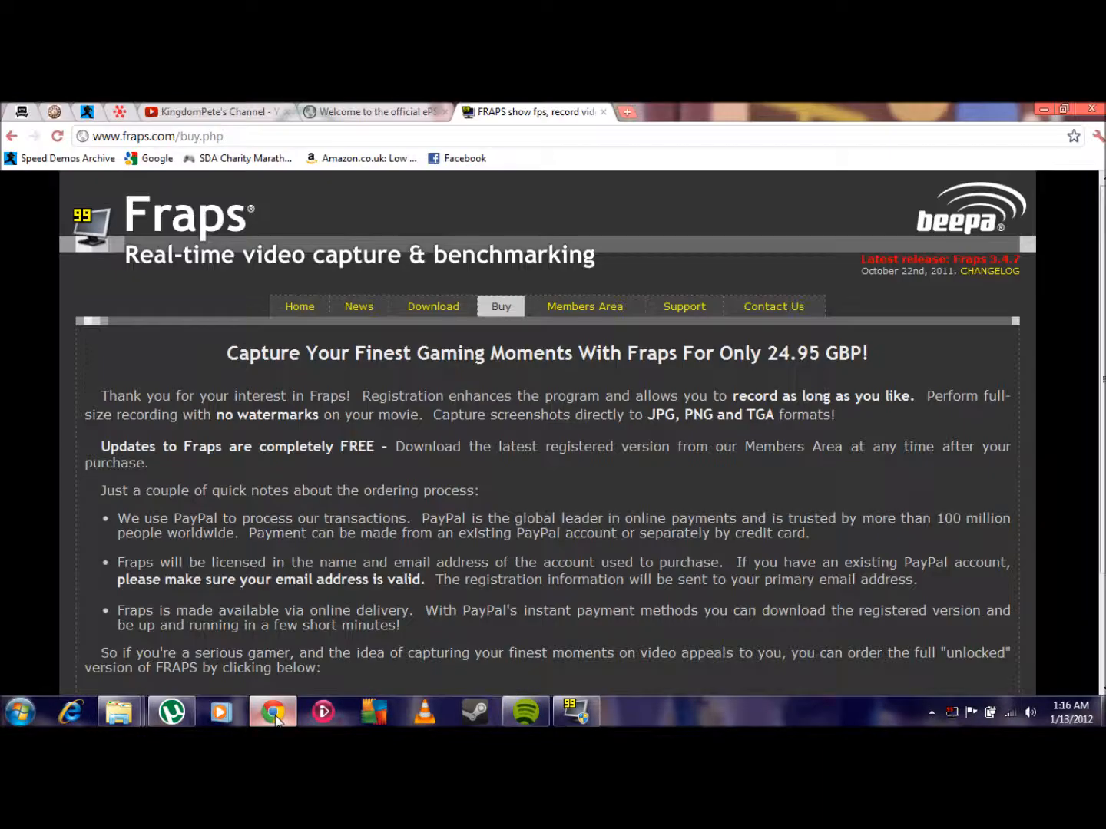
mouse_move(951, 375)
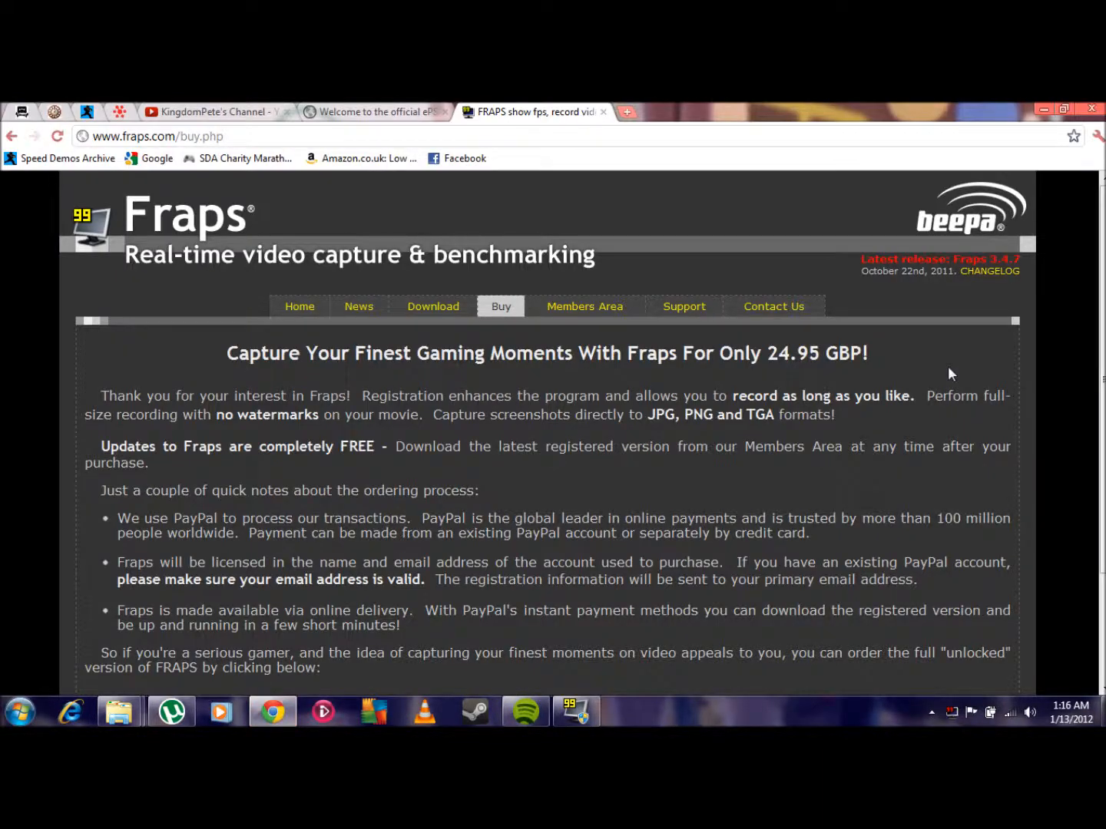
- Scroll the Fraps purchase page down to the PayPal ordering option
scroll(down, 3)
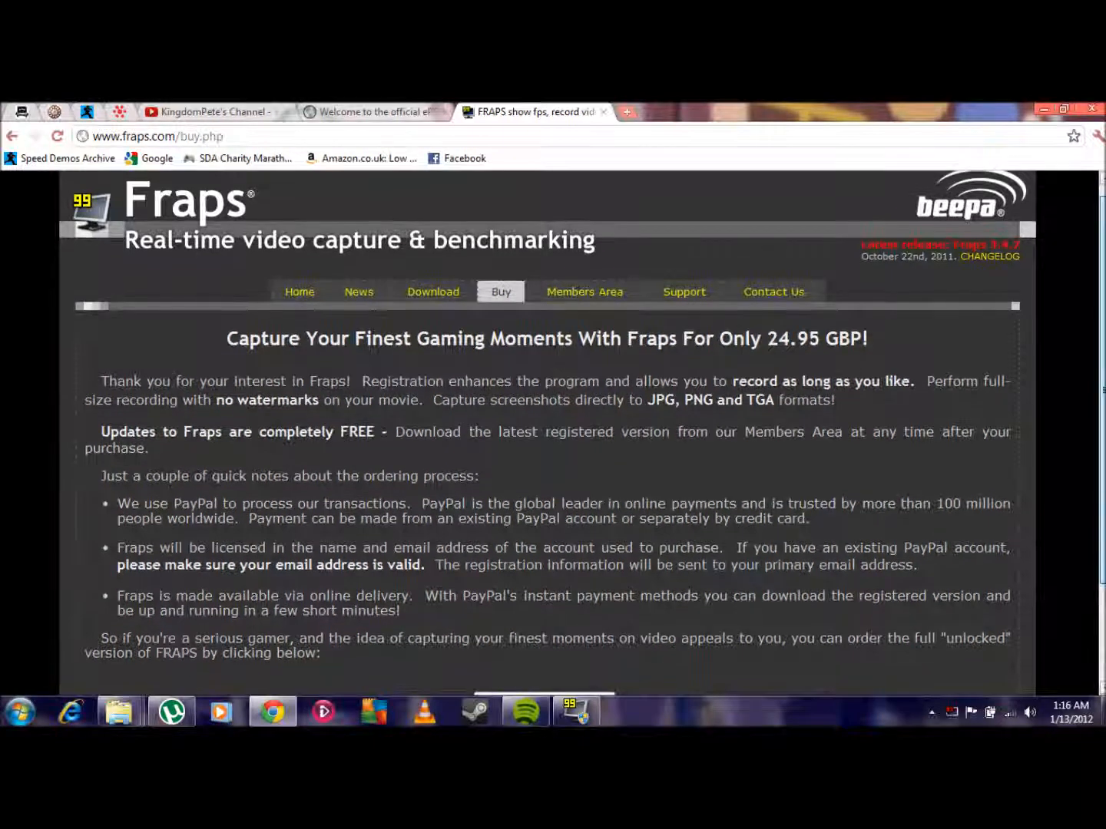
scroll(down, 3)
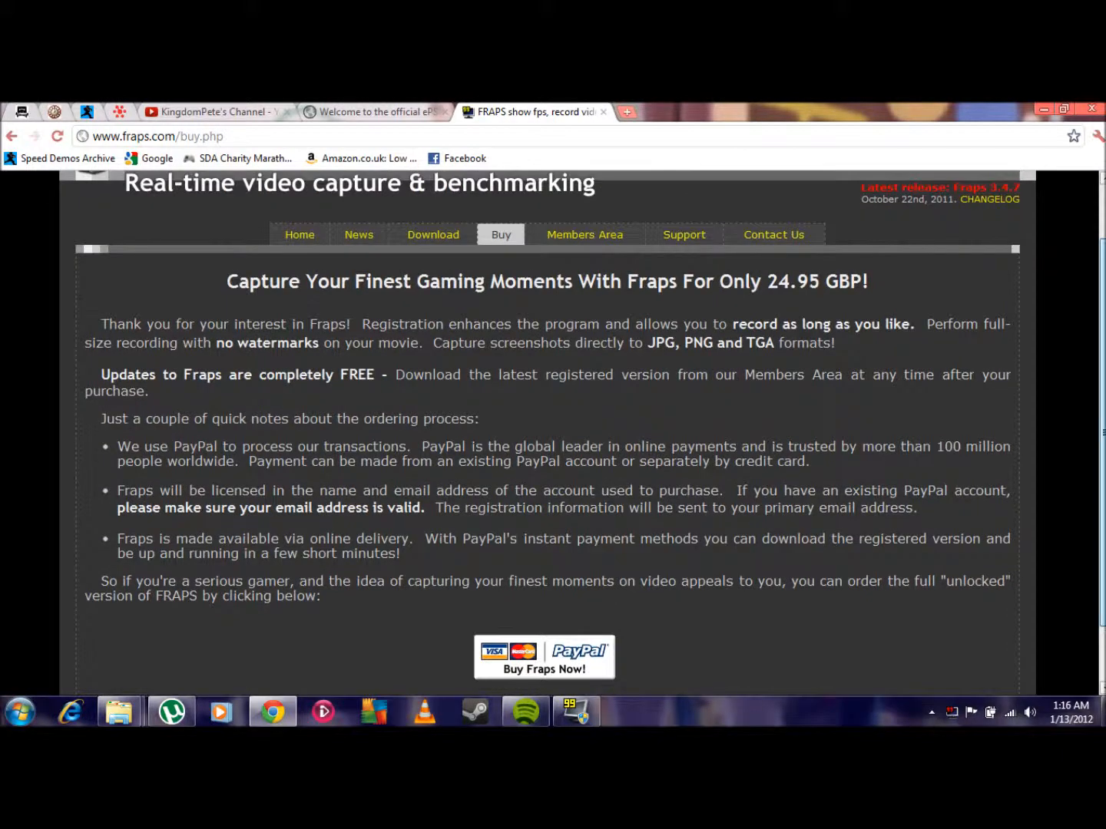
scroll(down, 3)
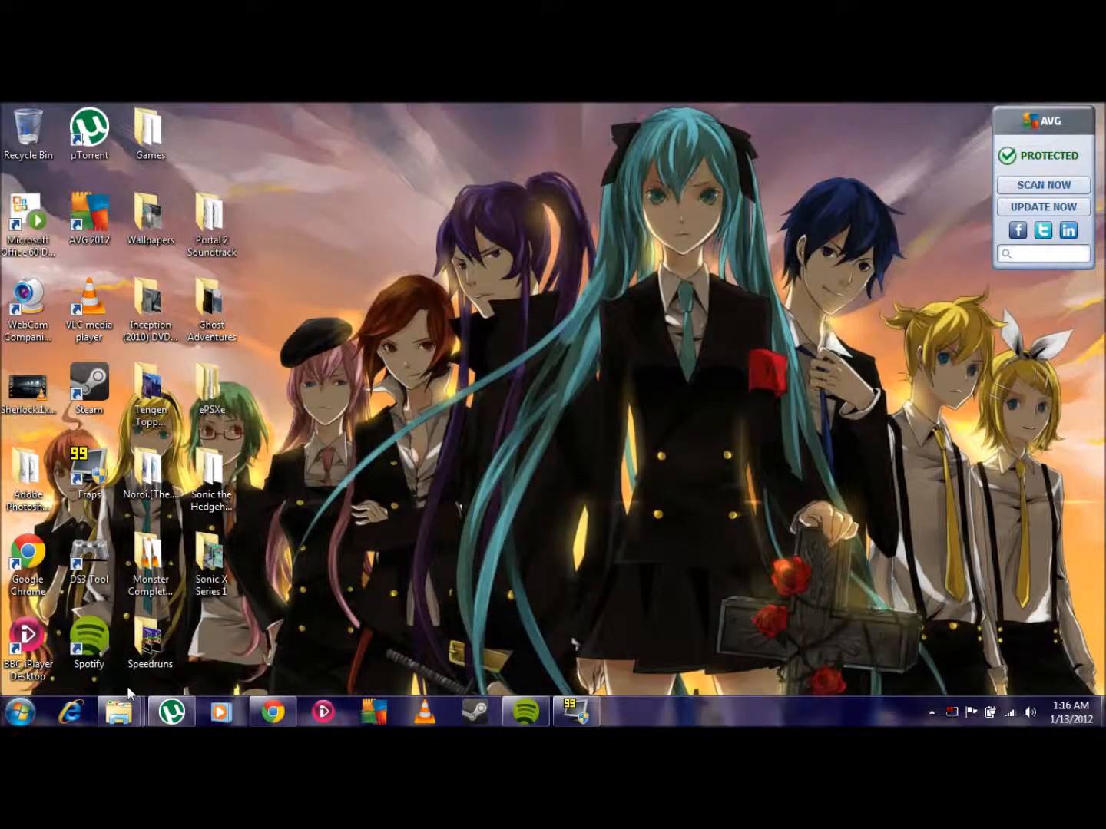
mouse_move(397, 504)
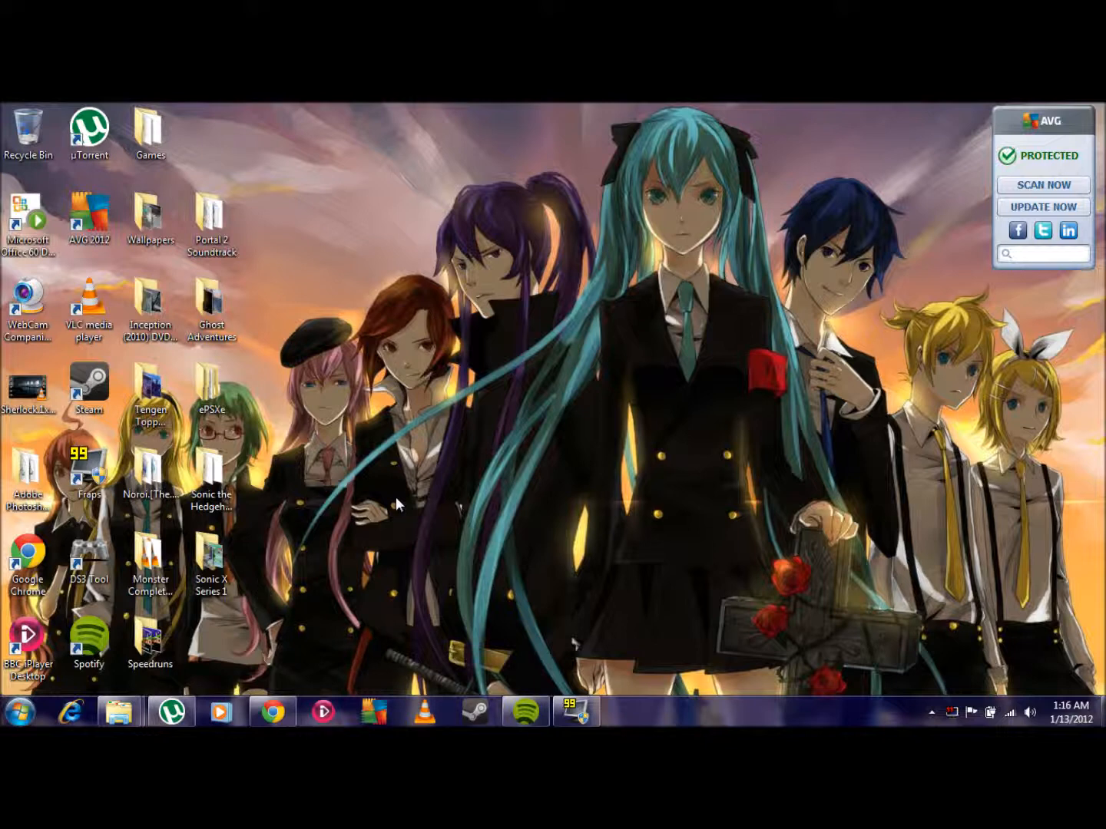